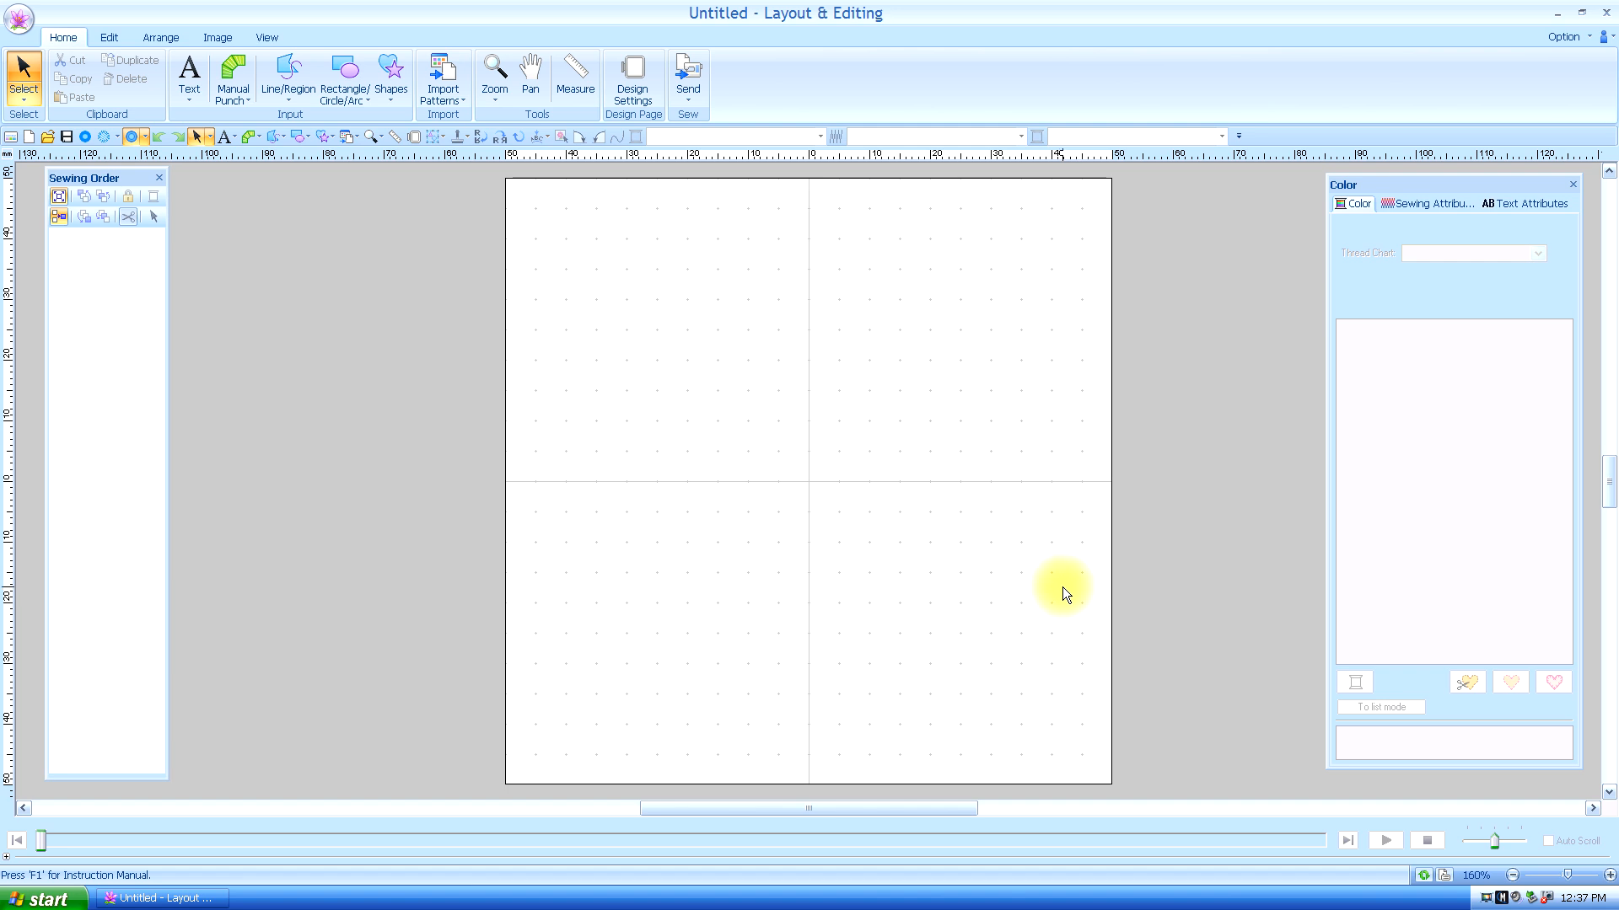
mouse_move(15, 273)
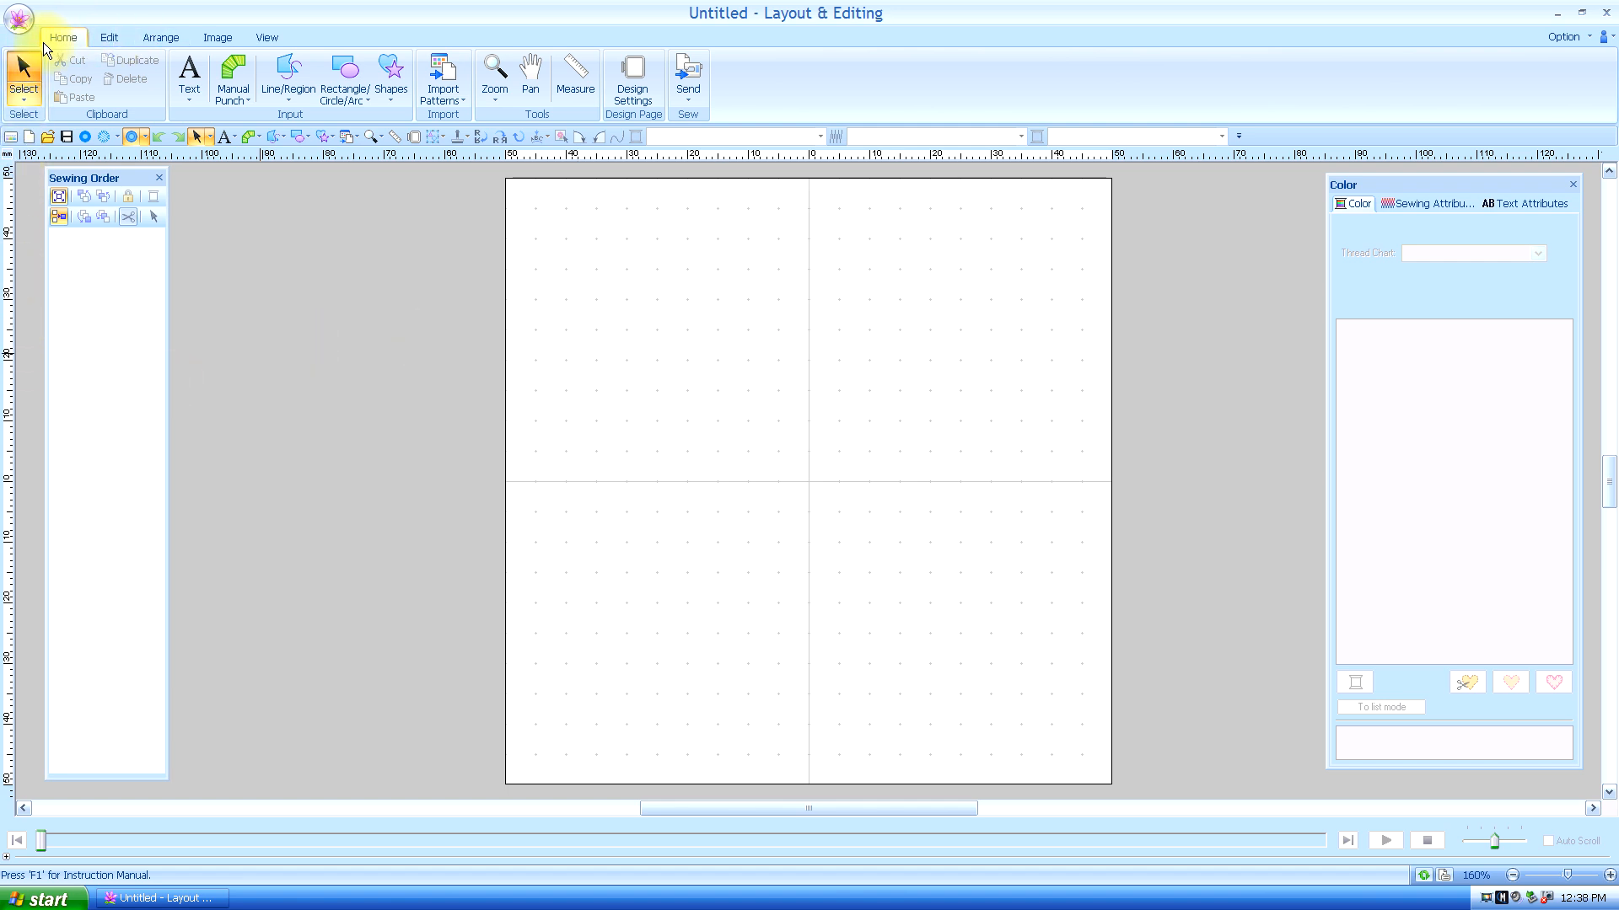
Show the Image tools and the menu of ways to open an image
click(218, 37)
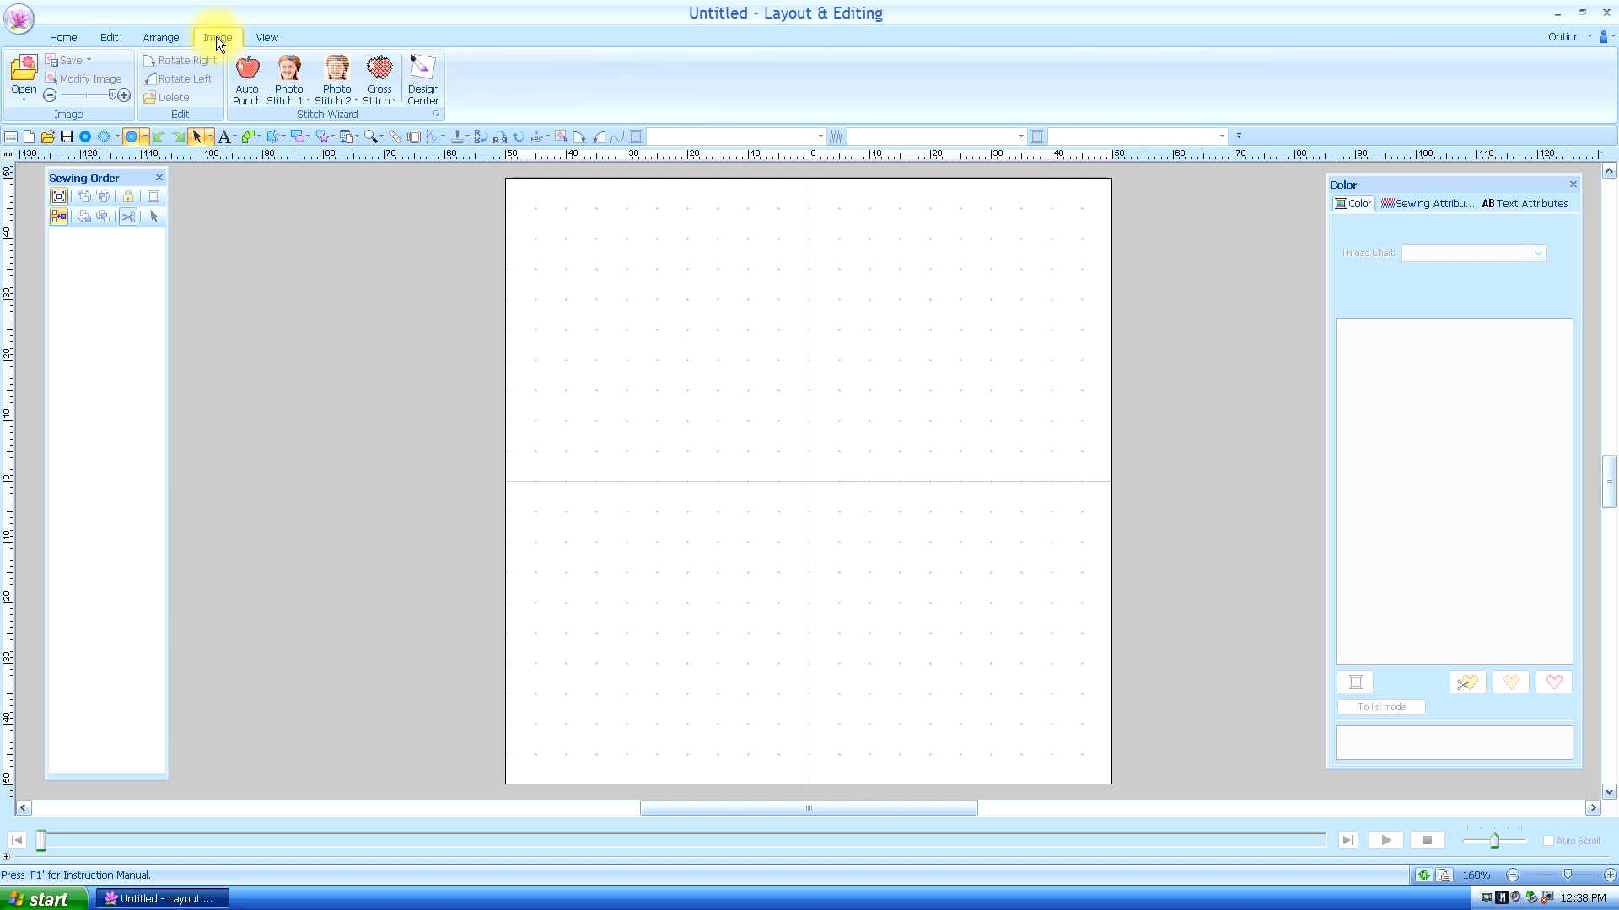
click(22, 77)
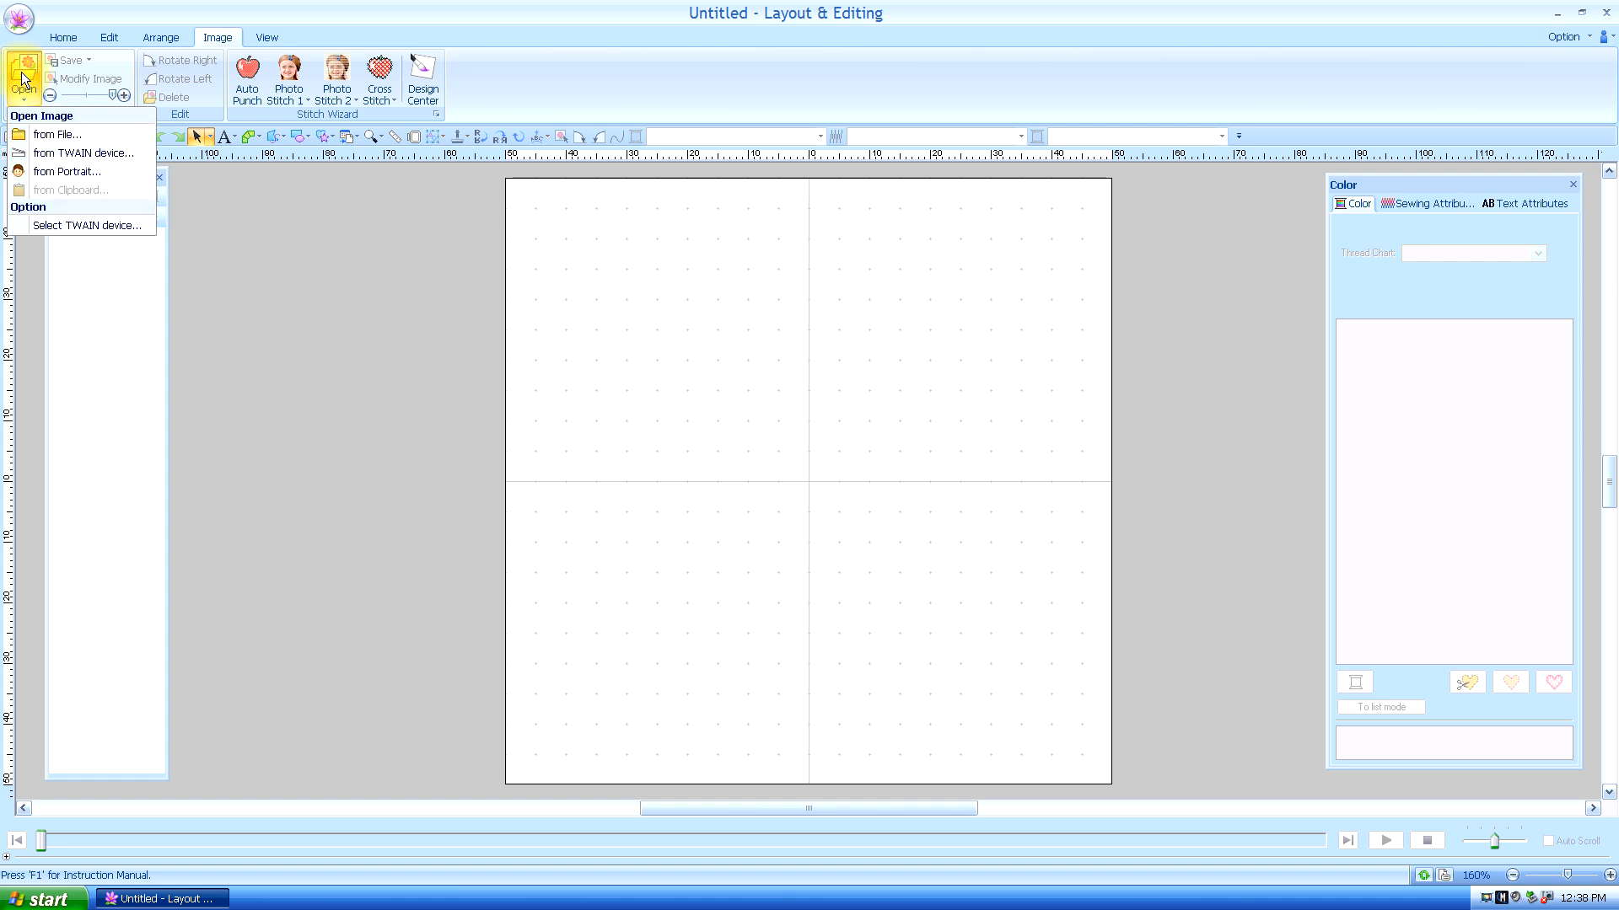
mouse_move(82, 154)
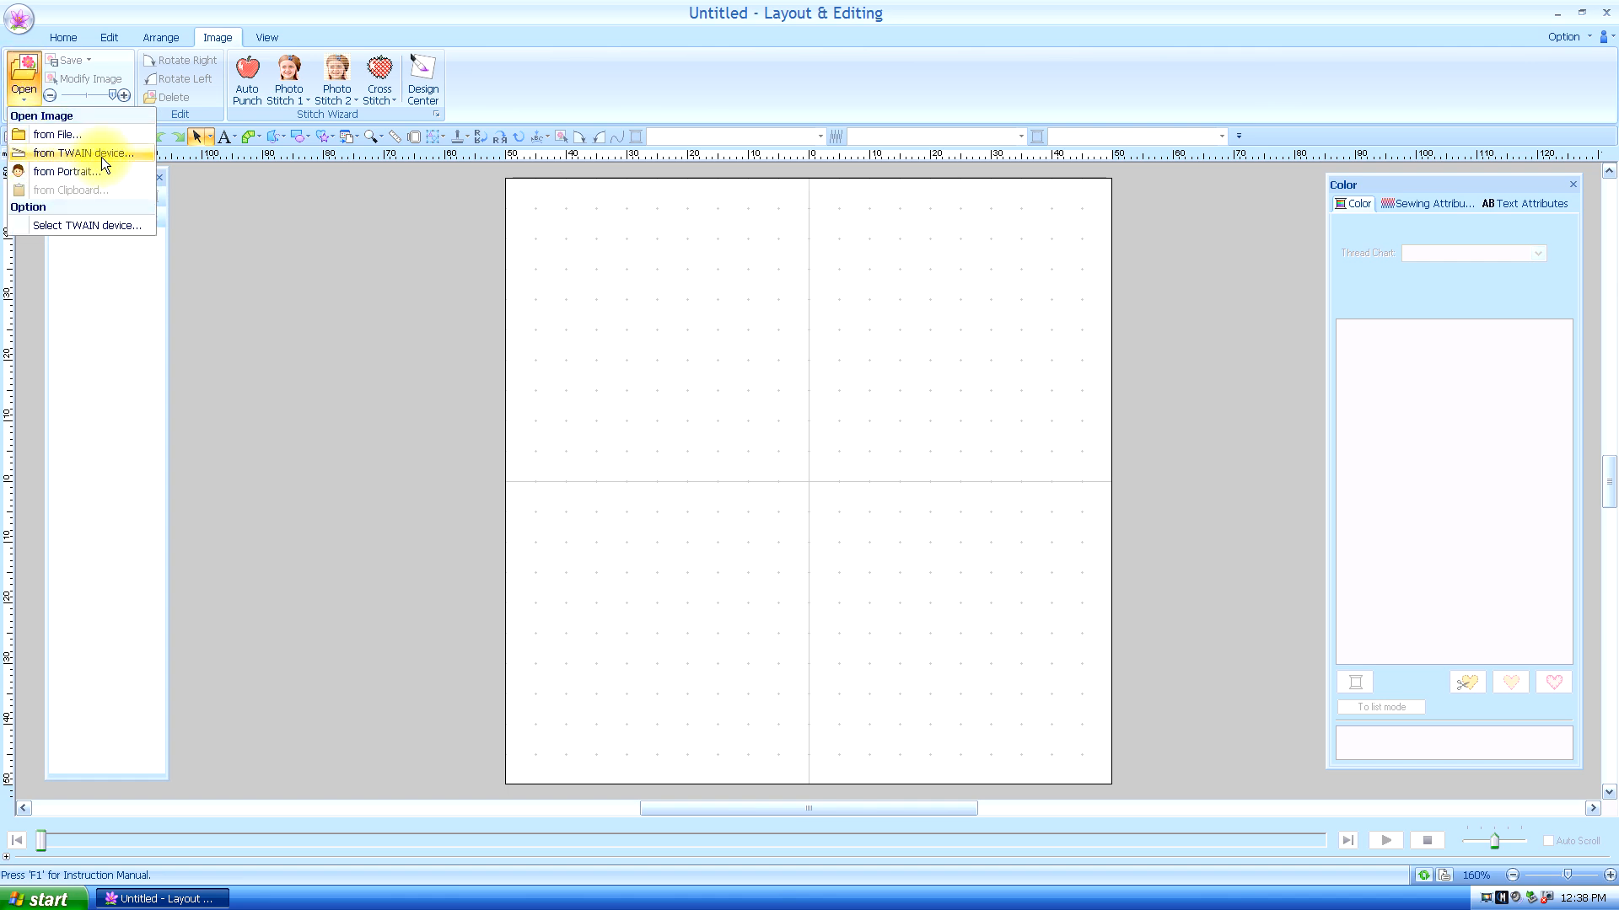
mouse_move(67, 172)
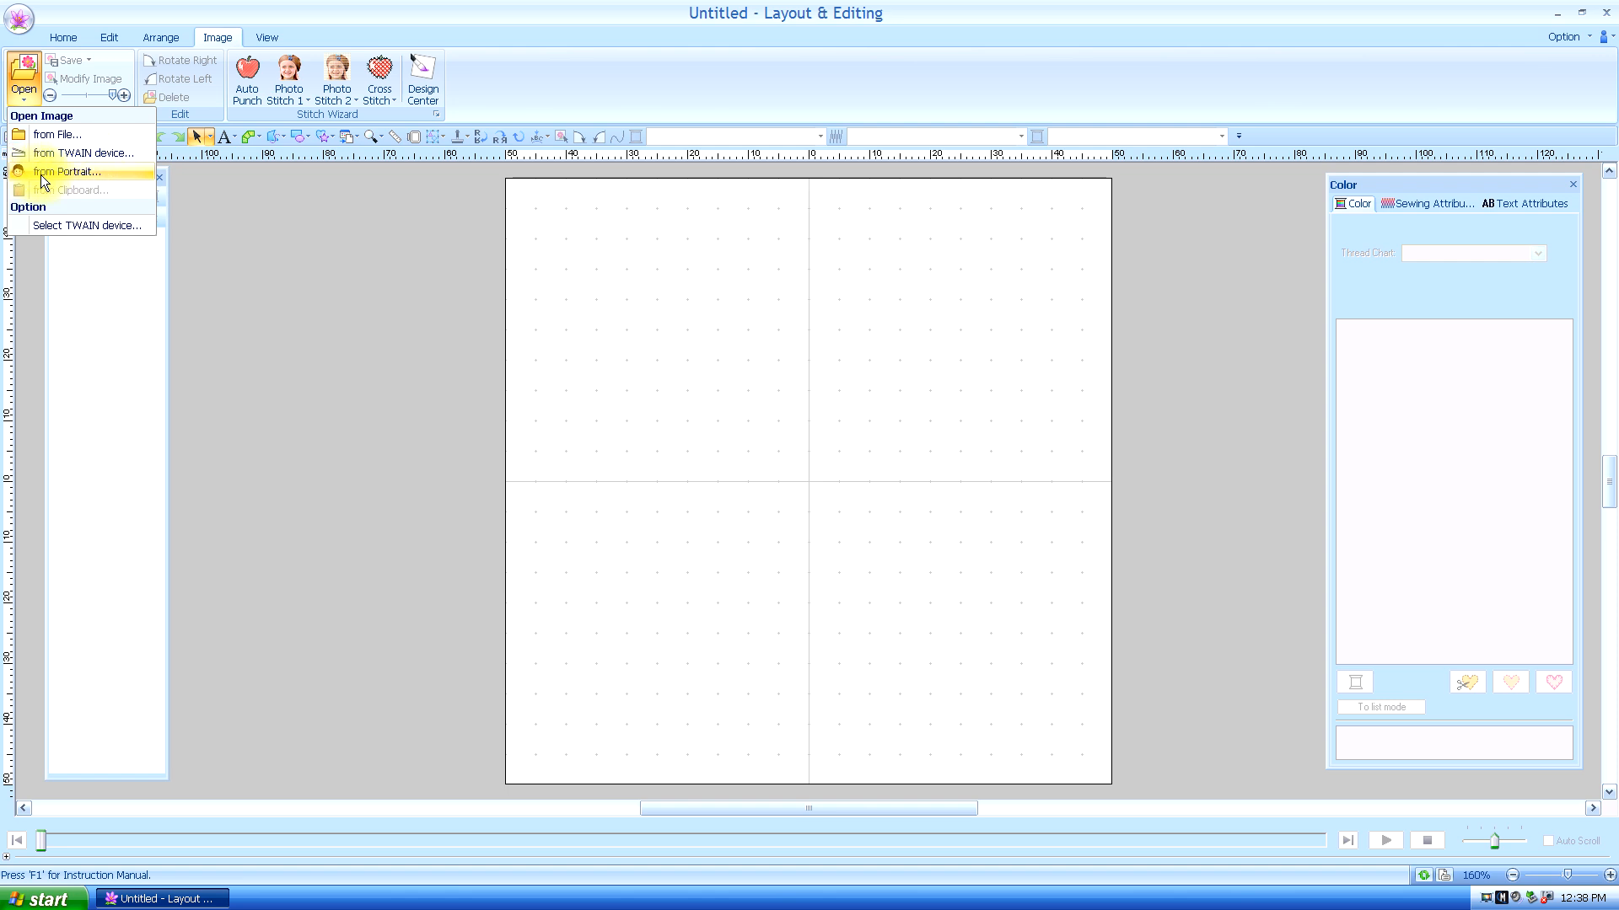
mouse_move(73, 172)
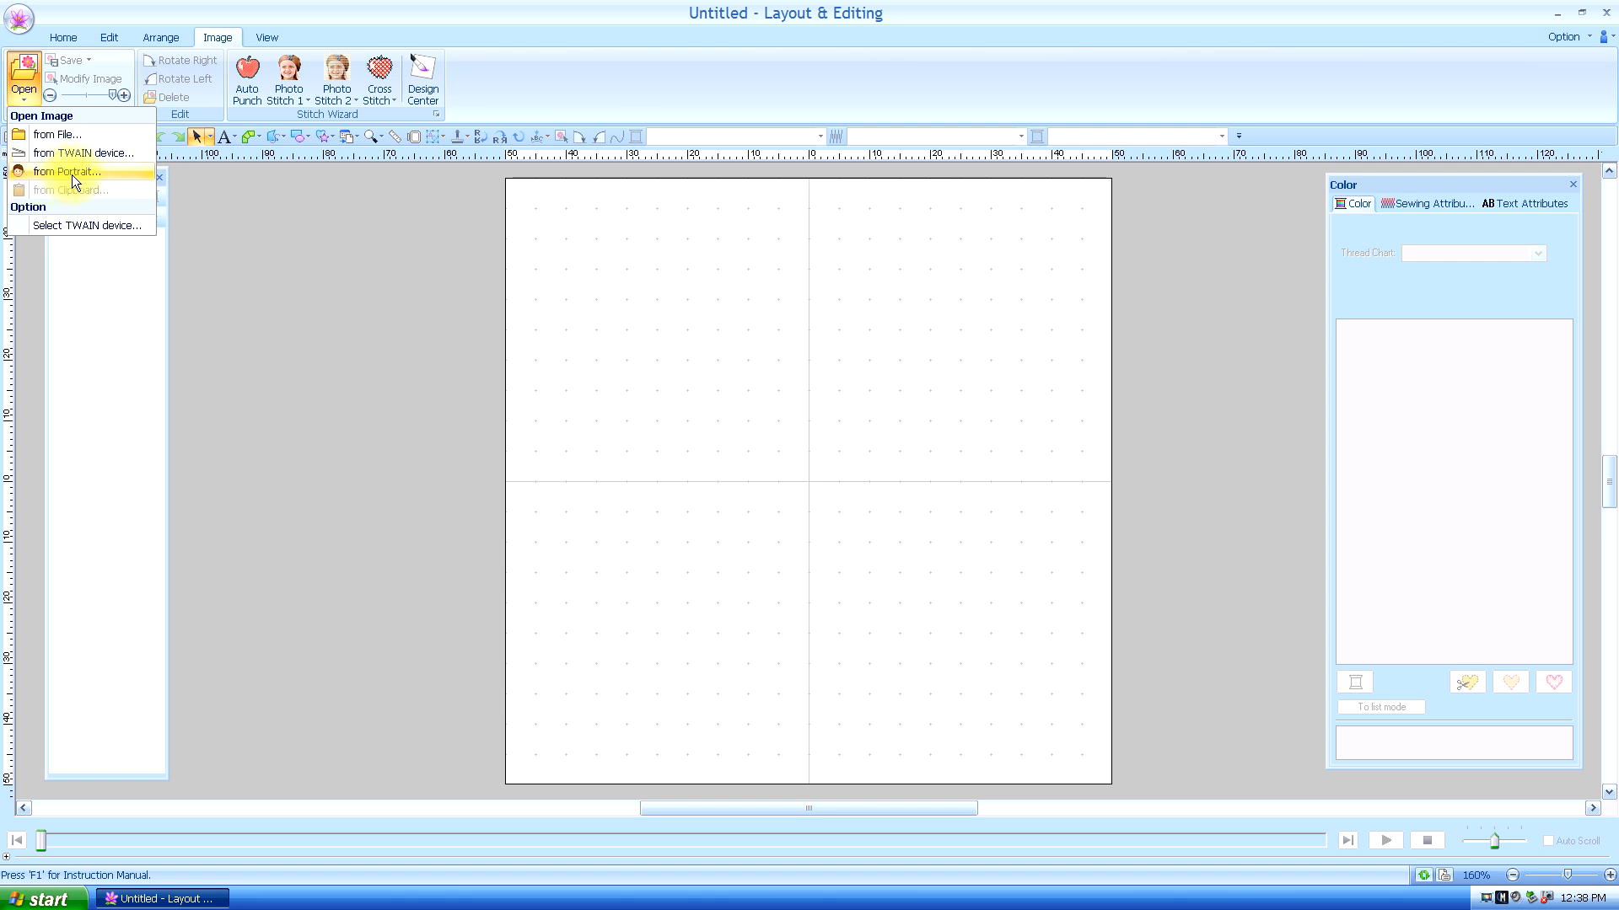
Start a portrait from the Open menu and keep the Average facial feature
click(66, 172)
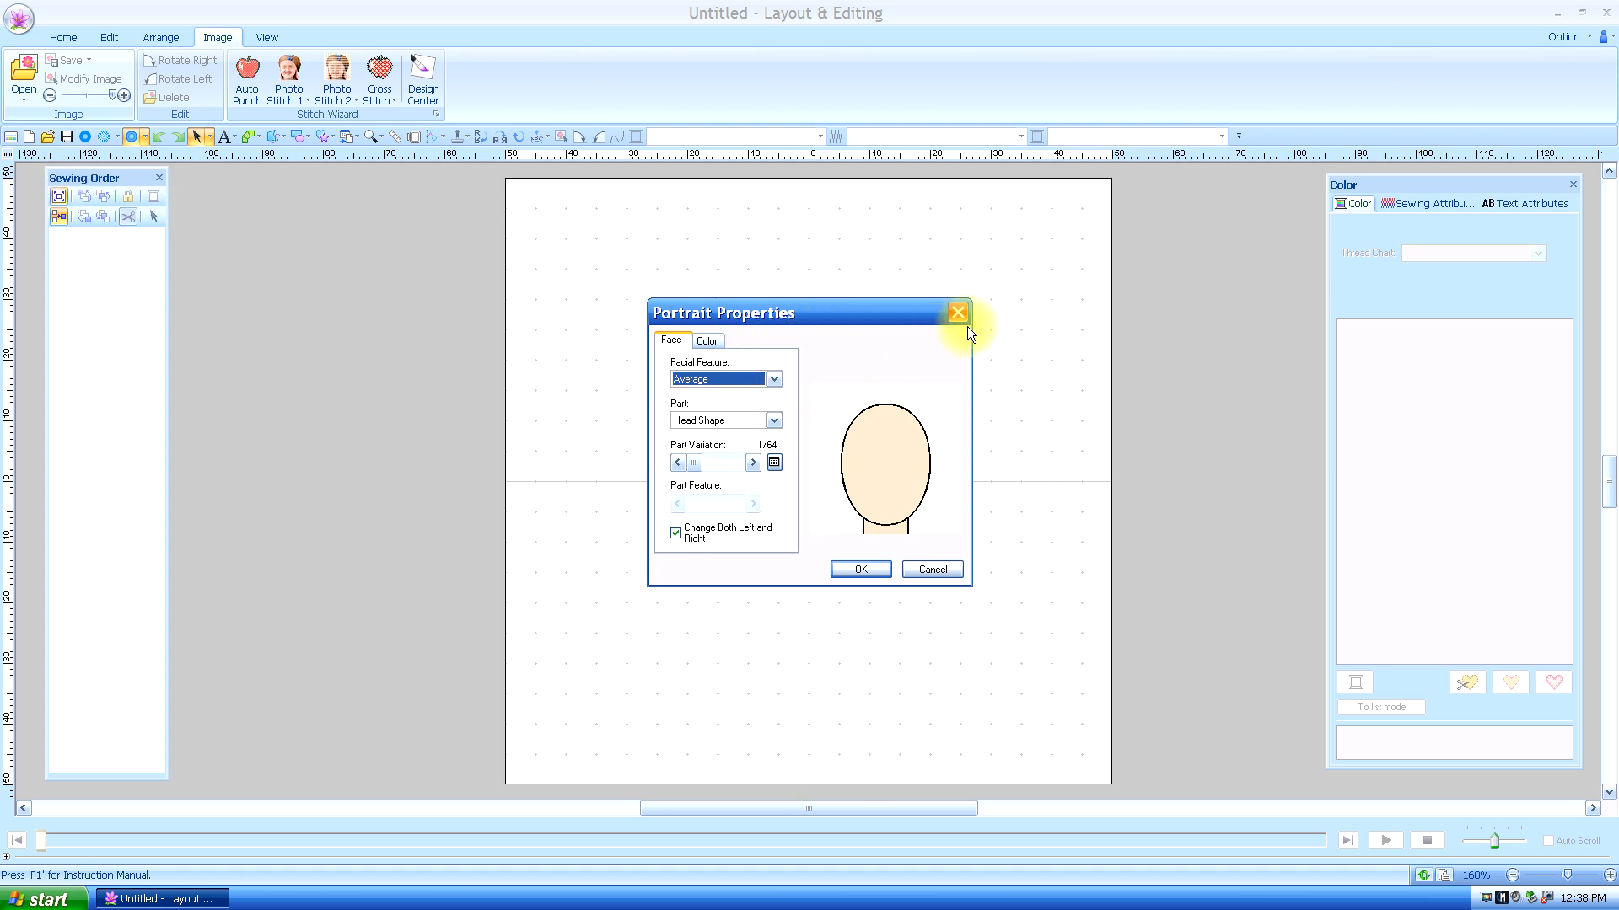
mouse_move(1040, 379)
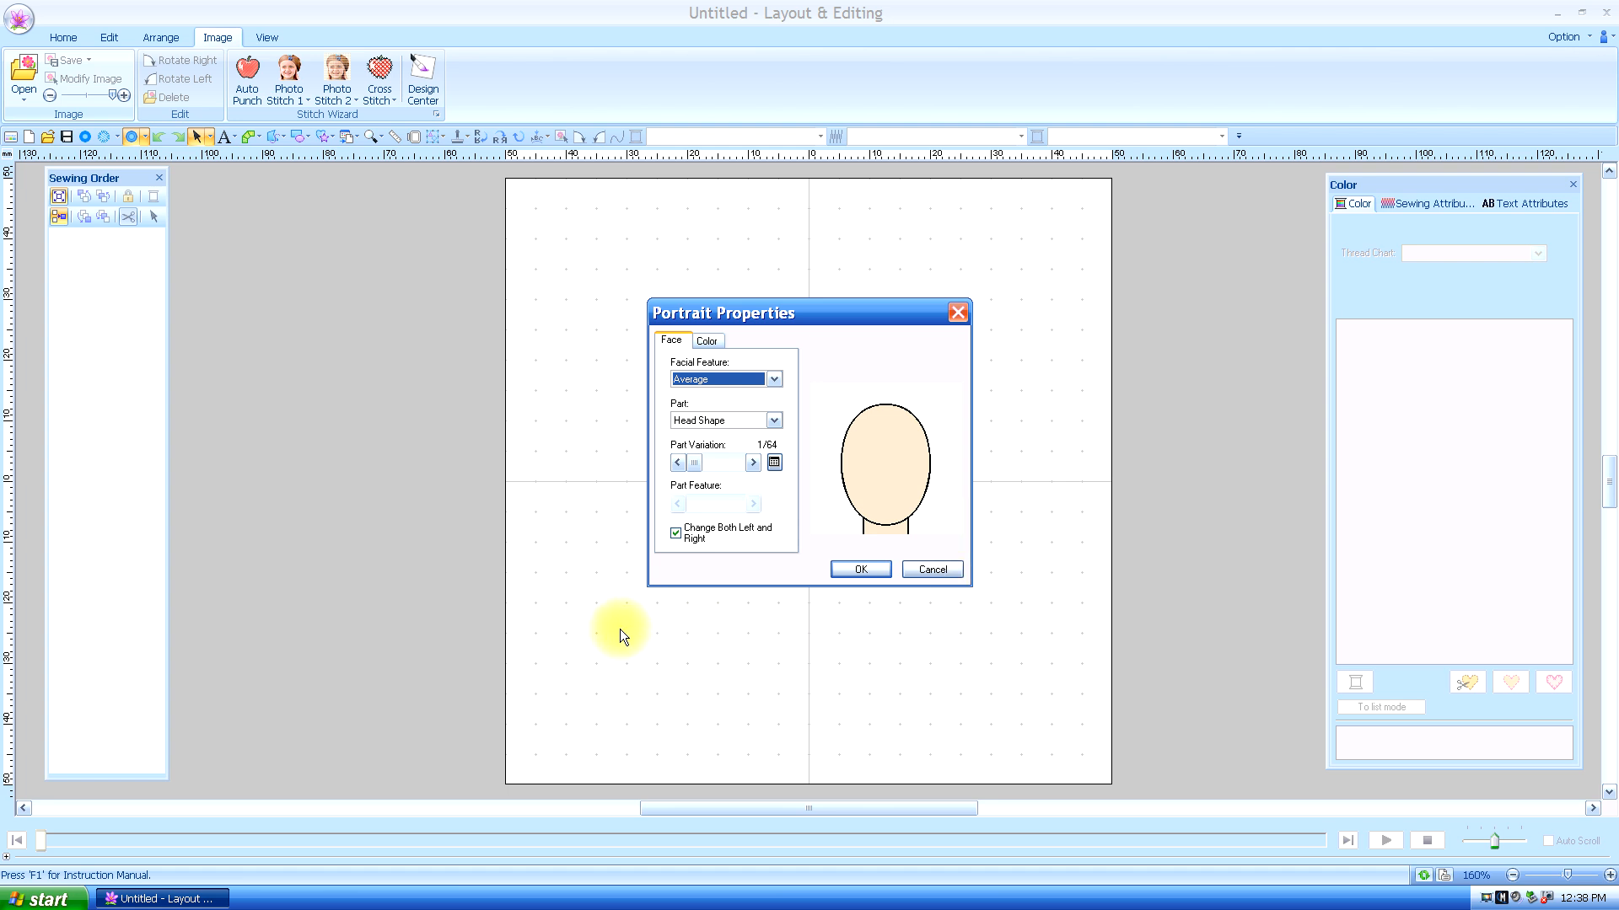
mouse_move(899, 709)
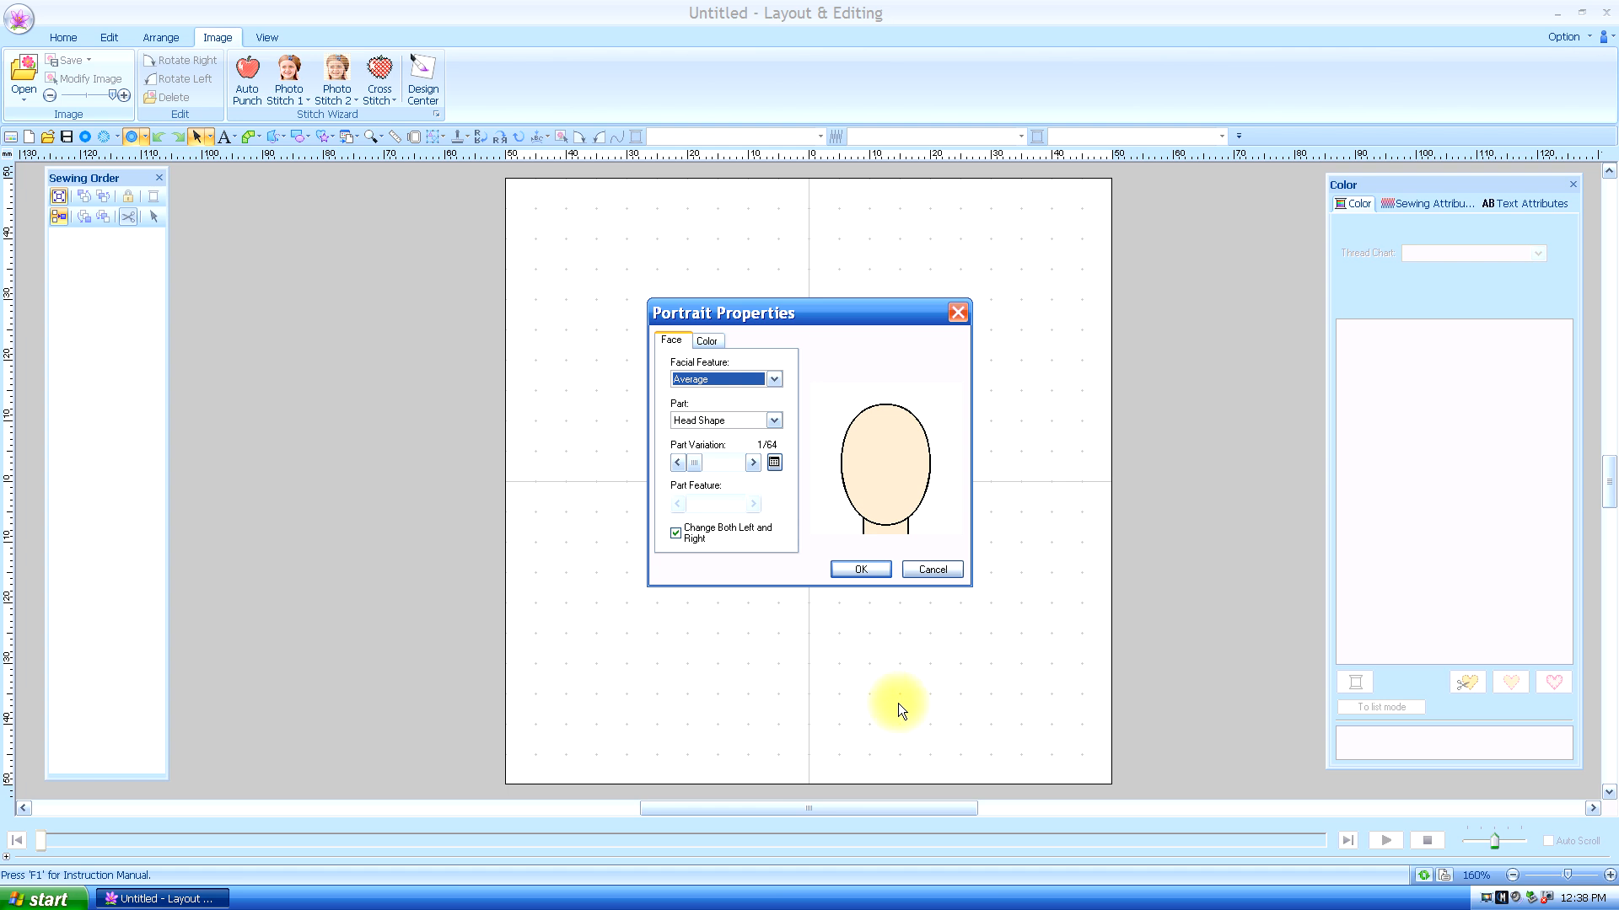
mouse_move(917, 696)
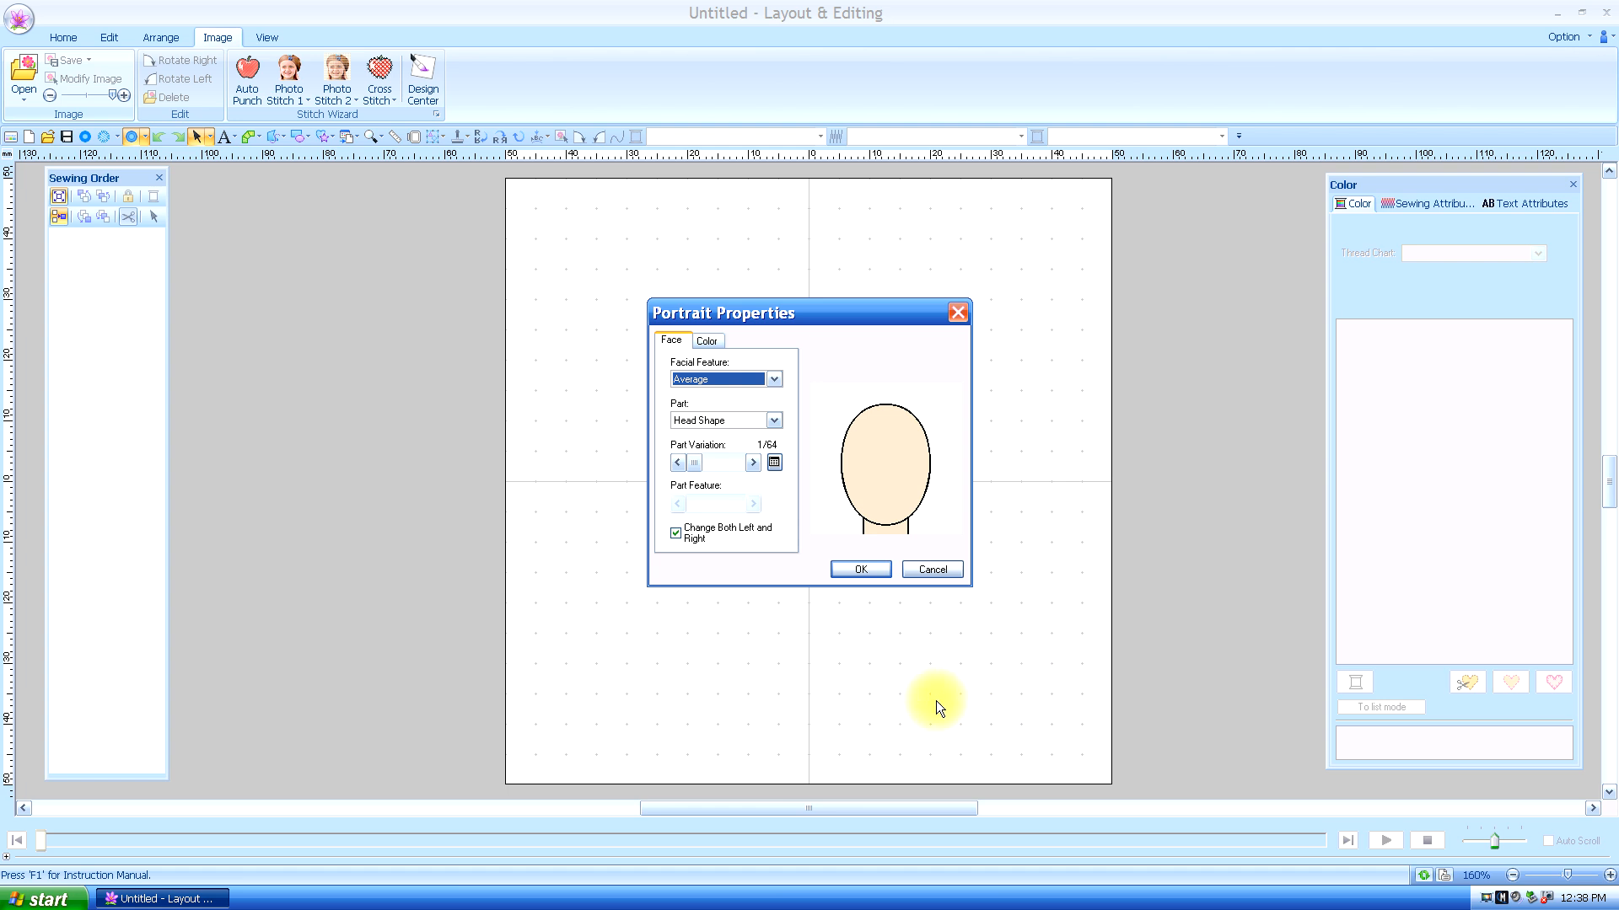
mouse_move(836, 670)
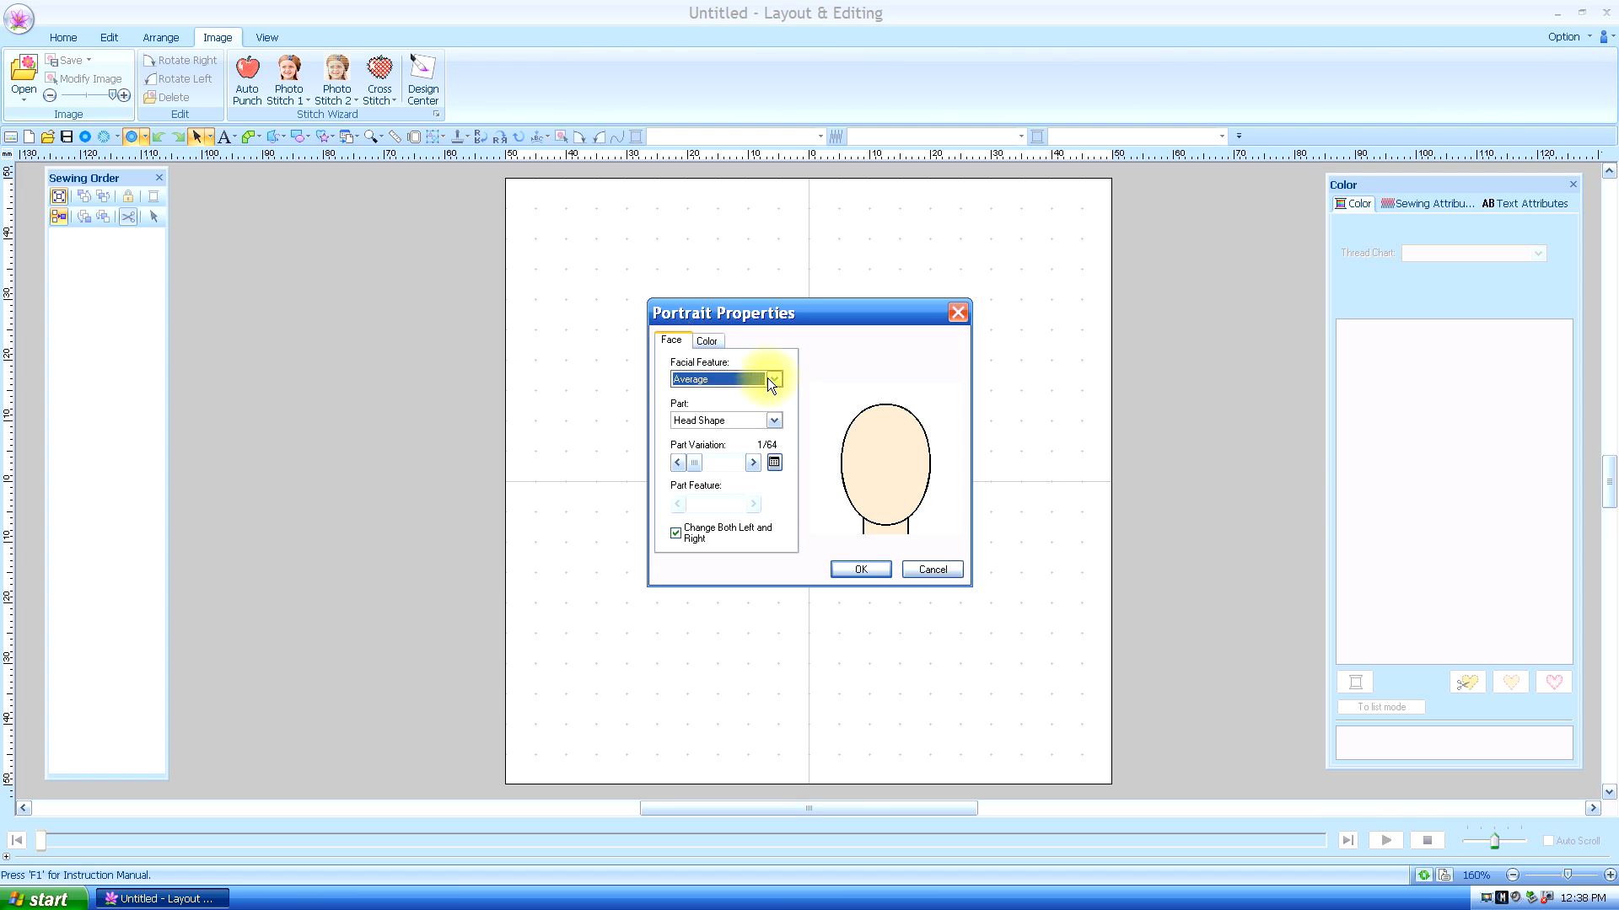
click(774, 379)
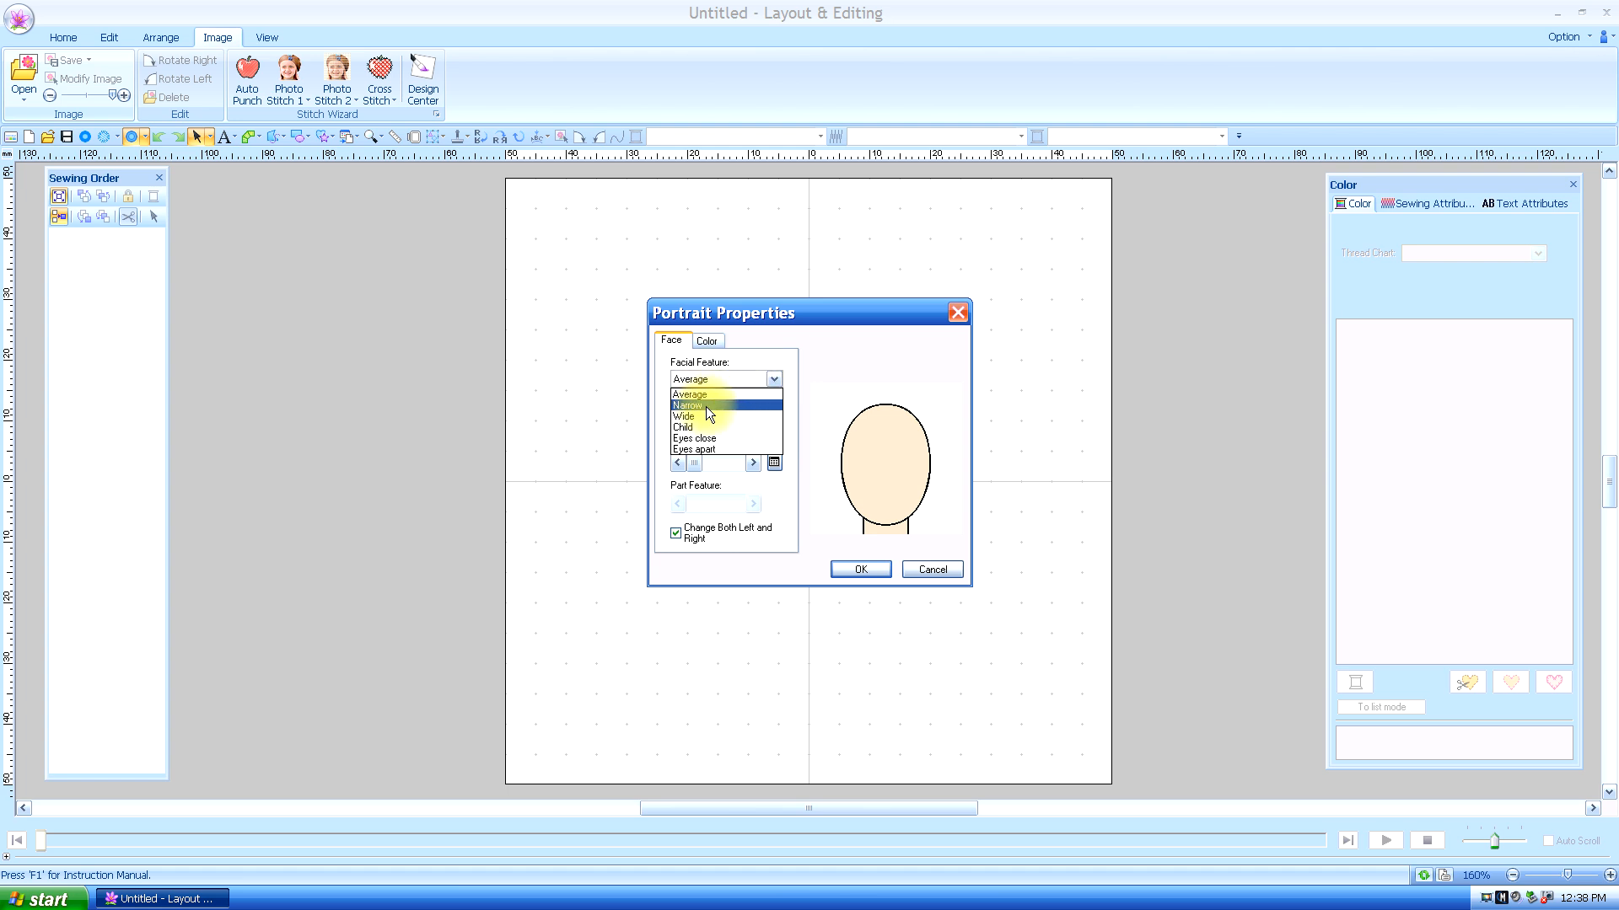
mouse_move(693, 427)
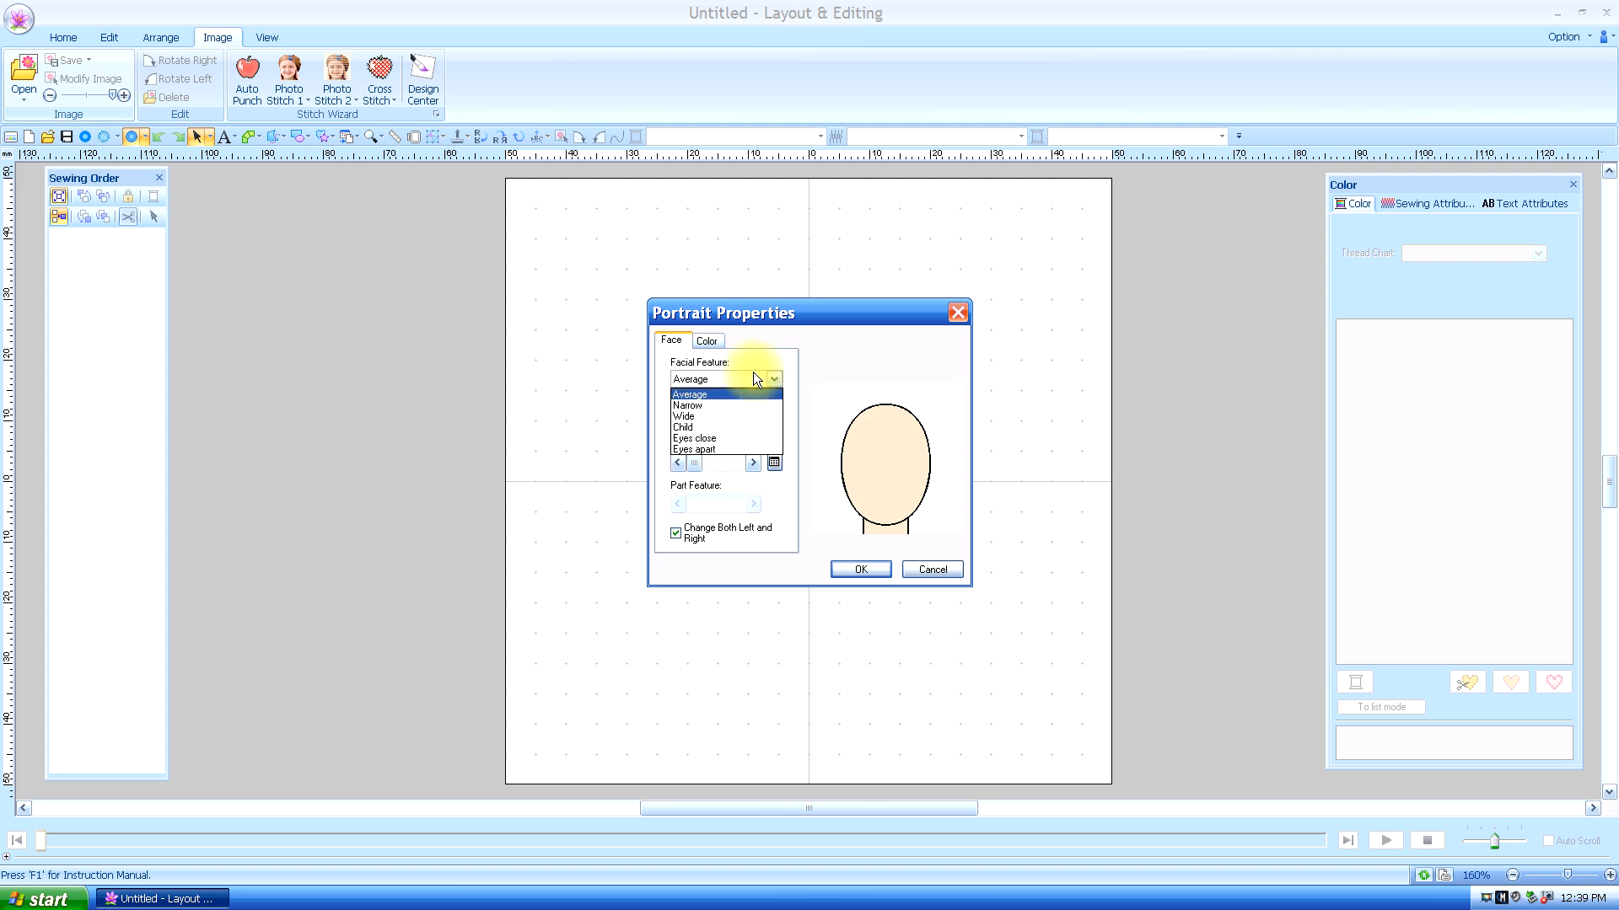
click(688, 395)
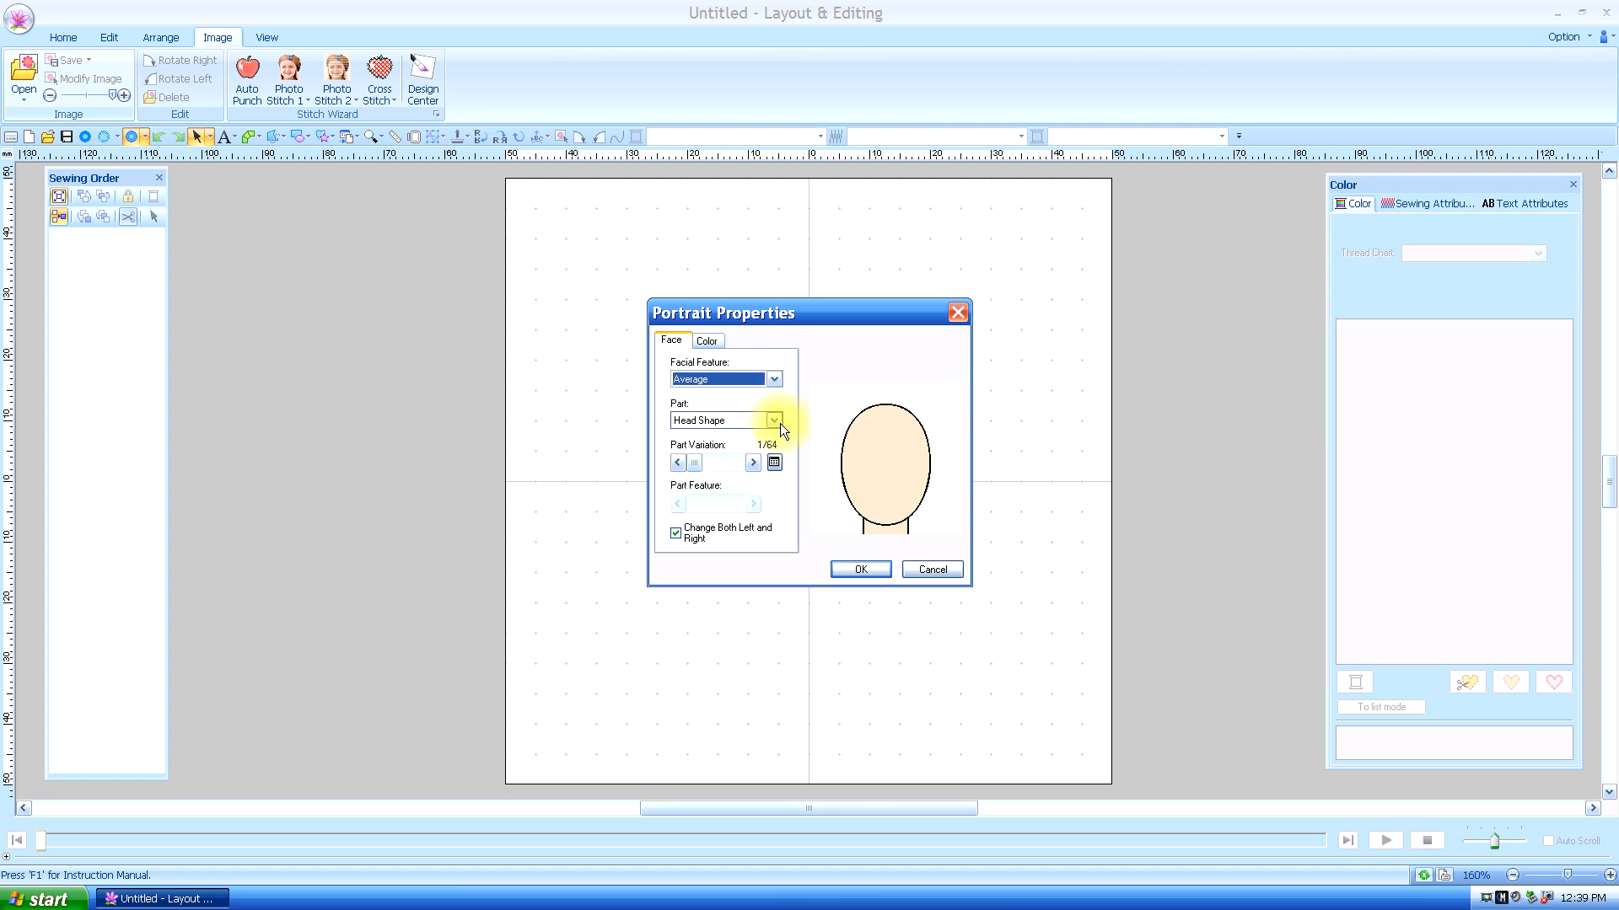
click(773, 420)
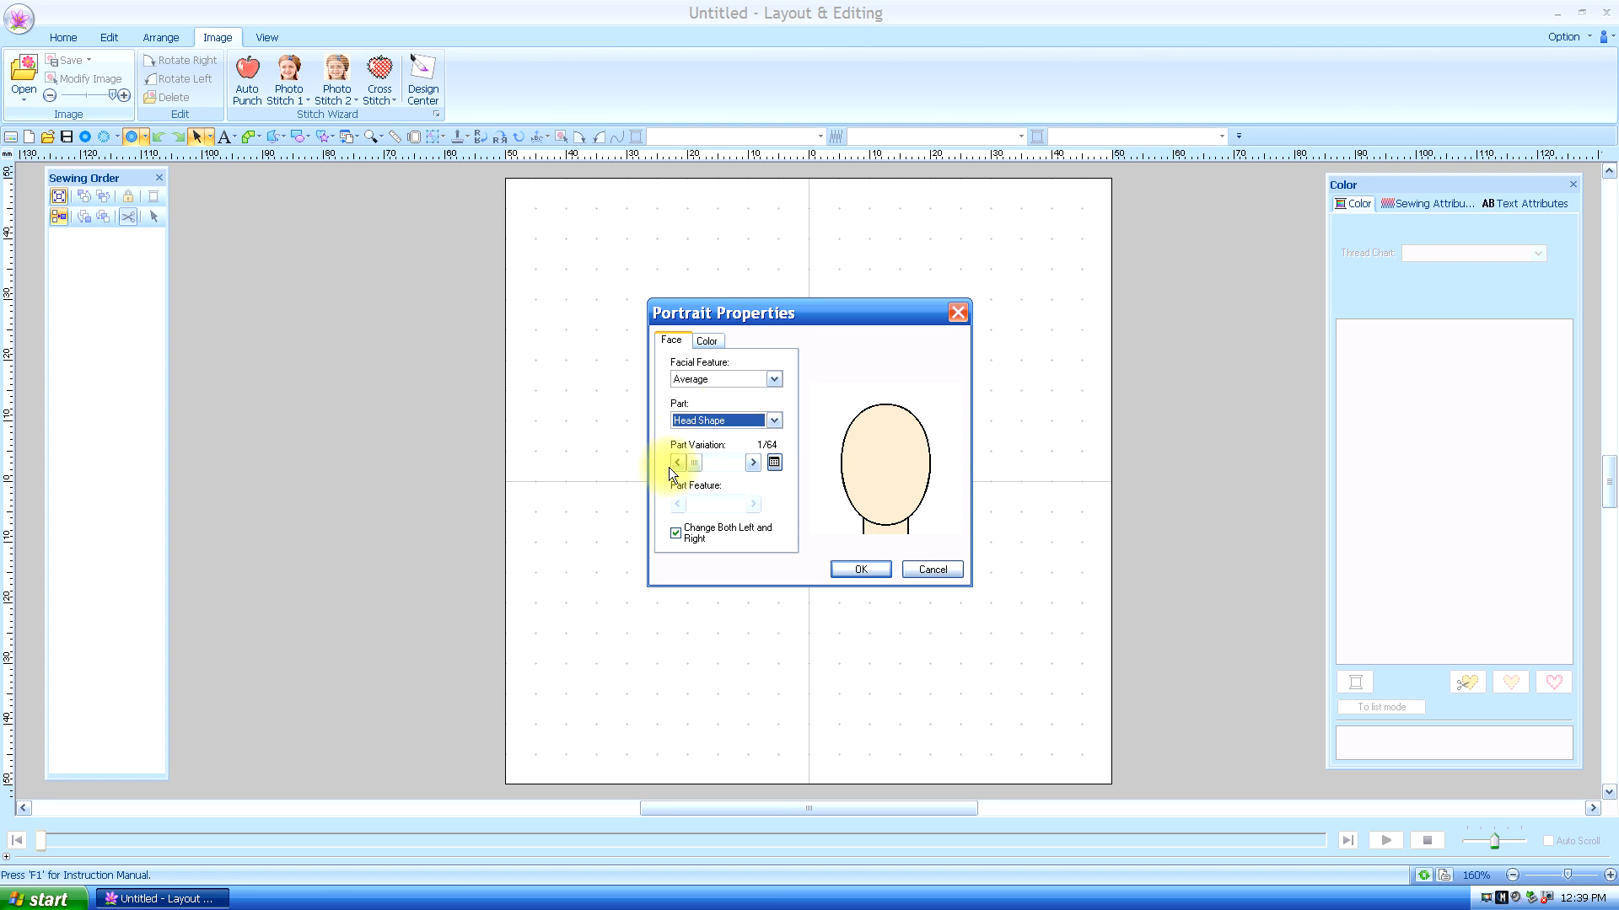
click(752, 462)
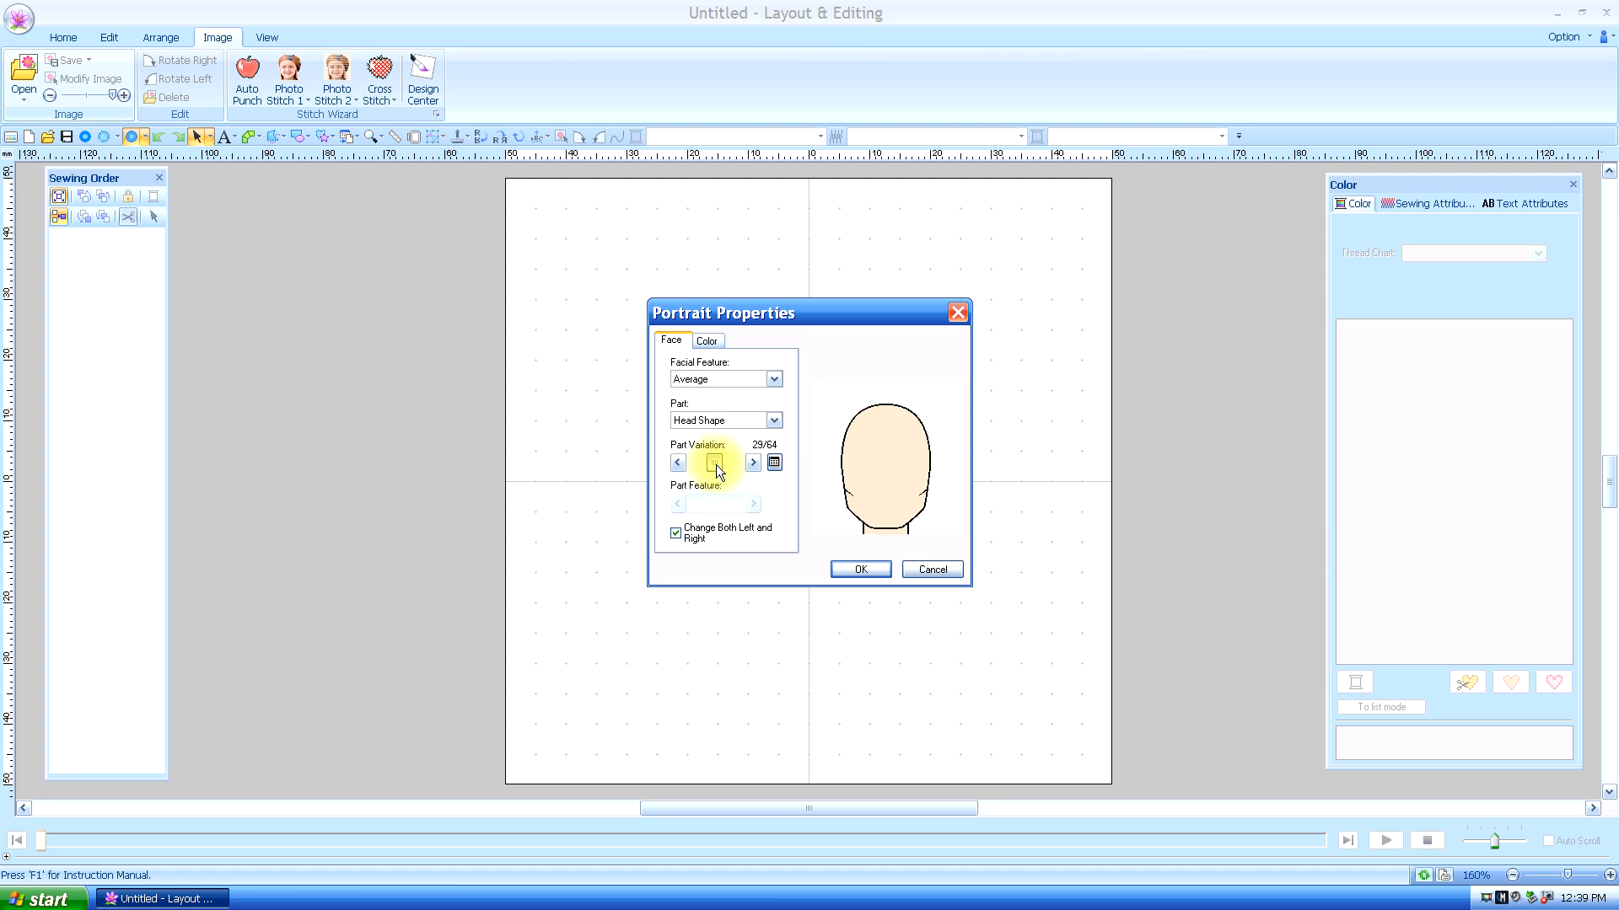
click(678, 462)
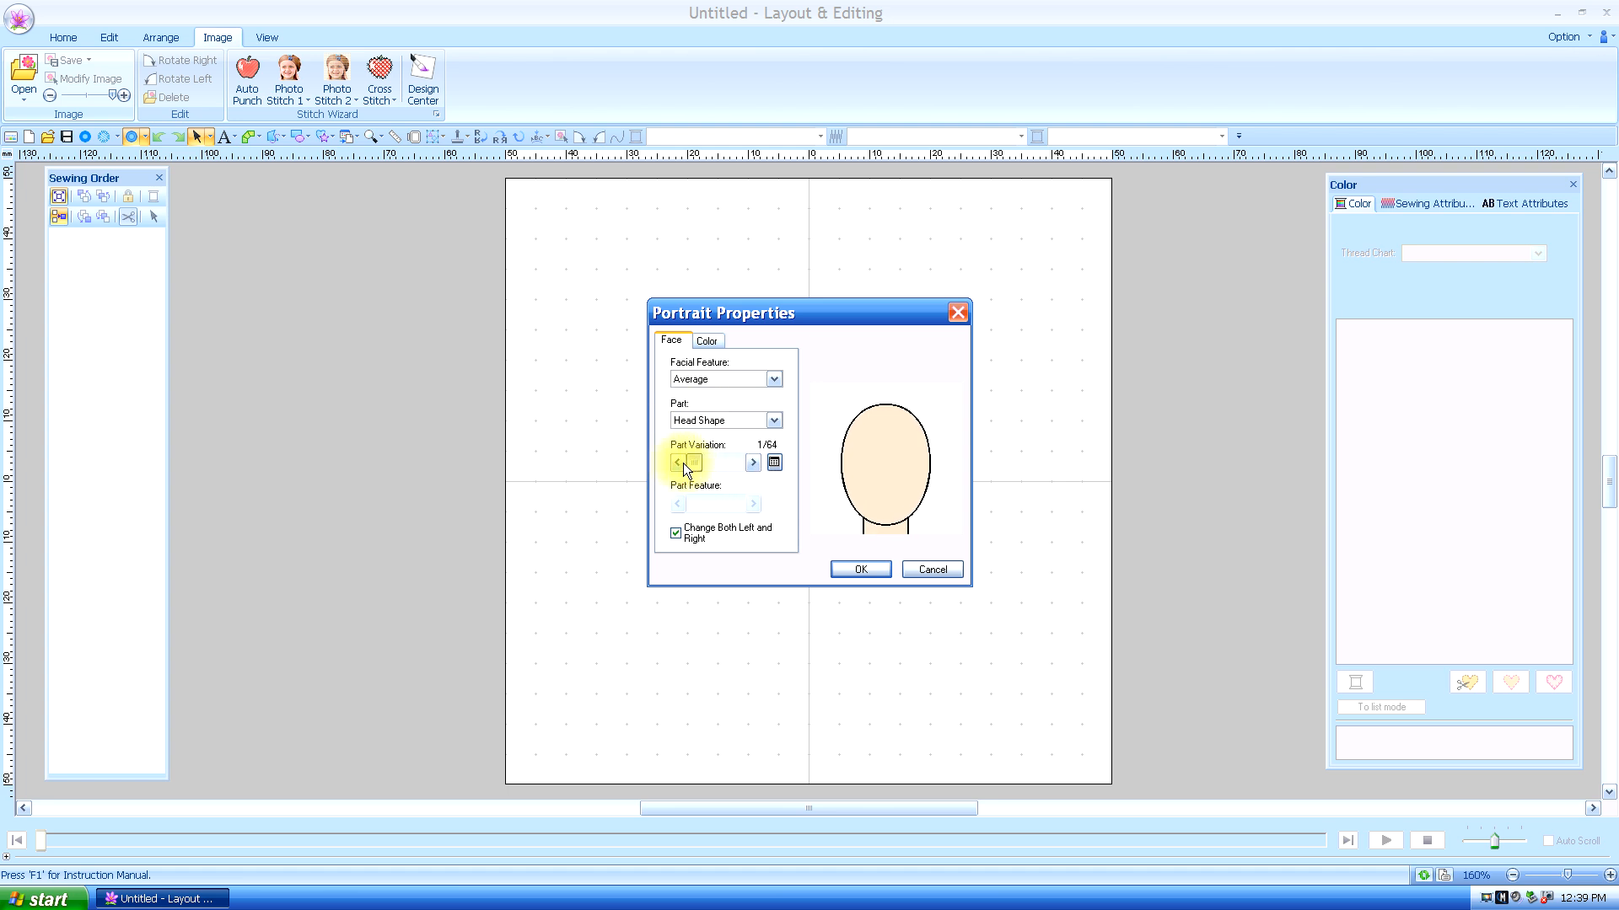
click(772, 462)
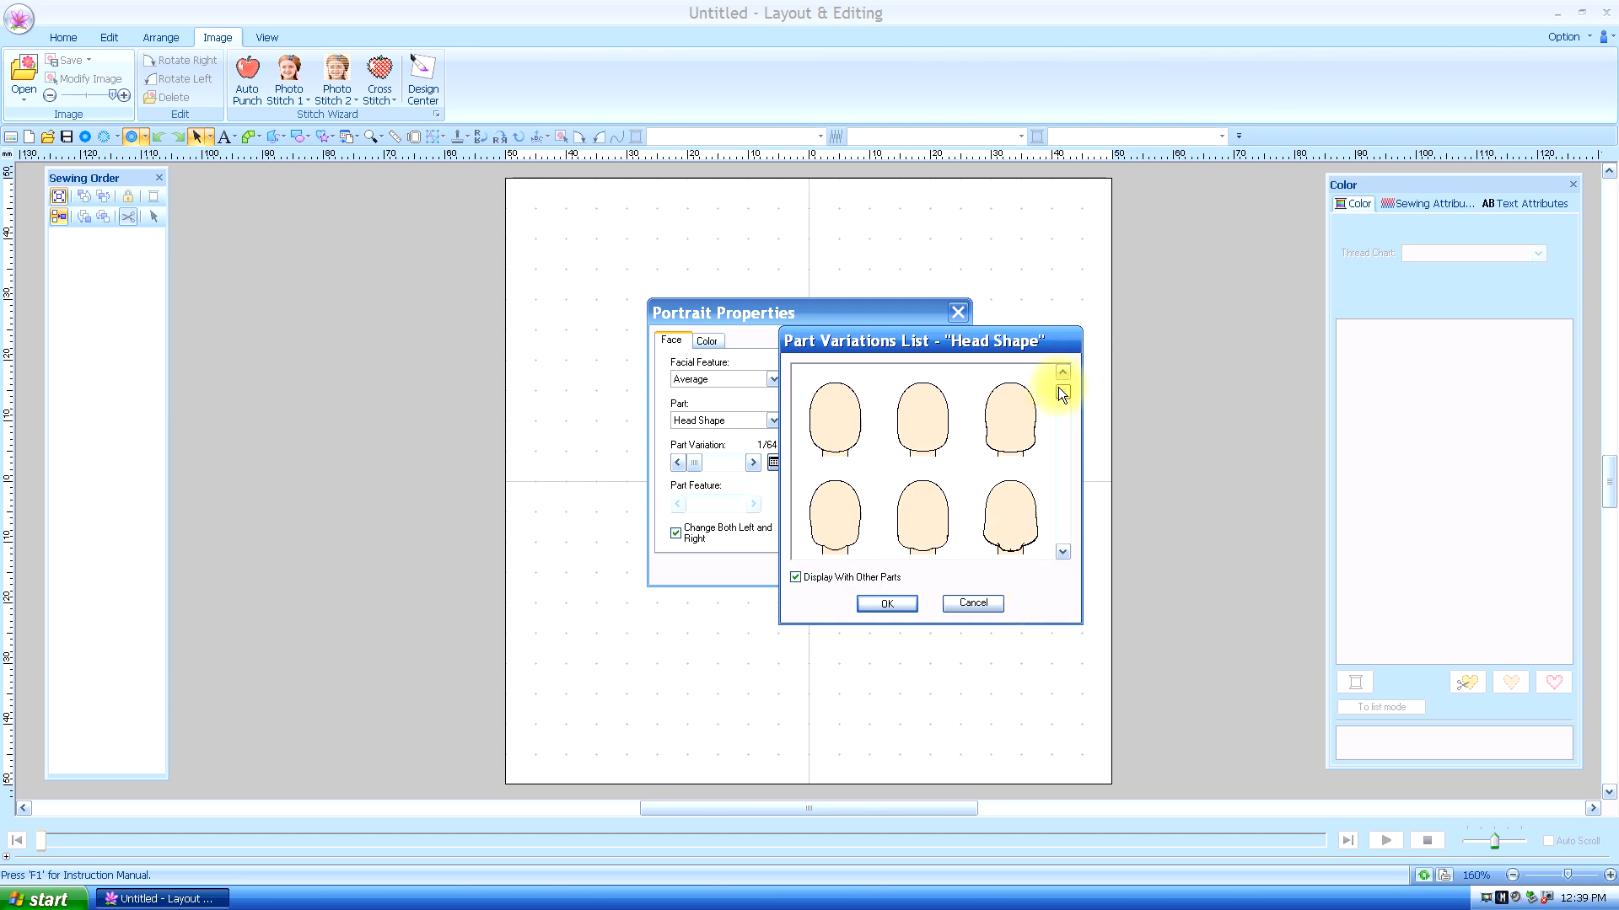
click(832, 413)
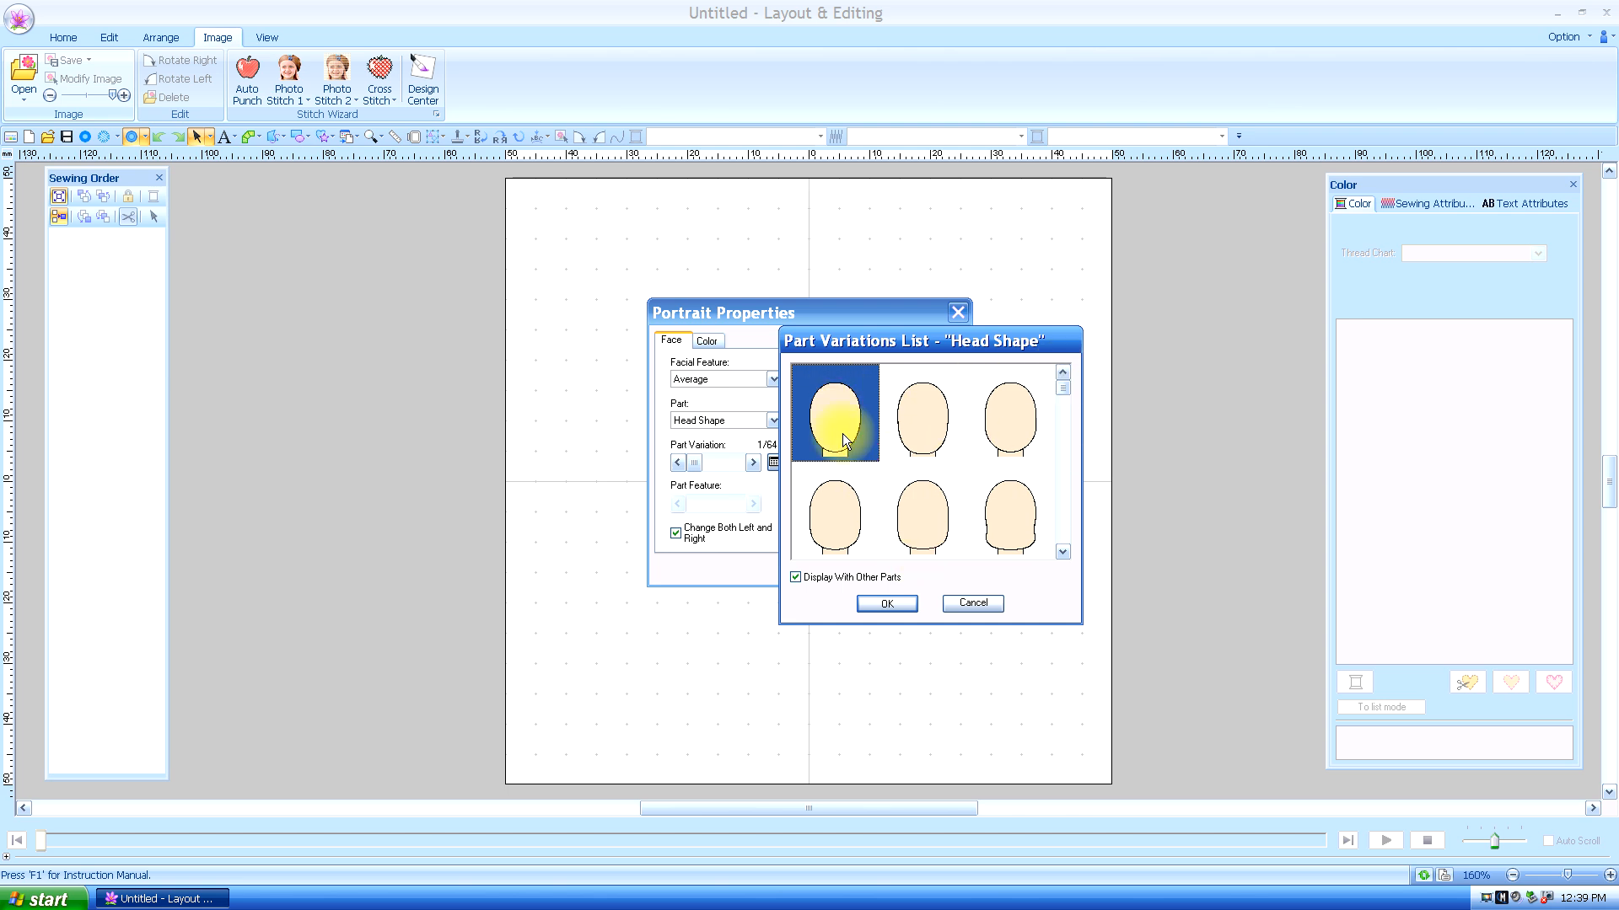
click(885, 603)
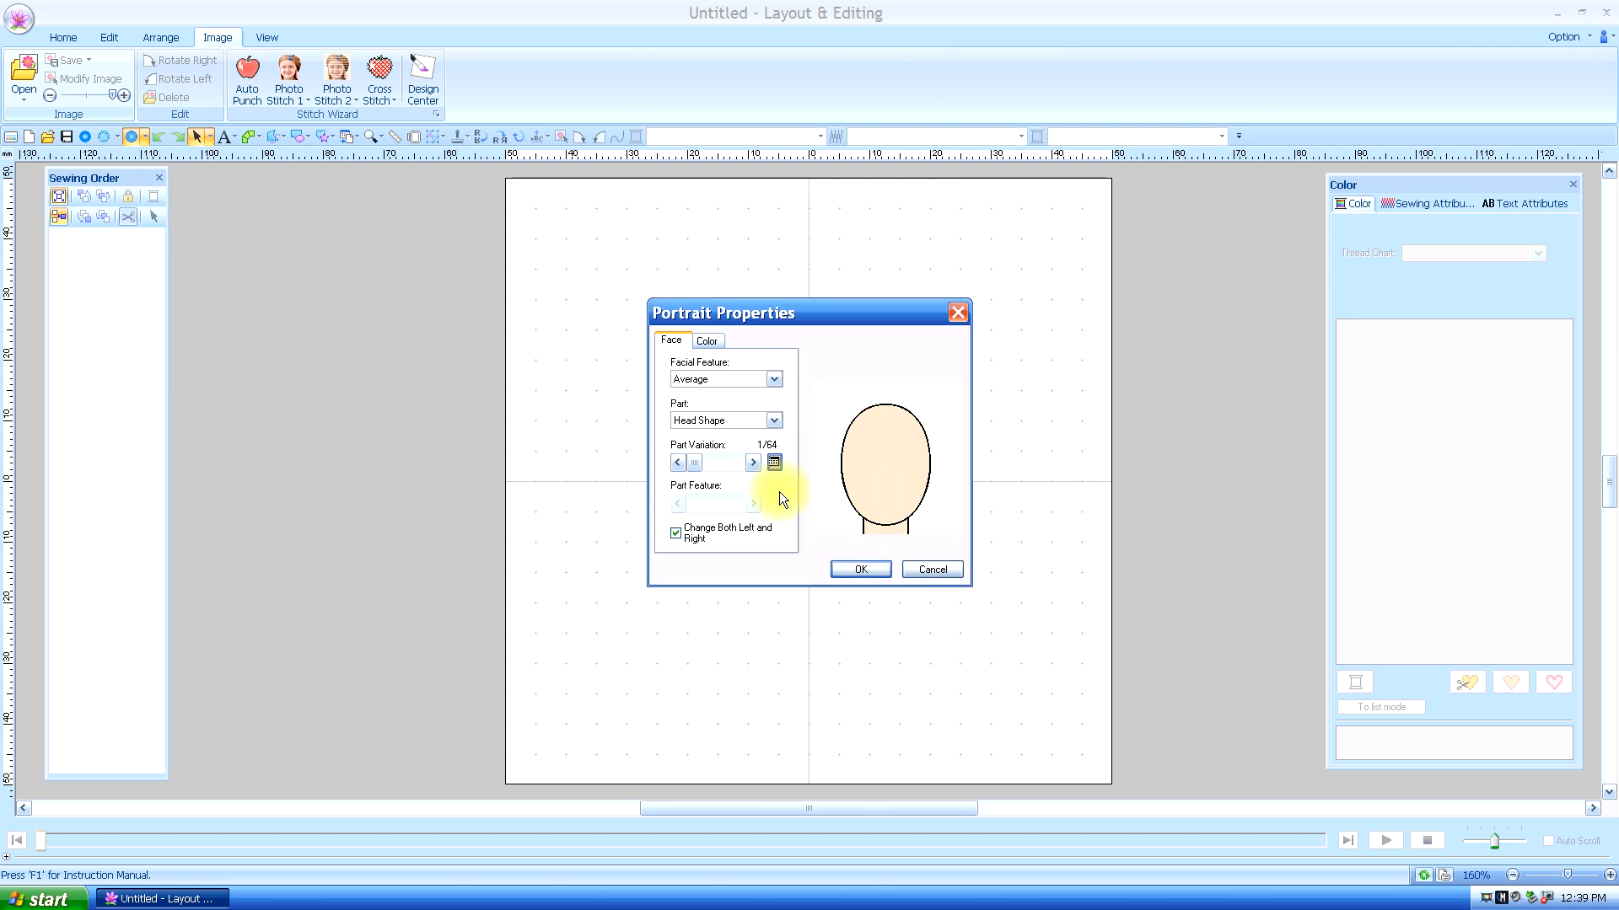
Confirm the head shape and give the portrait the long straight hairstyle
click(774, 420)
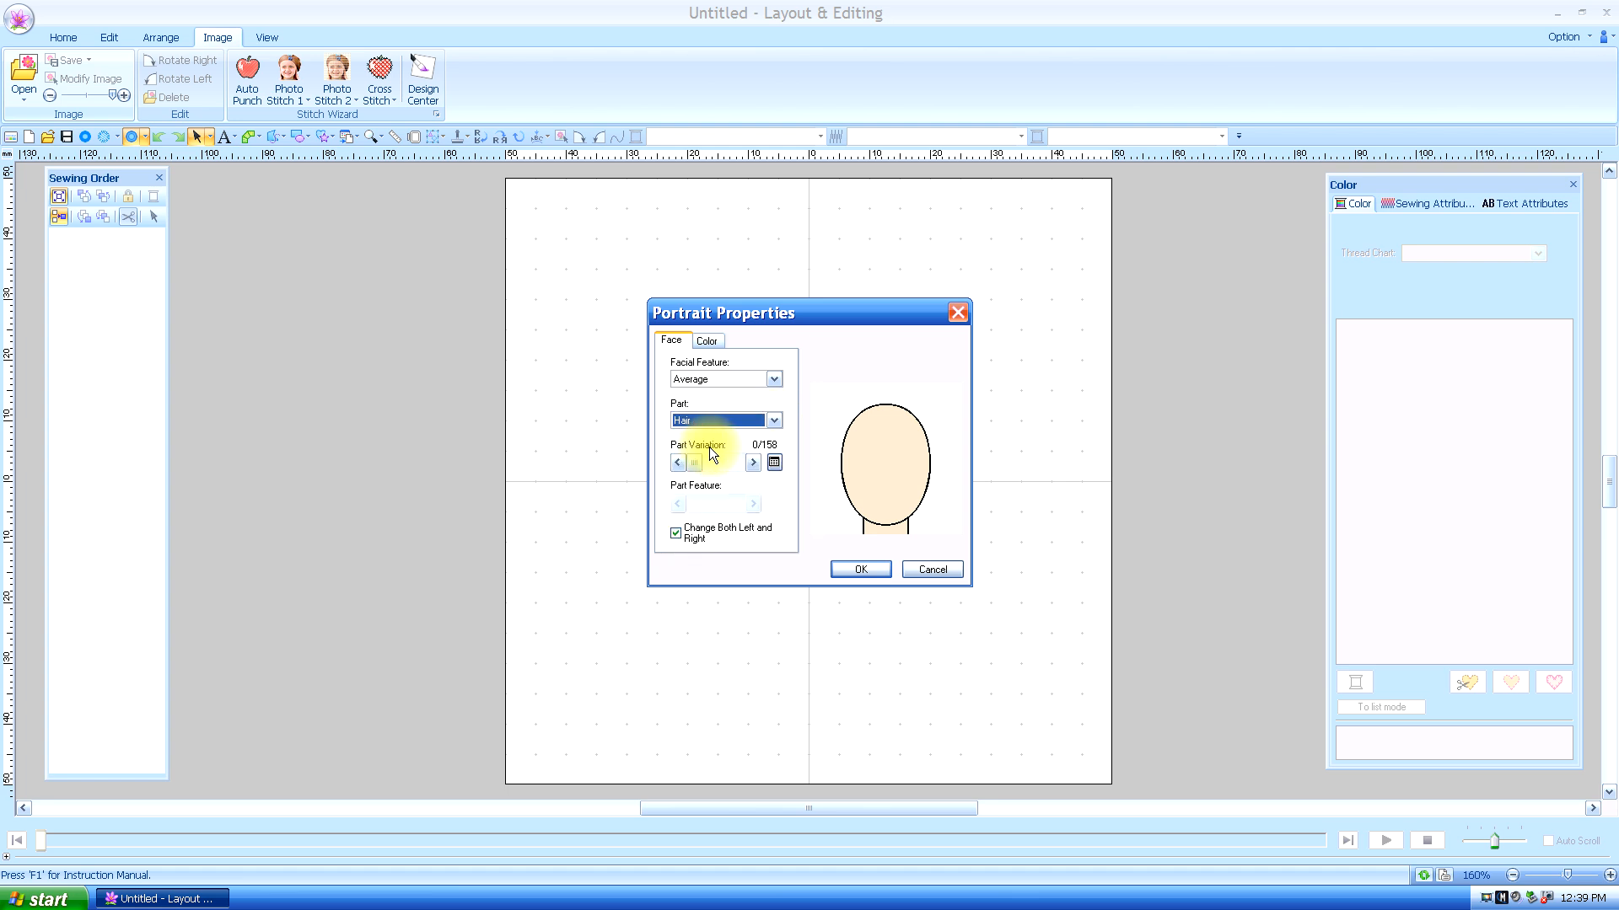
click(752, 462)
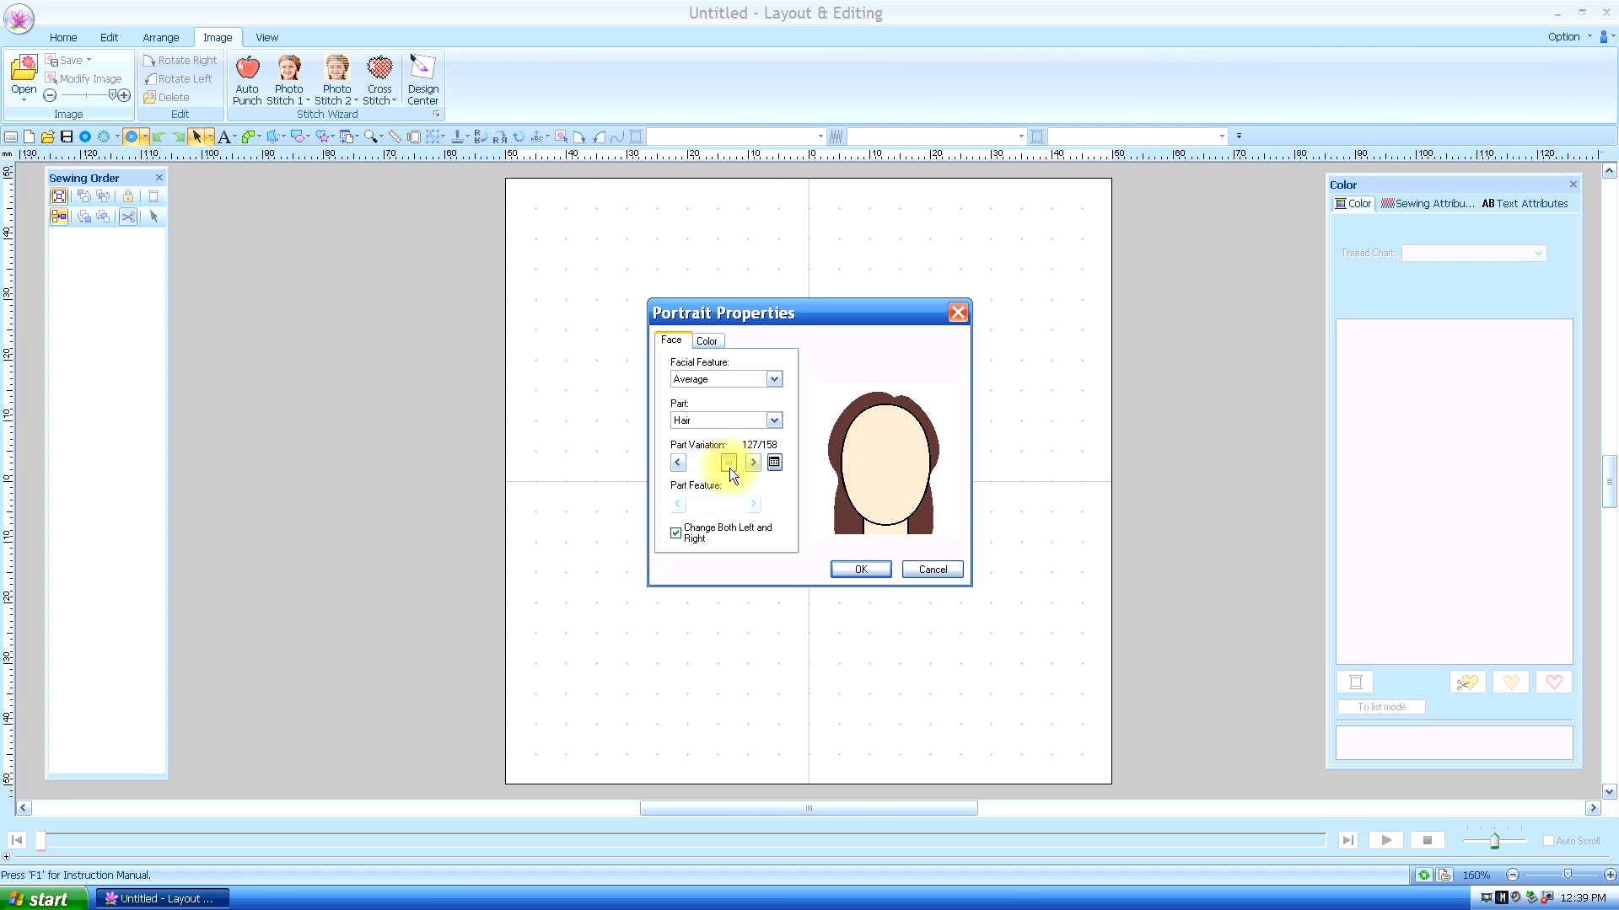
click(774, 462)
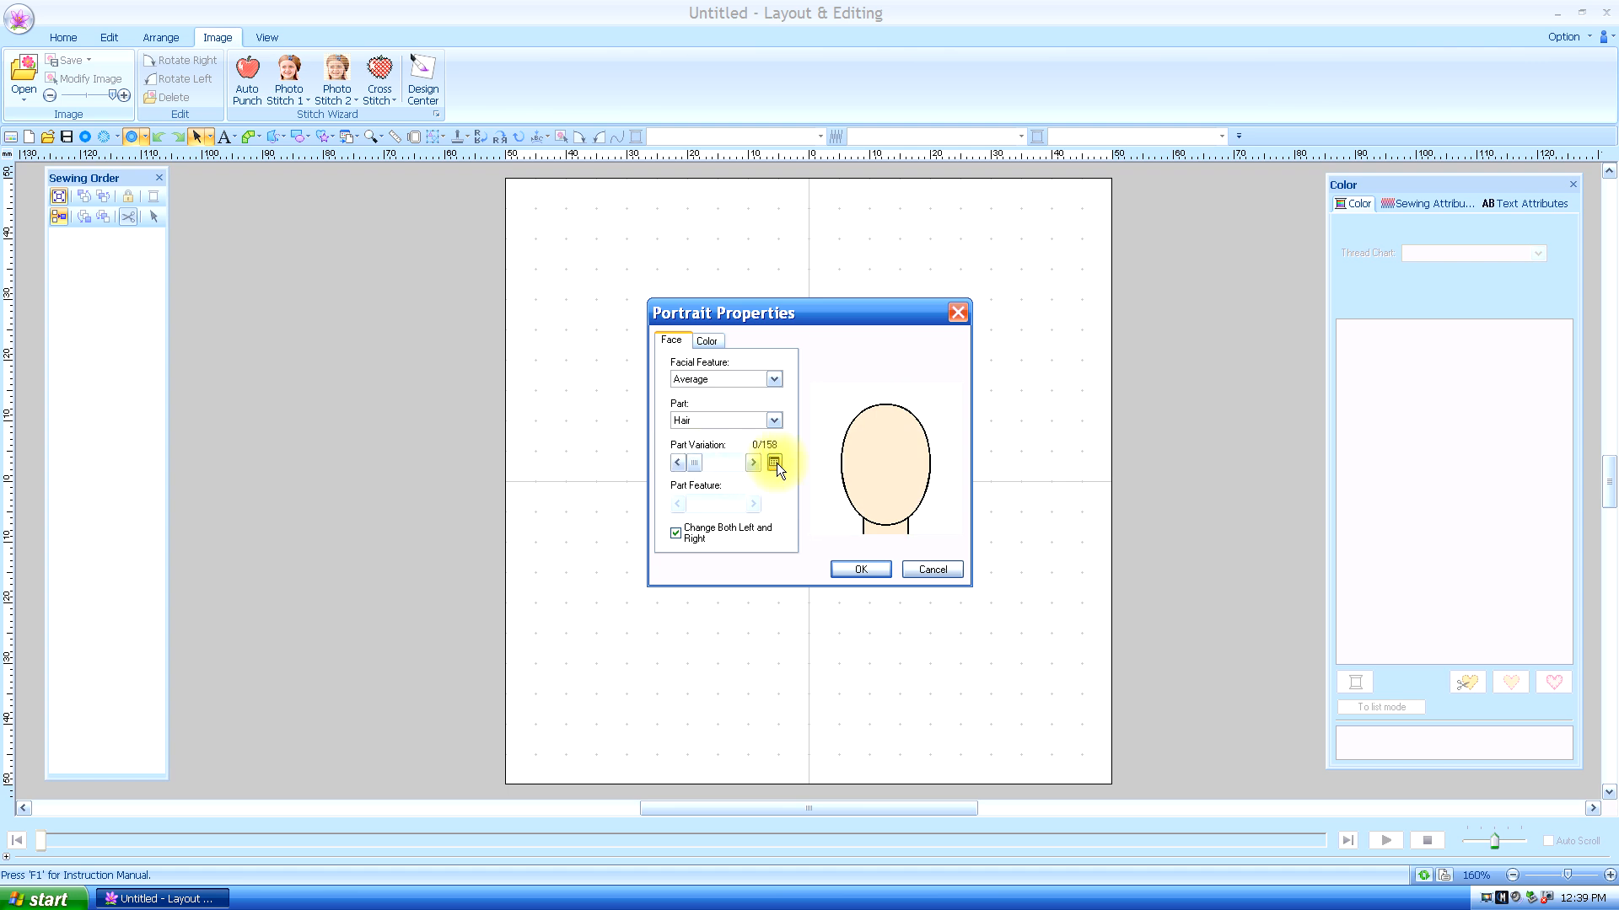
click(774, 462)
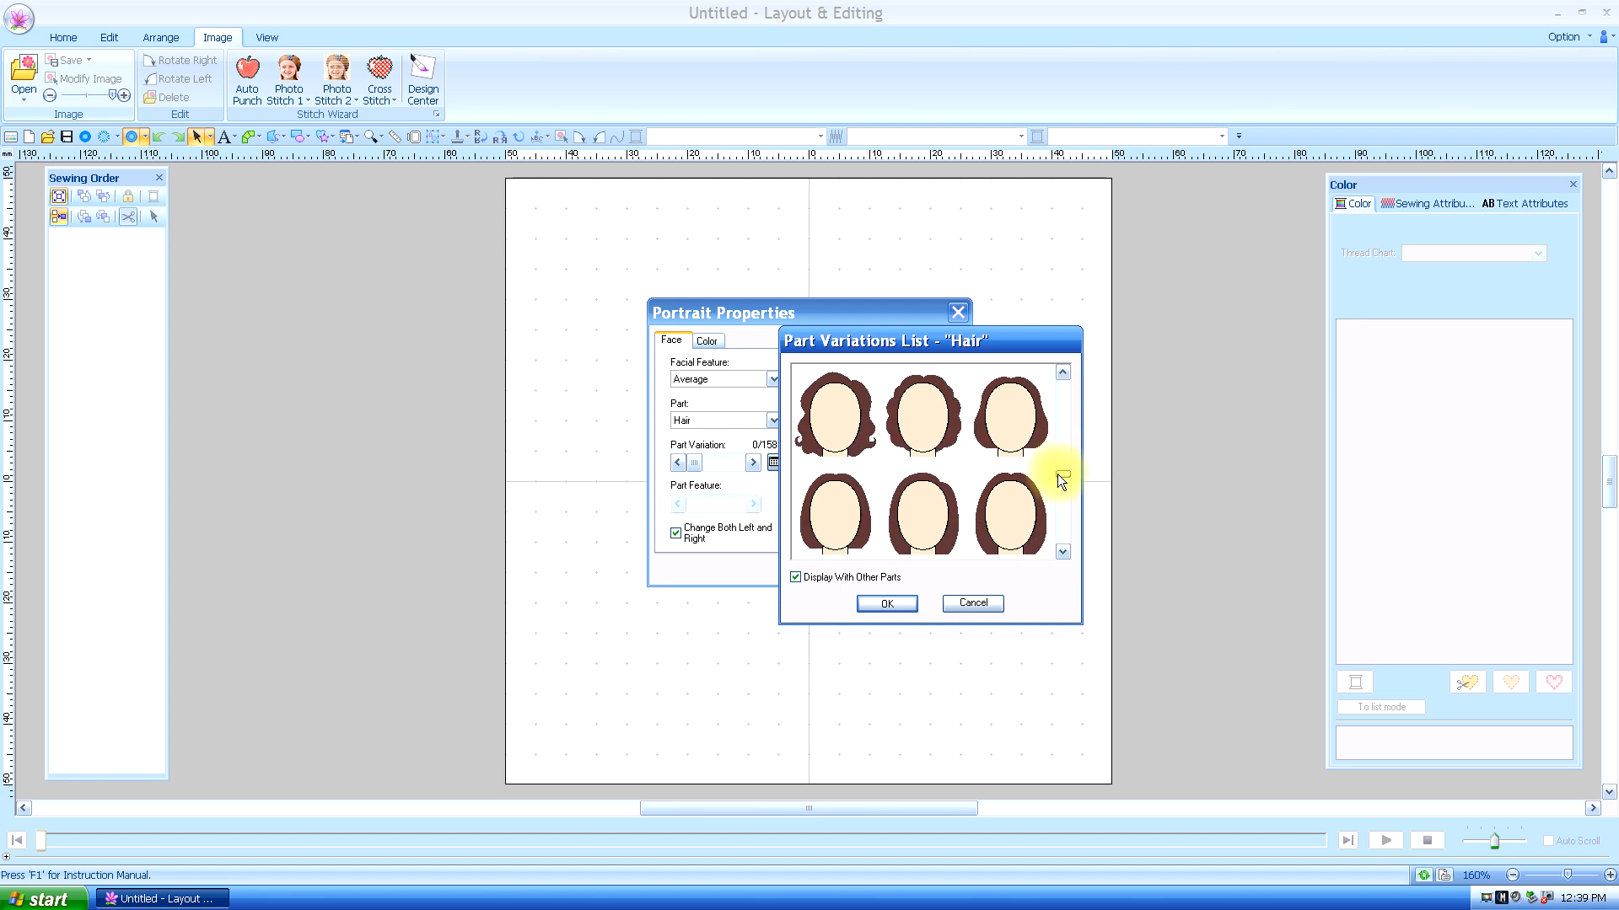
click(1012, 511)
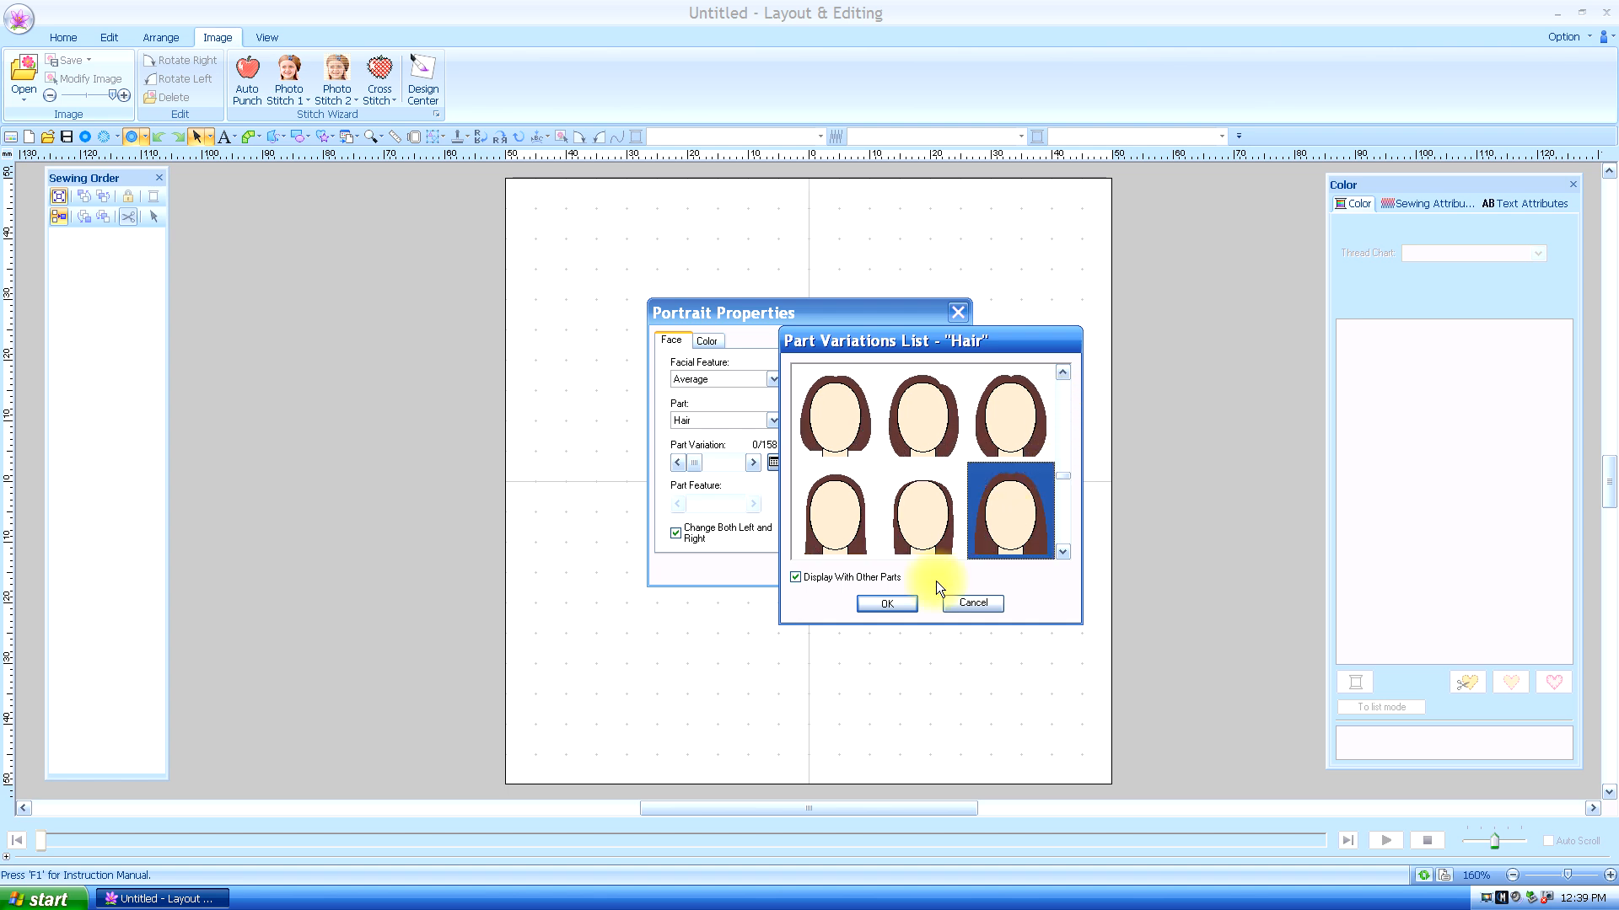
click(885, 604)
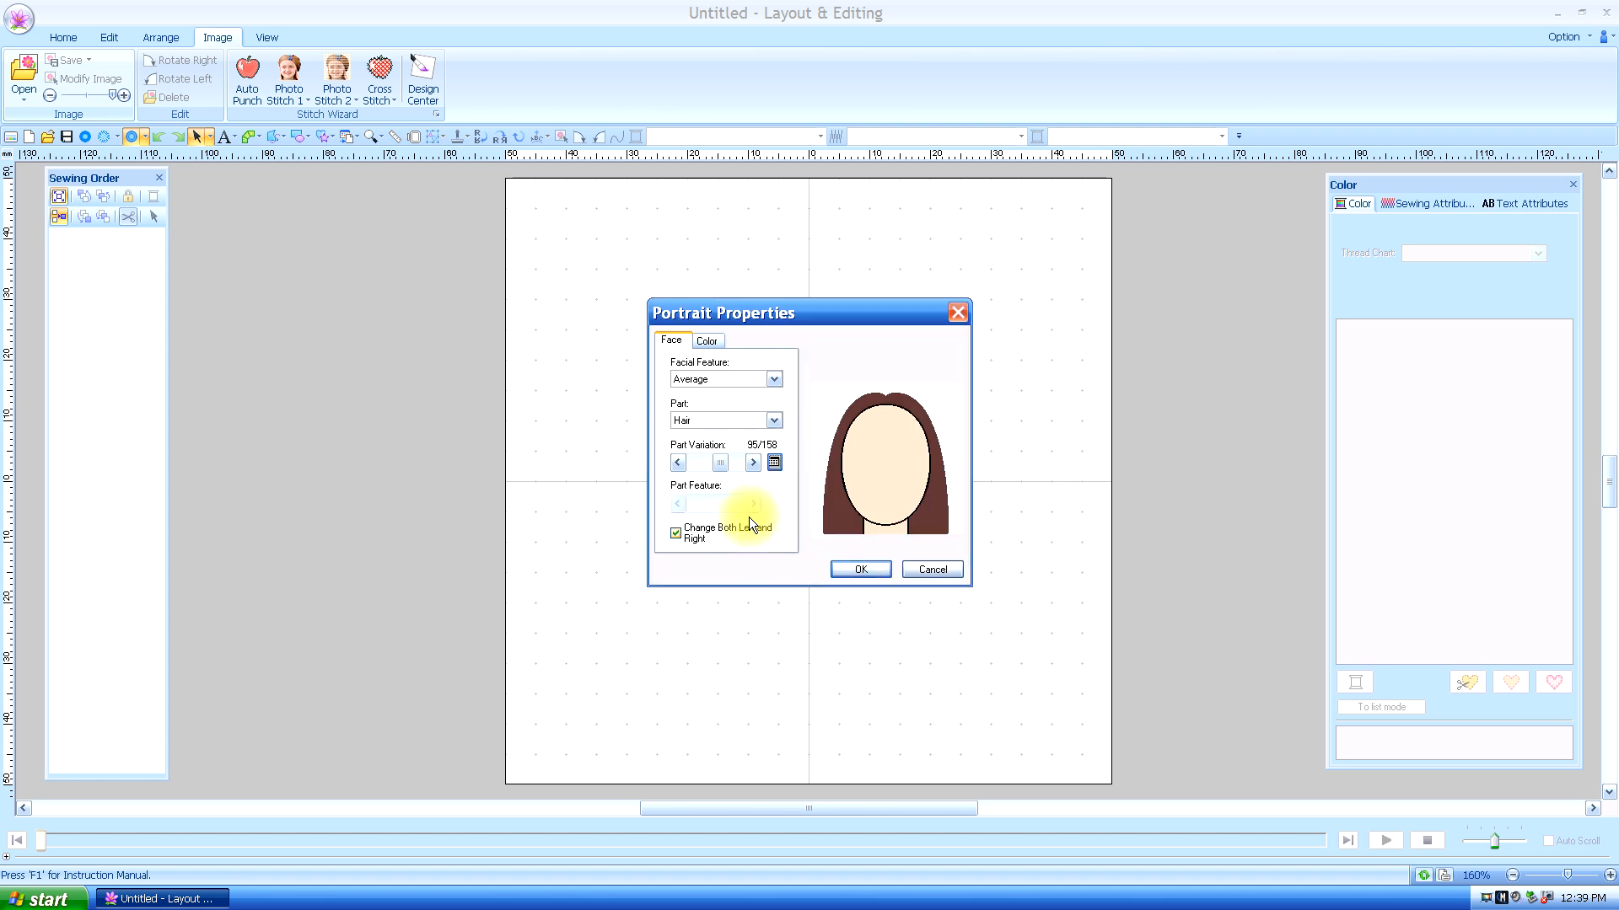
Add the second bangs style to the portrait's hair
click(774, 420)
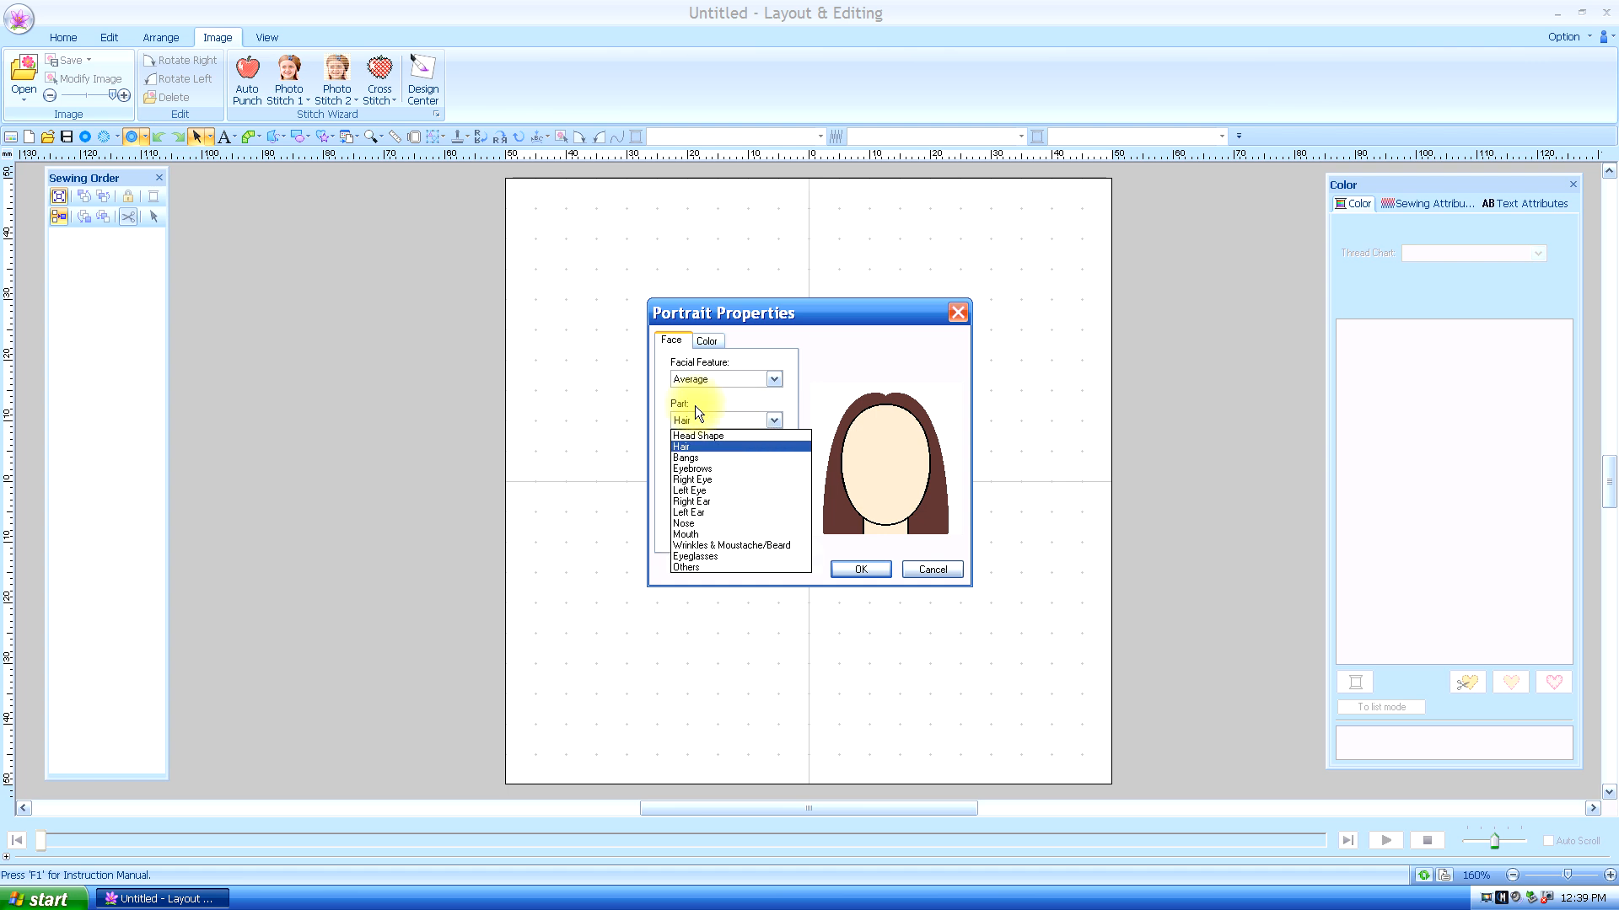
click(685, 457)
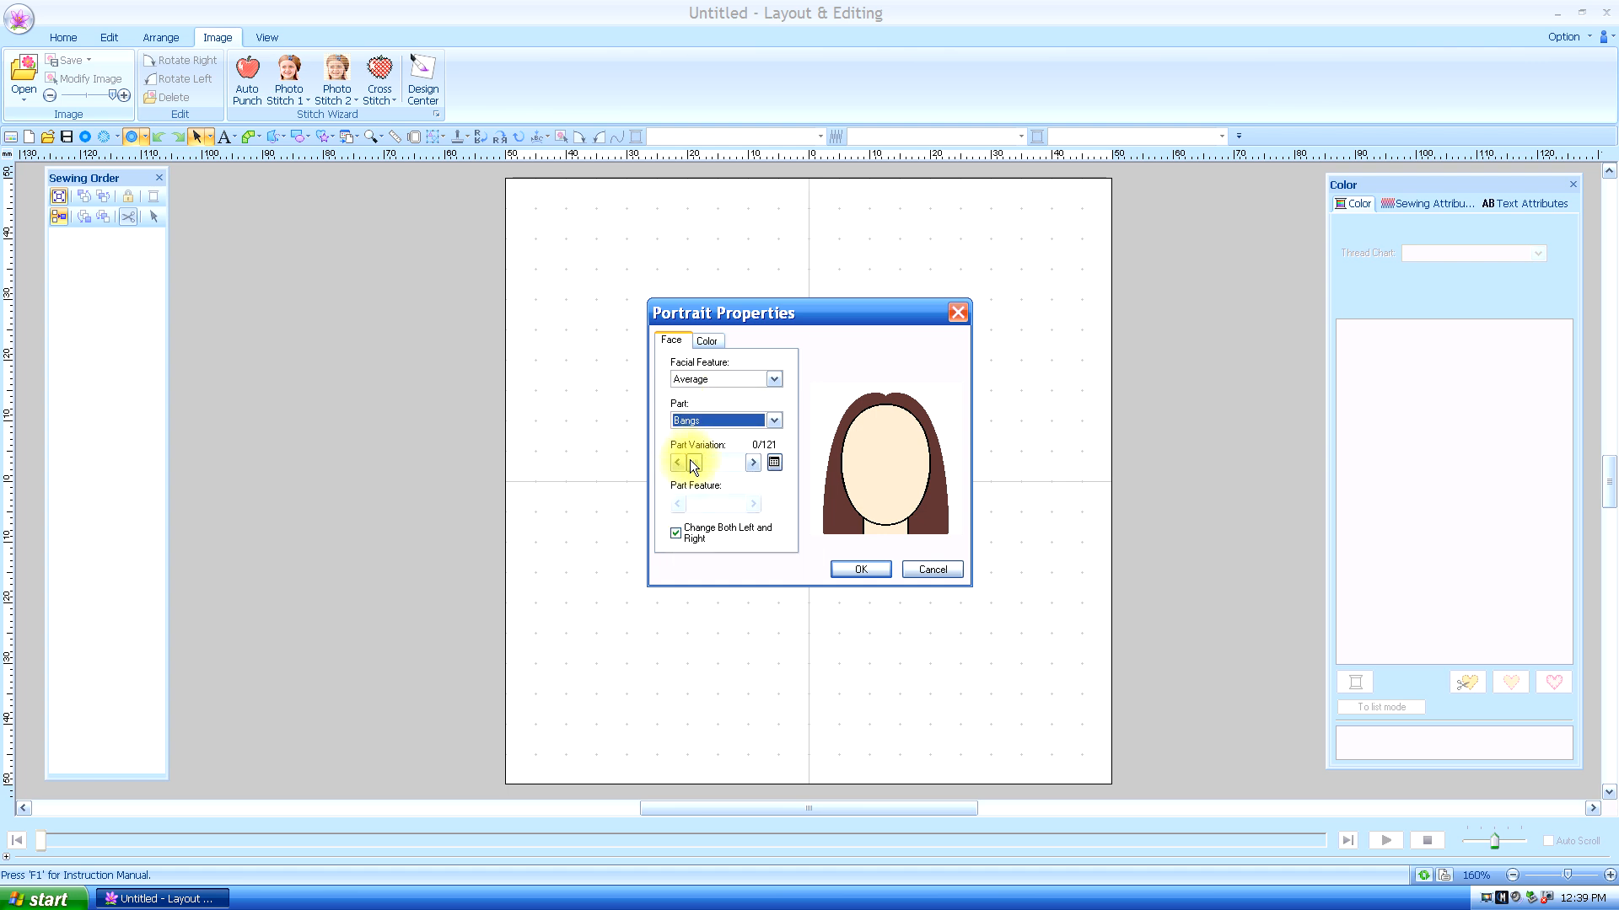
click(774, 462)
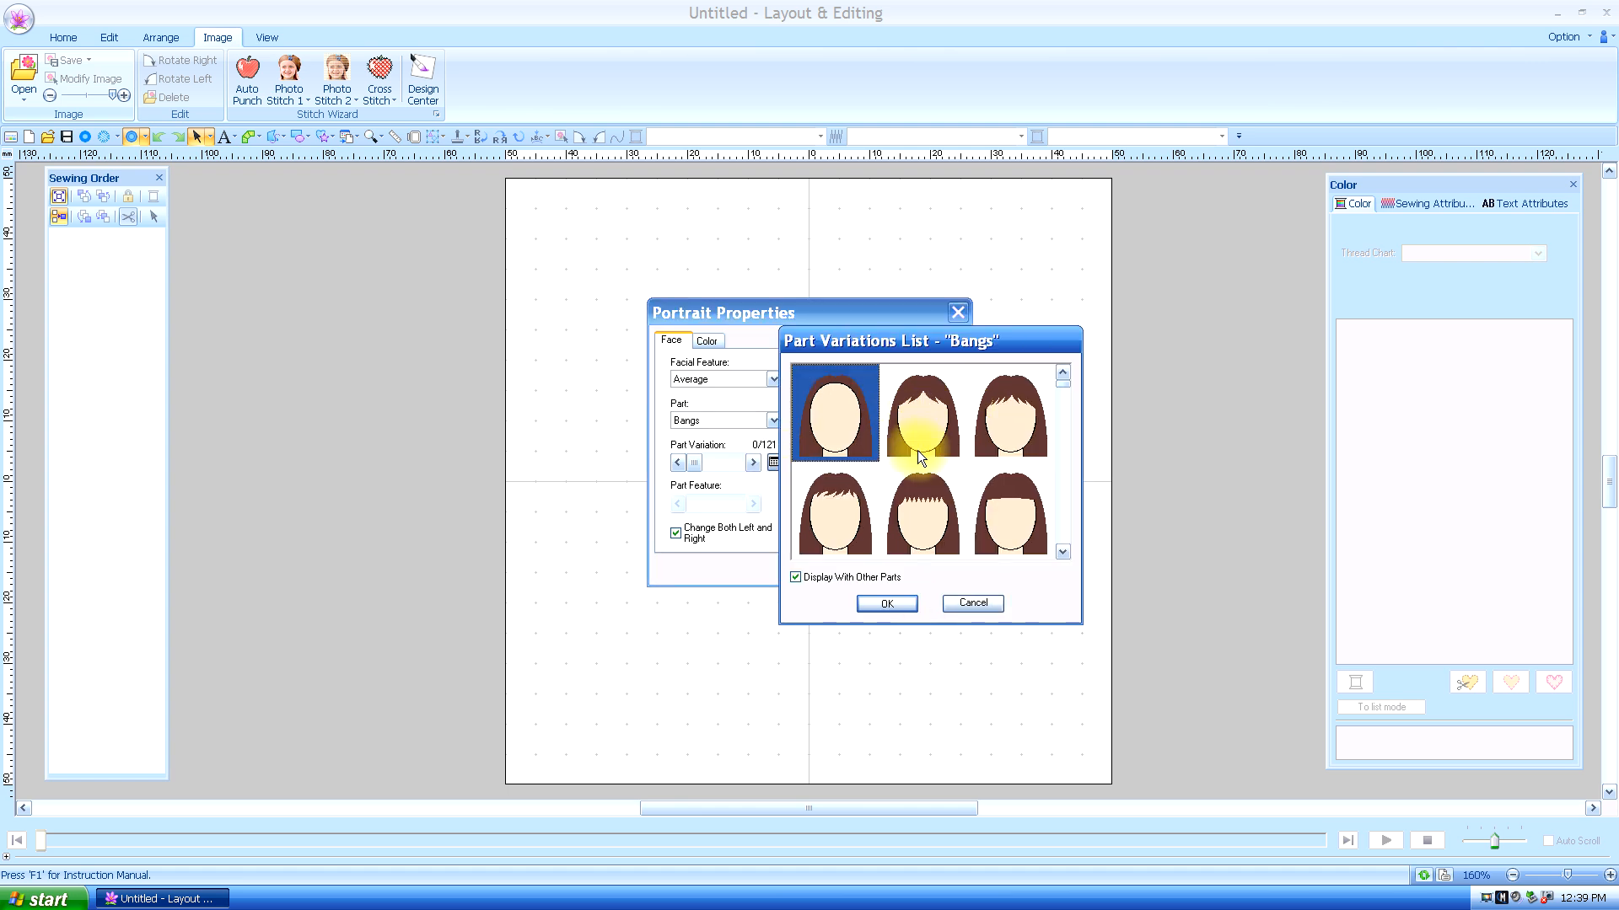
click(921, 411)
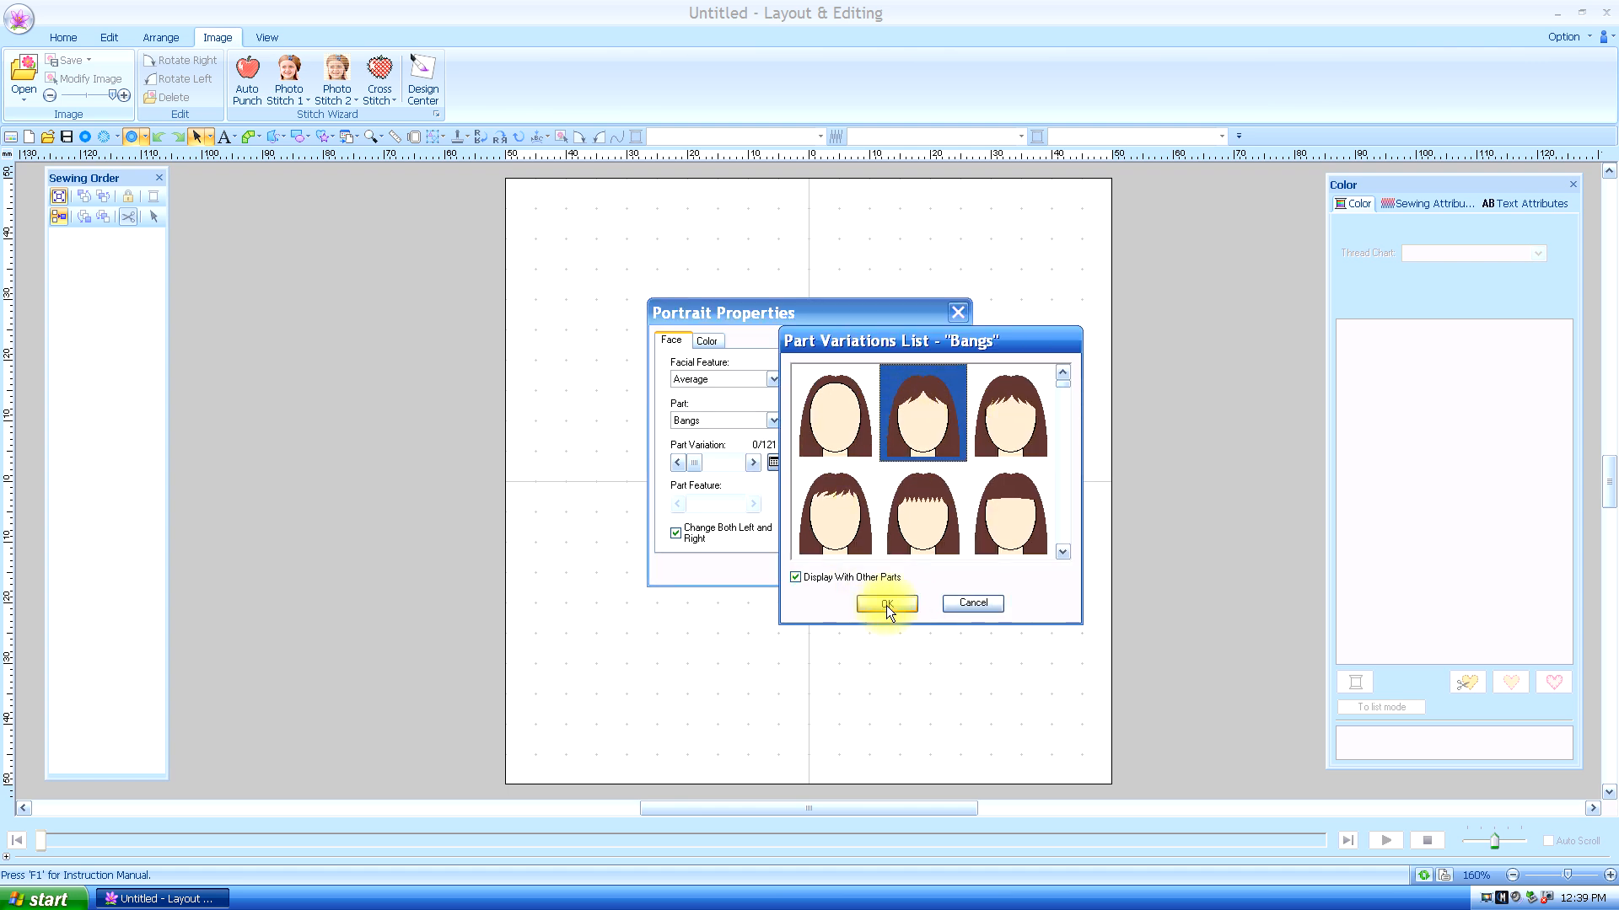
click(884, 603)
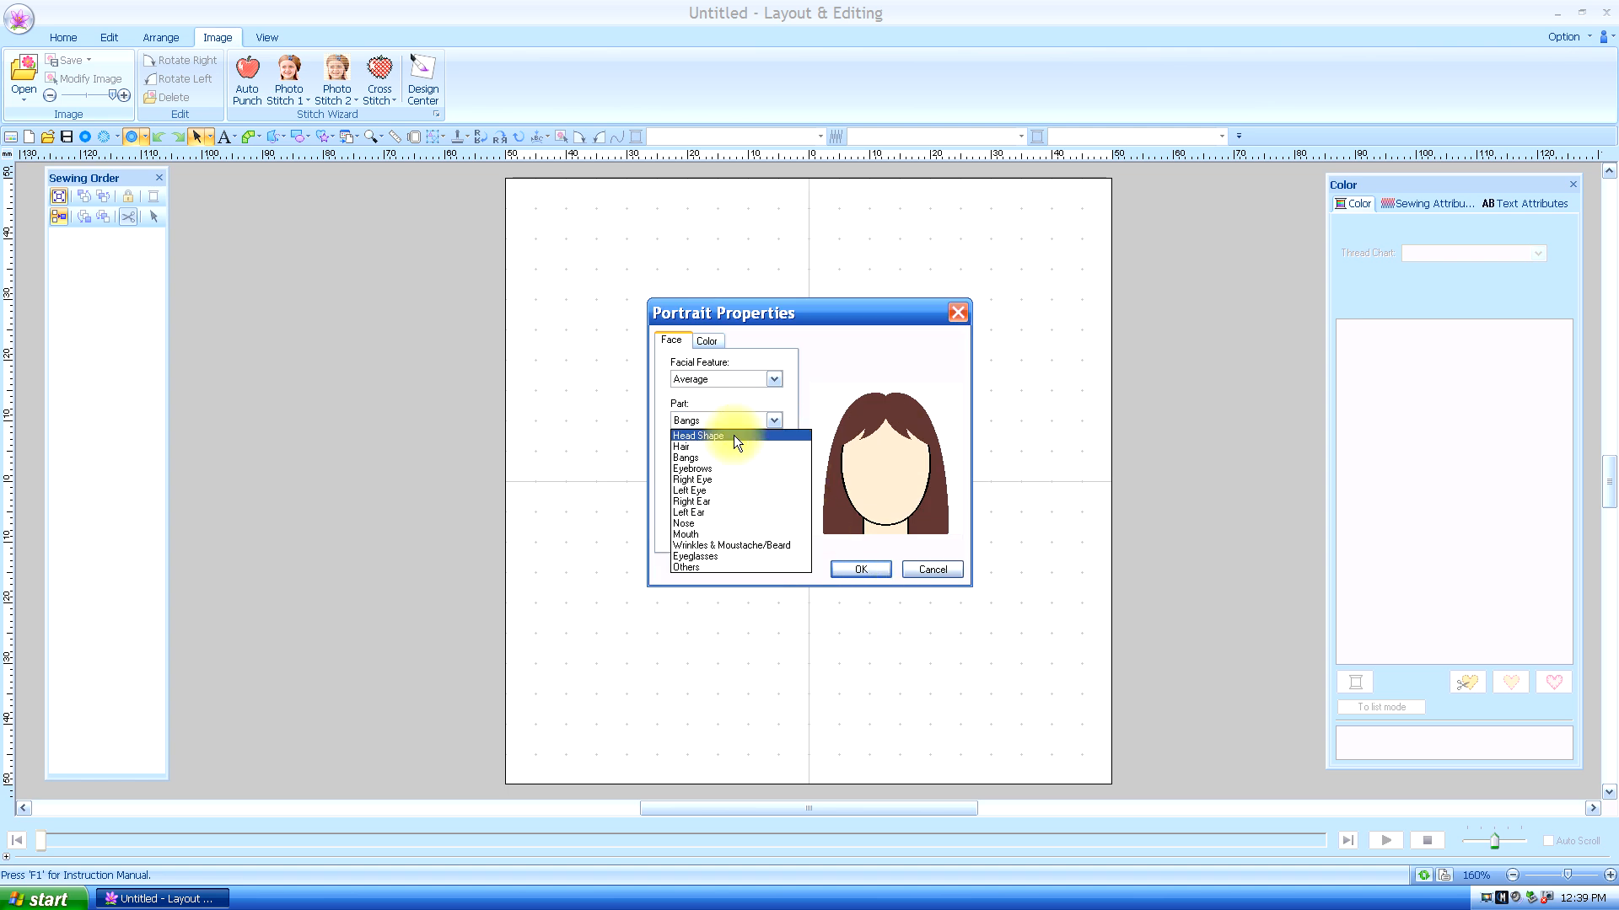
Give the face a pair of arched eyebrows from the eyebrow variations
click(693, 467)
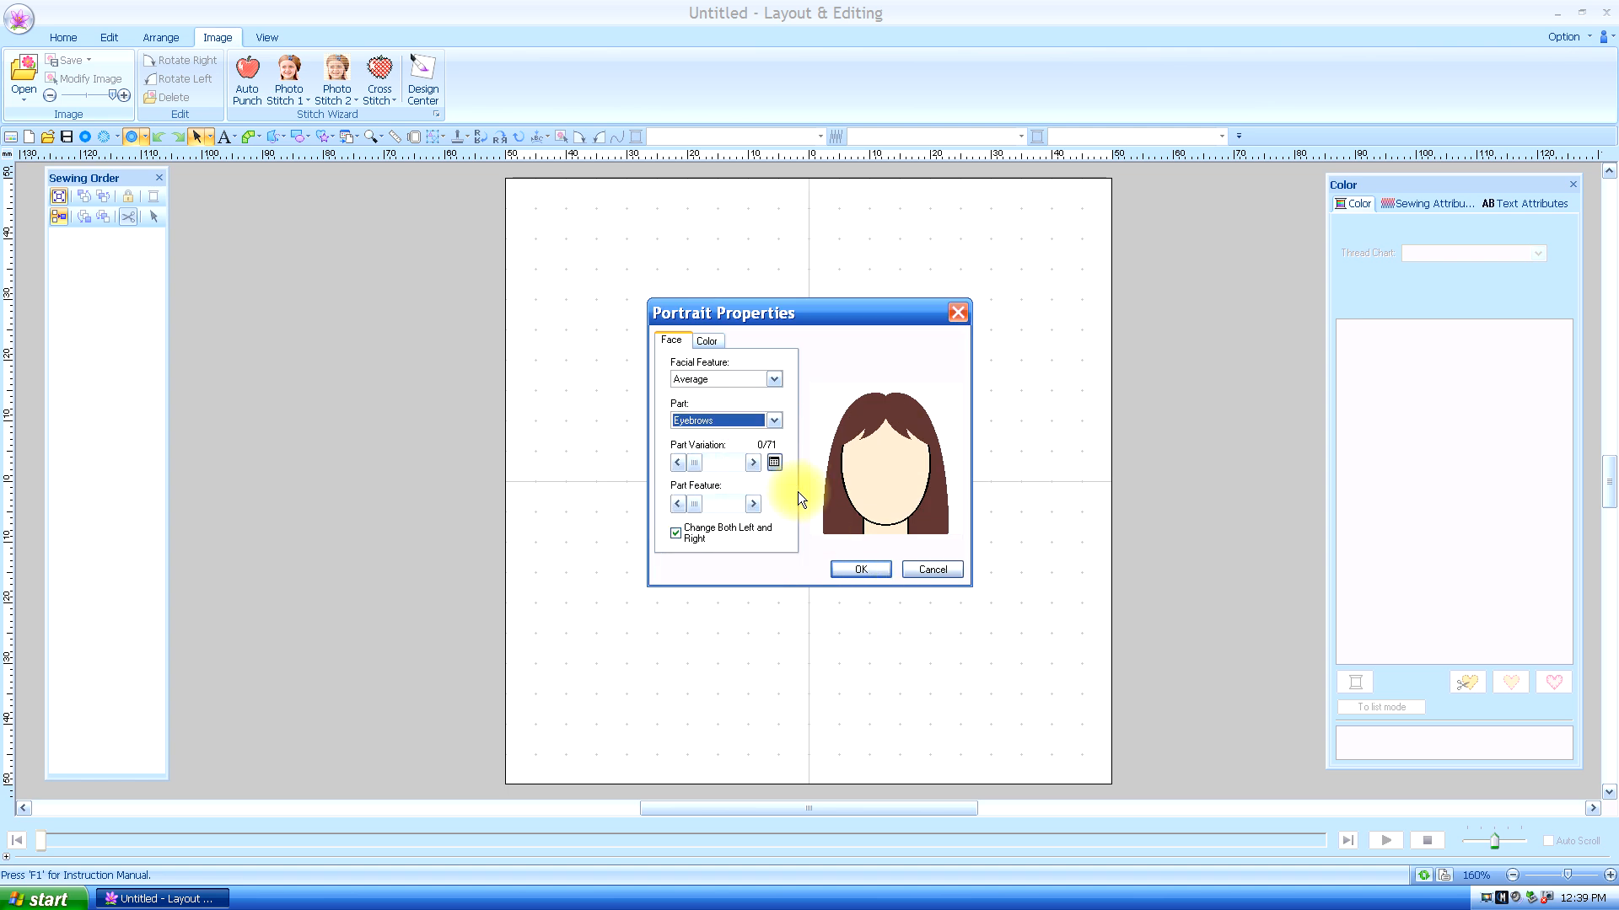
click(772, 462)
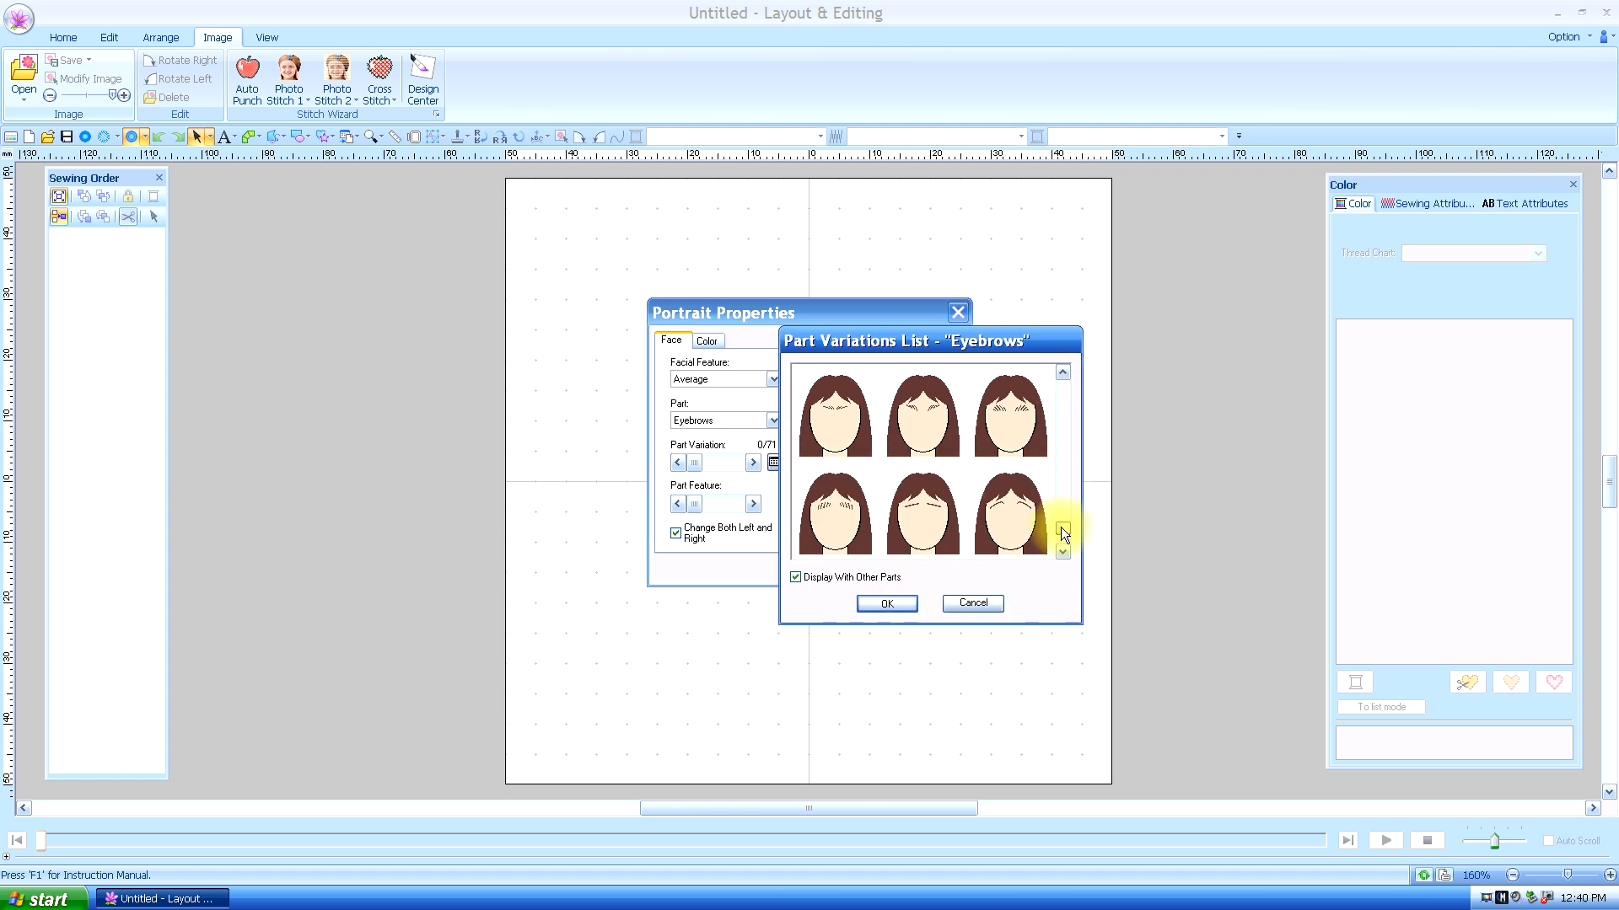
click(1062, 371)
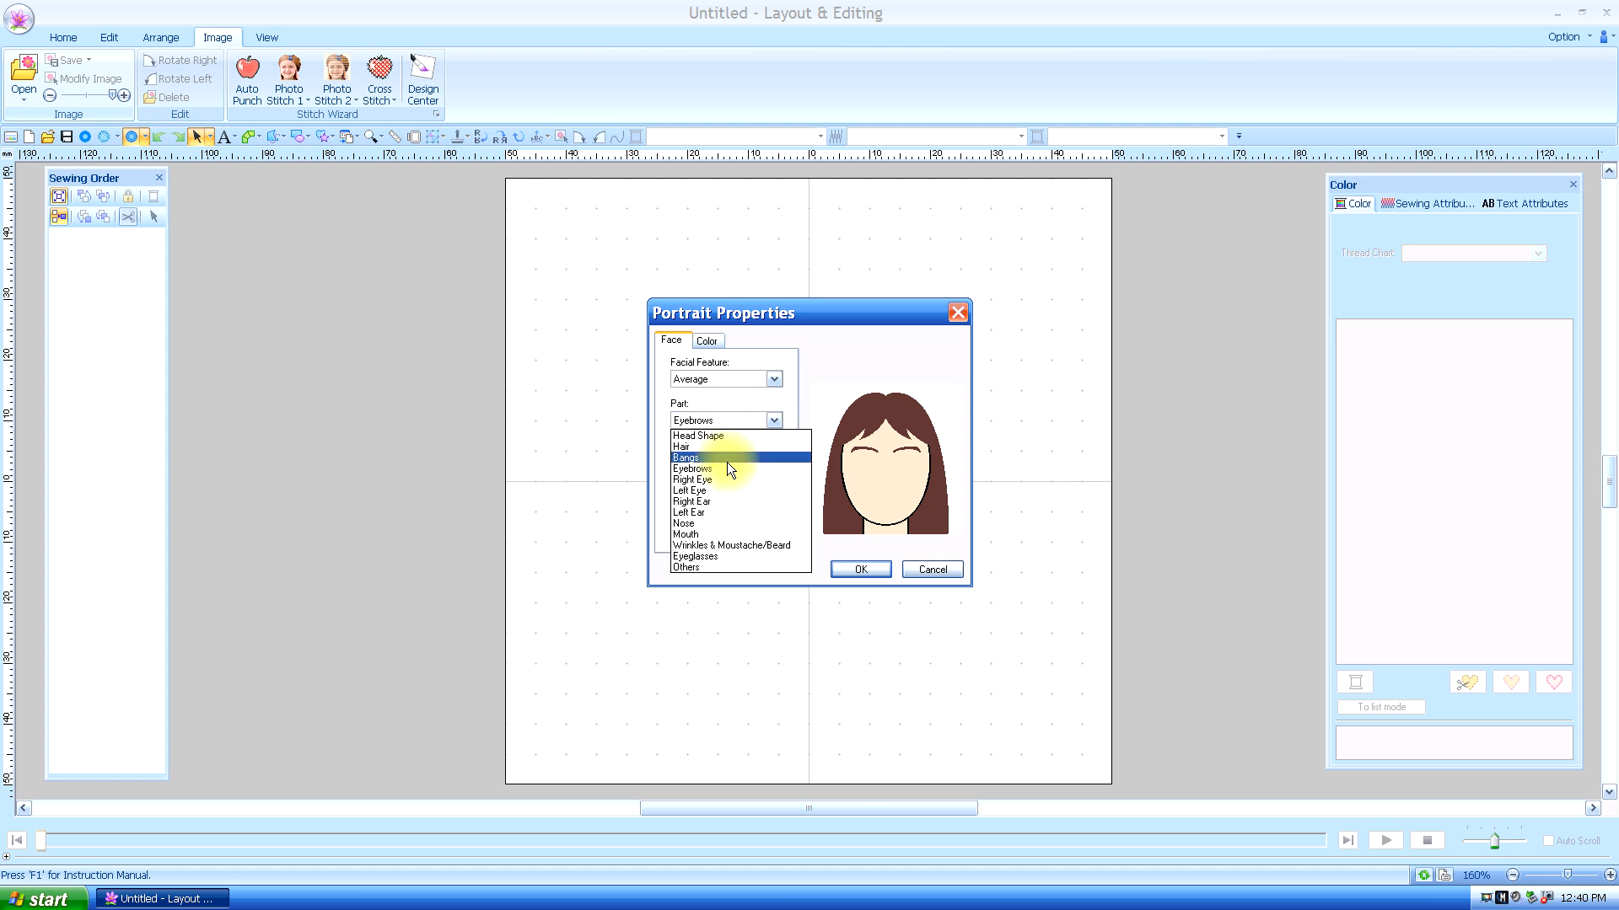
mouse_move(712, 508)
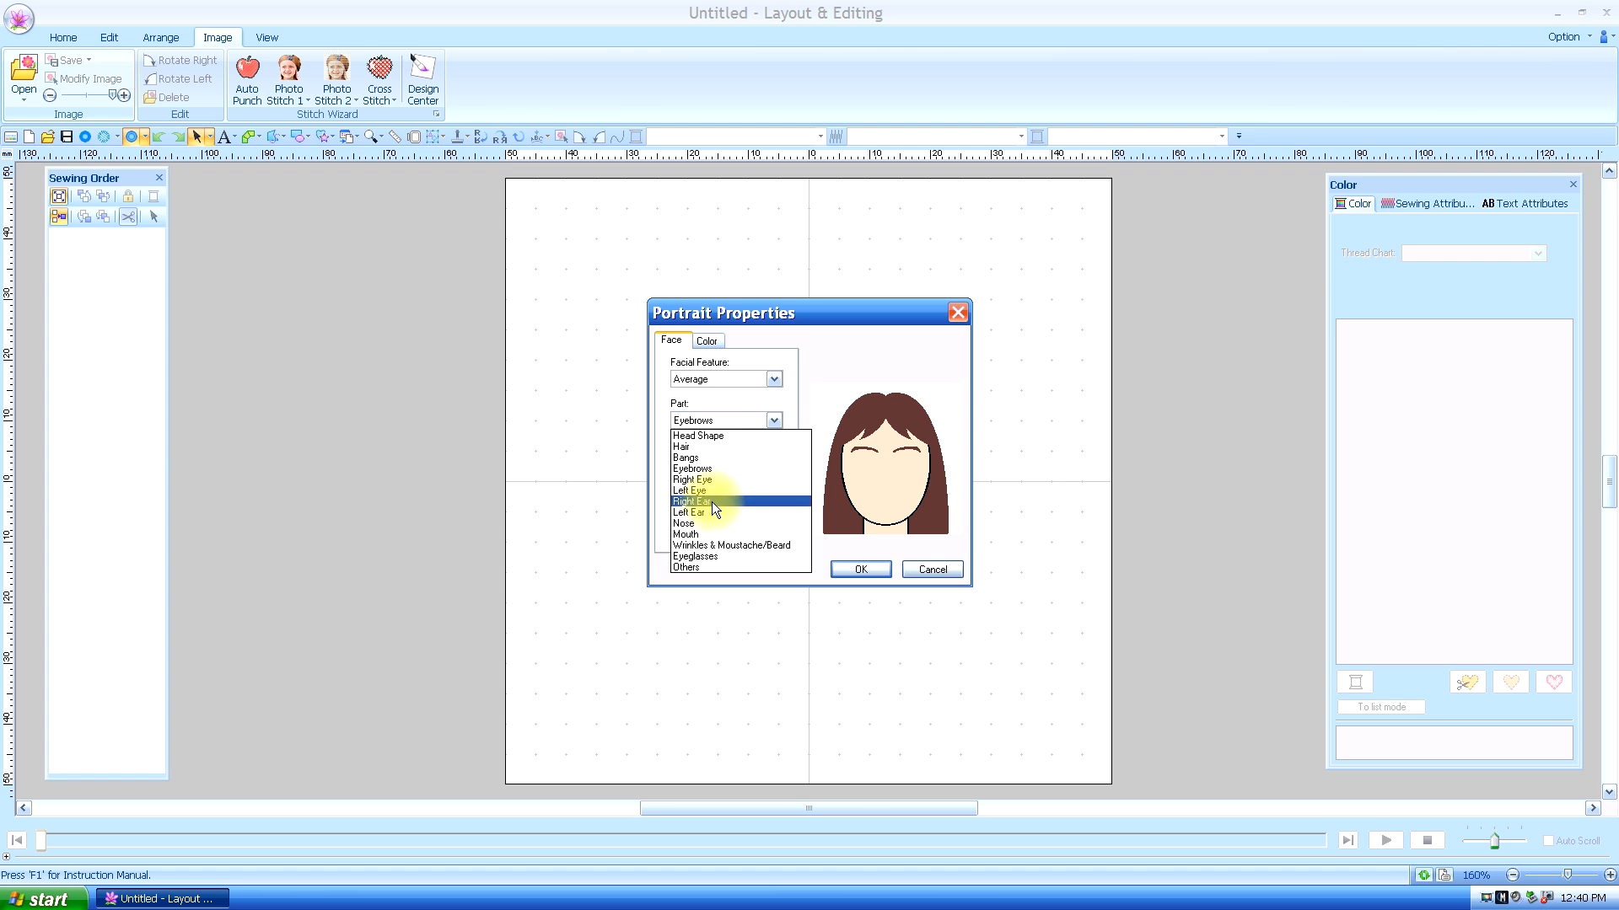
mouse_move(711, 479)
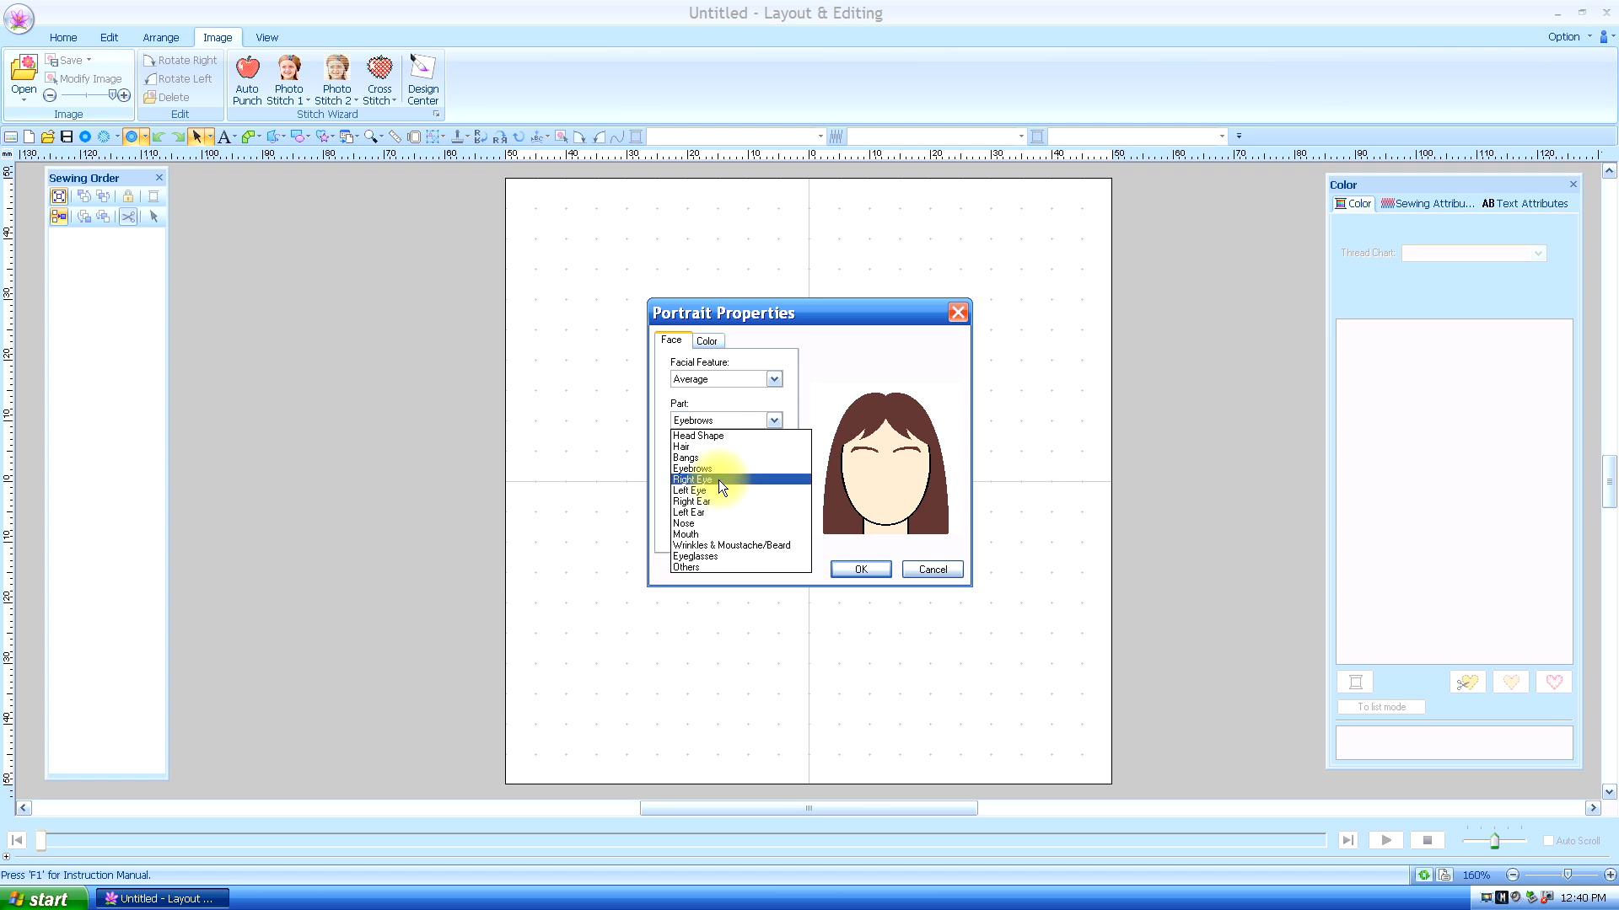
Apply the third eye style to both eyes together, giving blue eyes
click(692, 479)
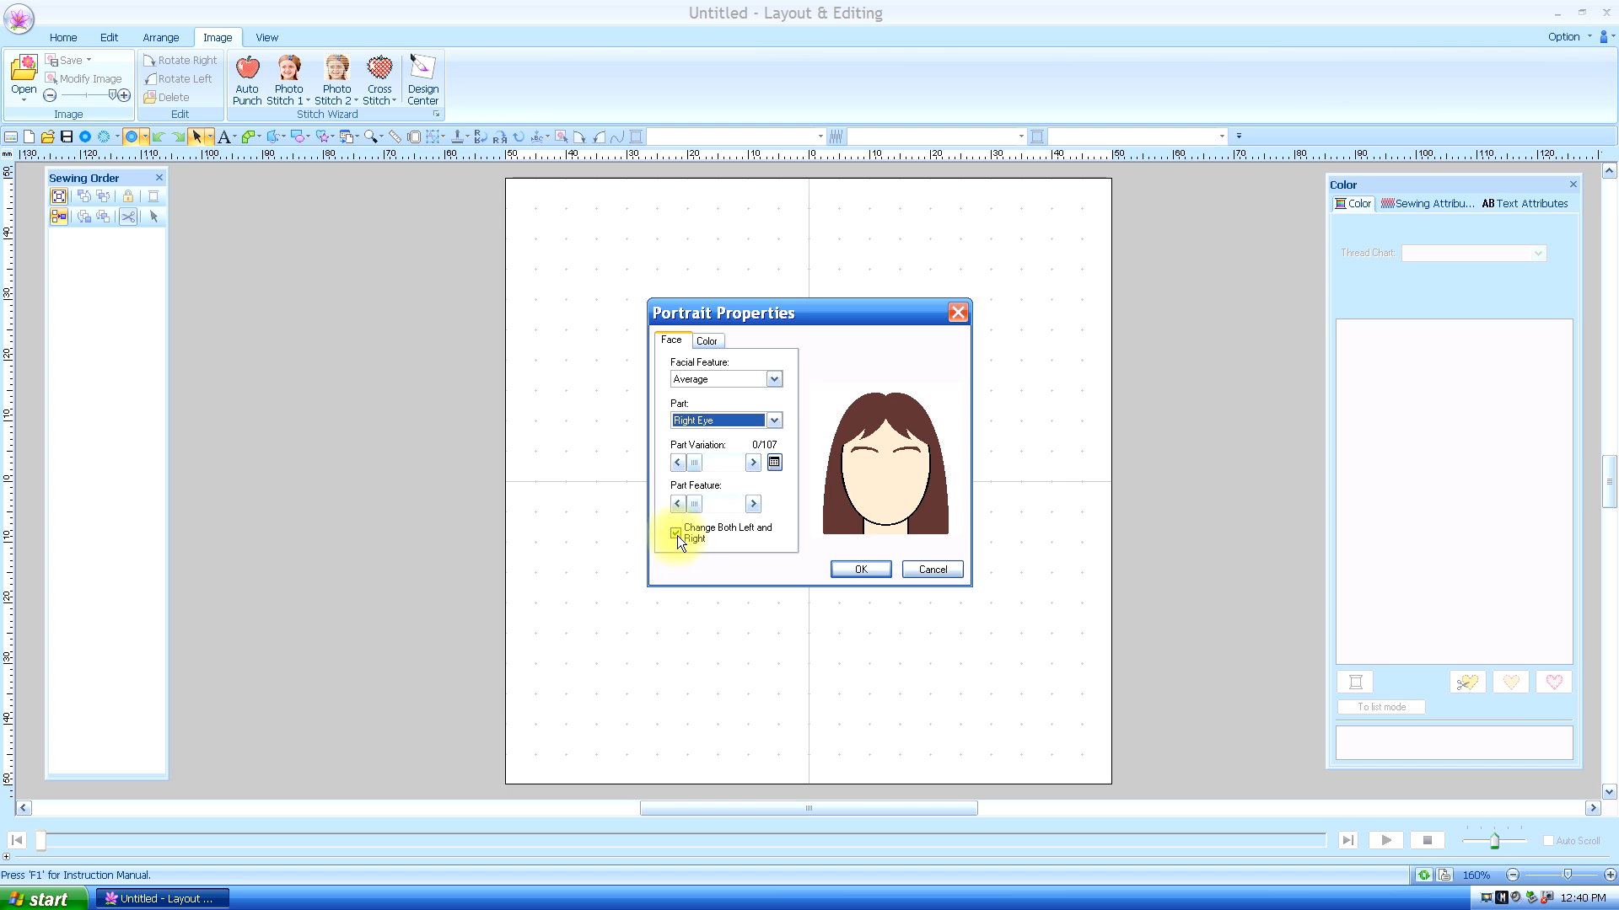
click(676, 531)
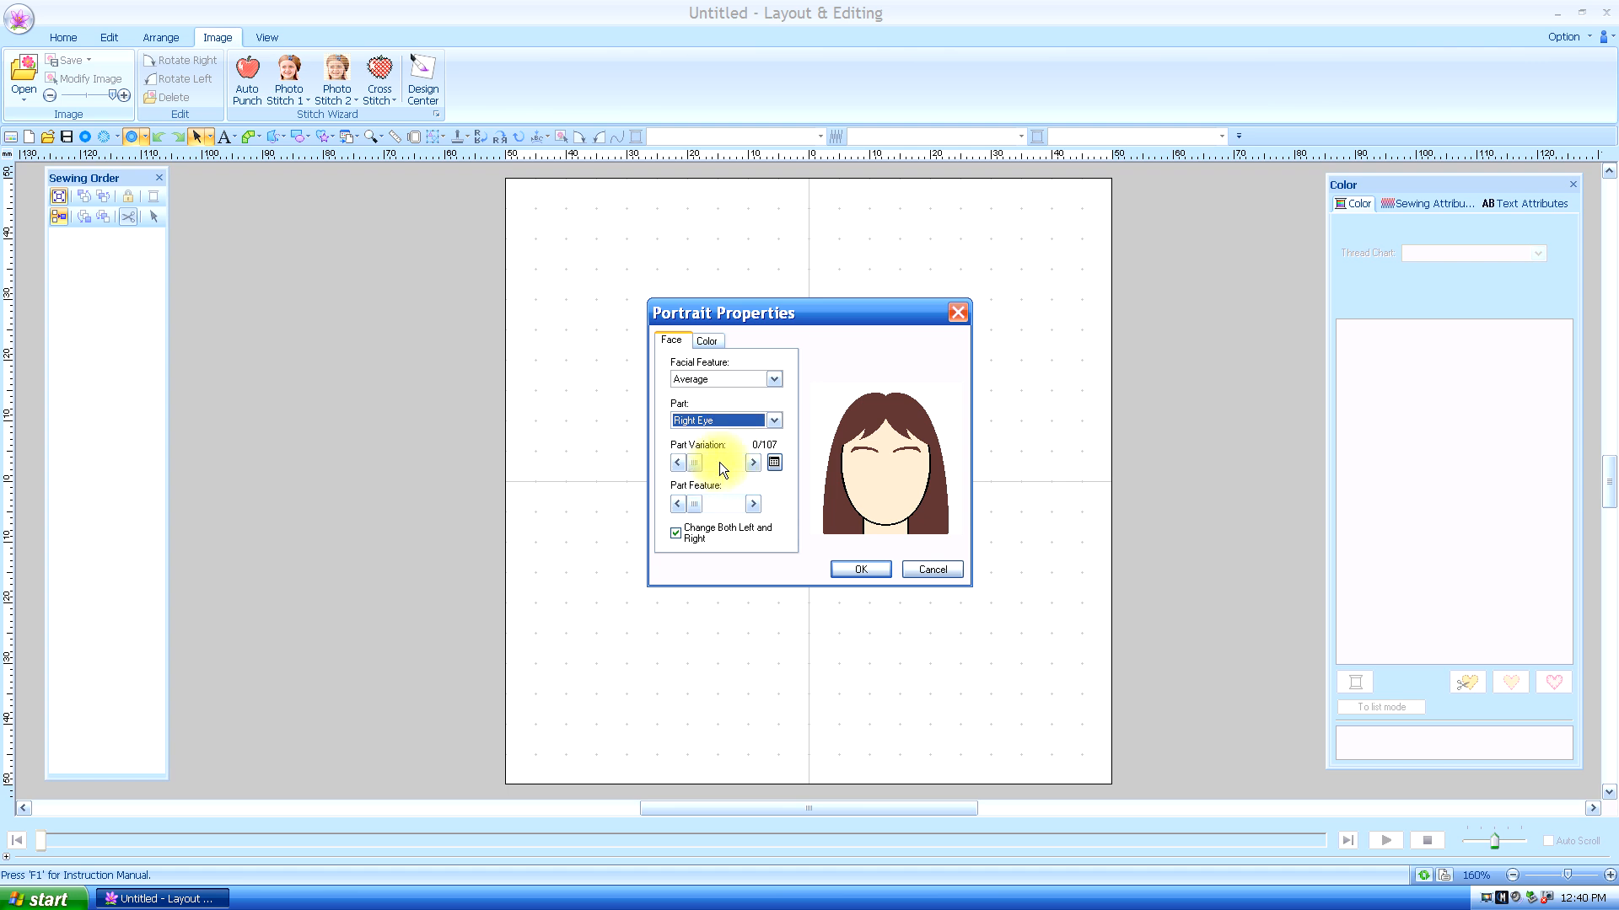
click(774, 462)
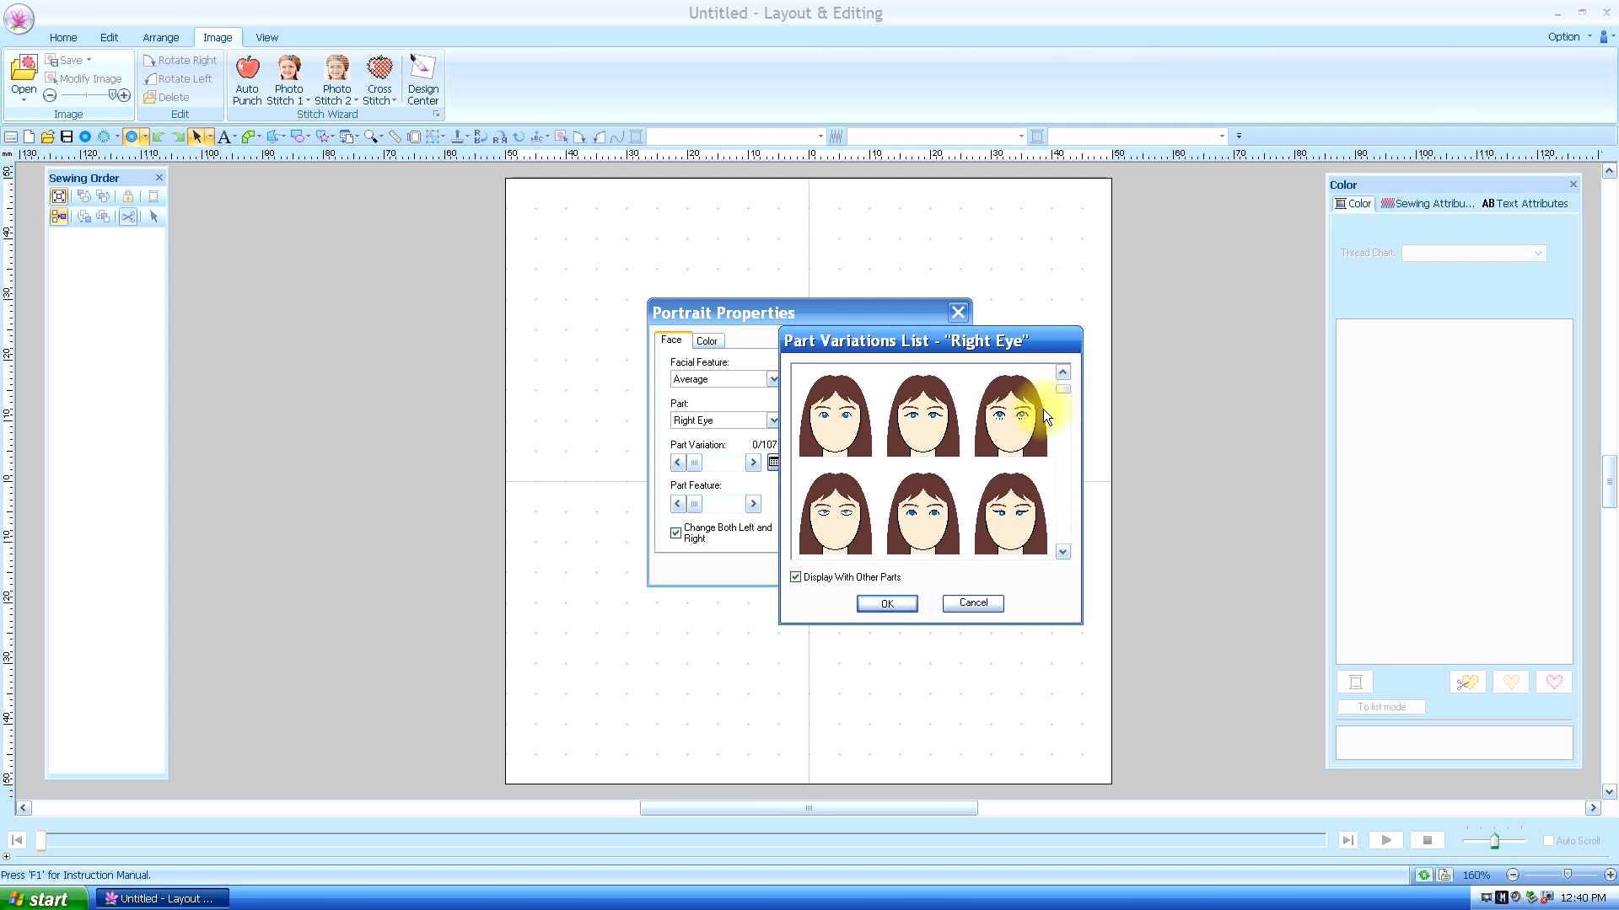
click(1020, 409)
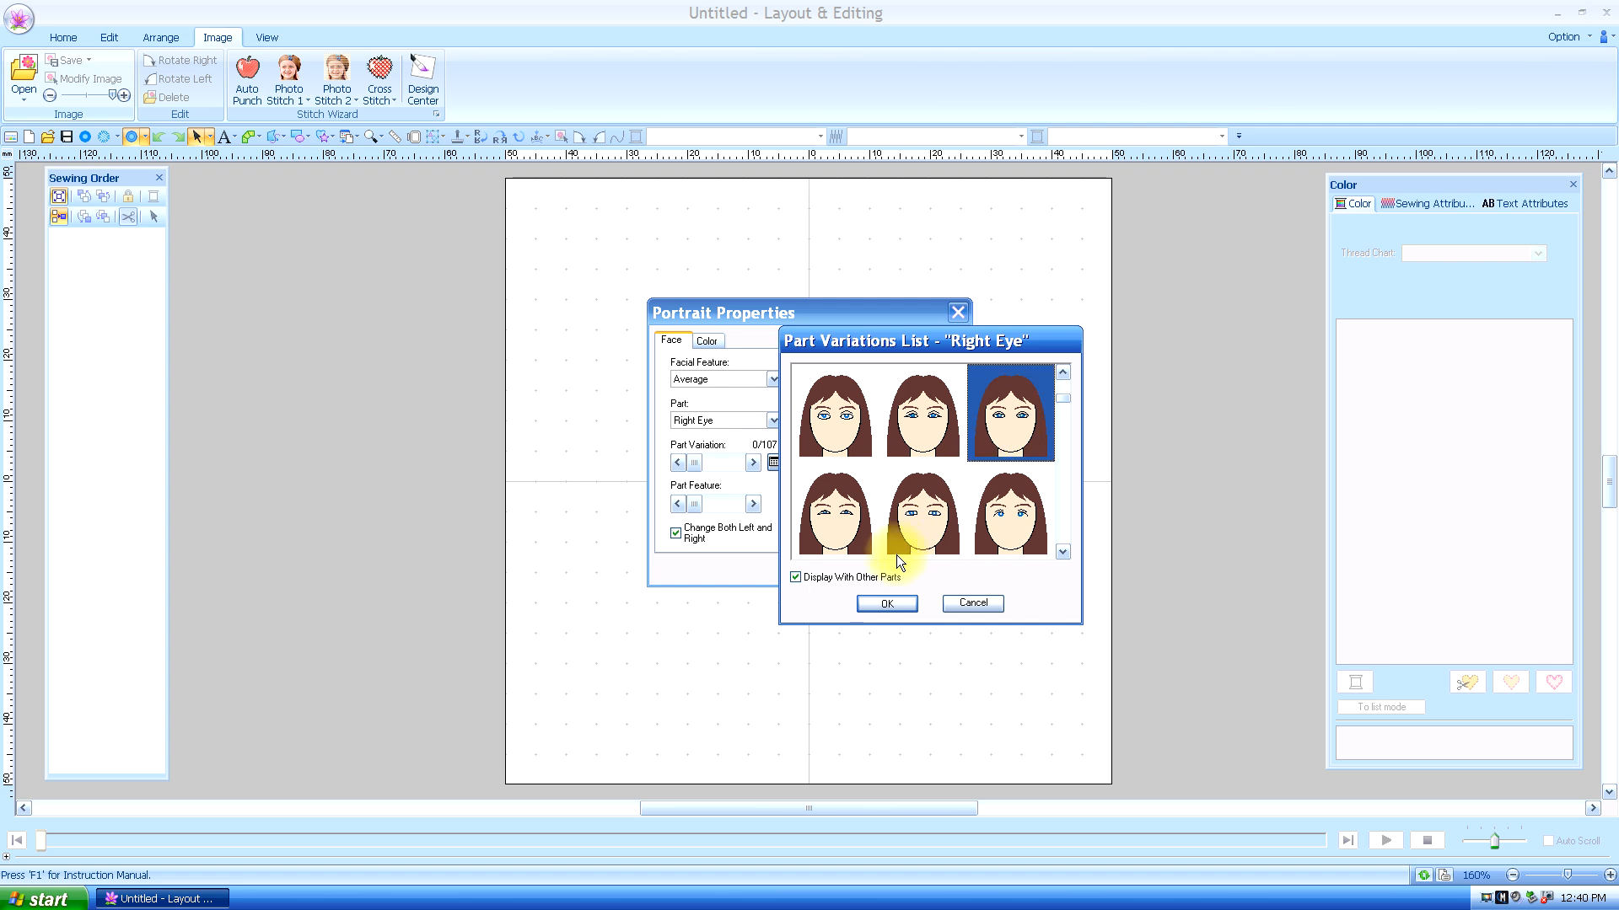
click(885, 604)
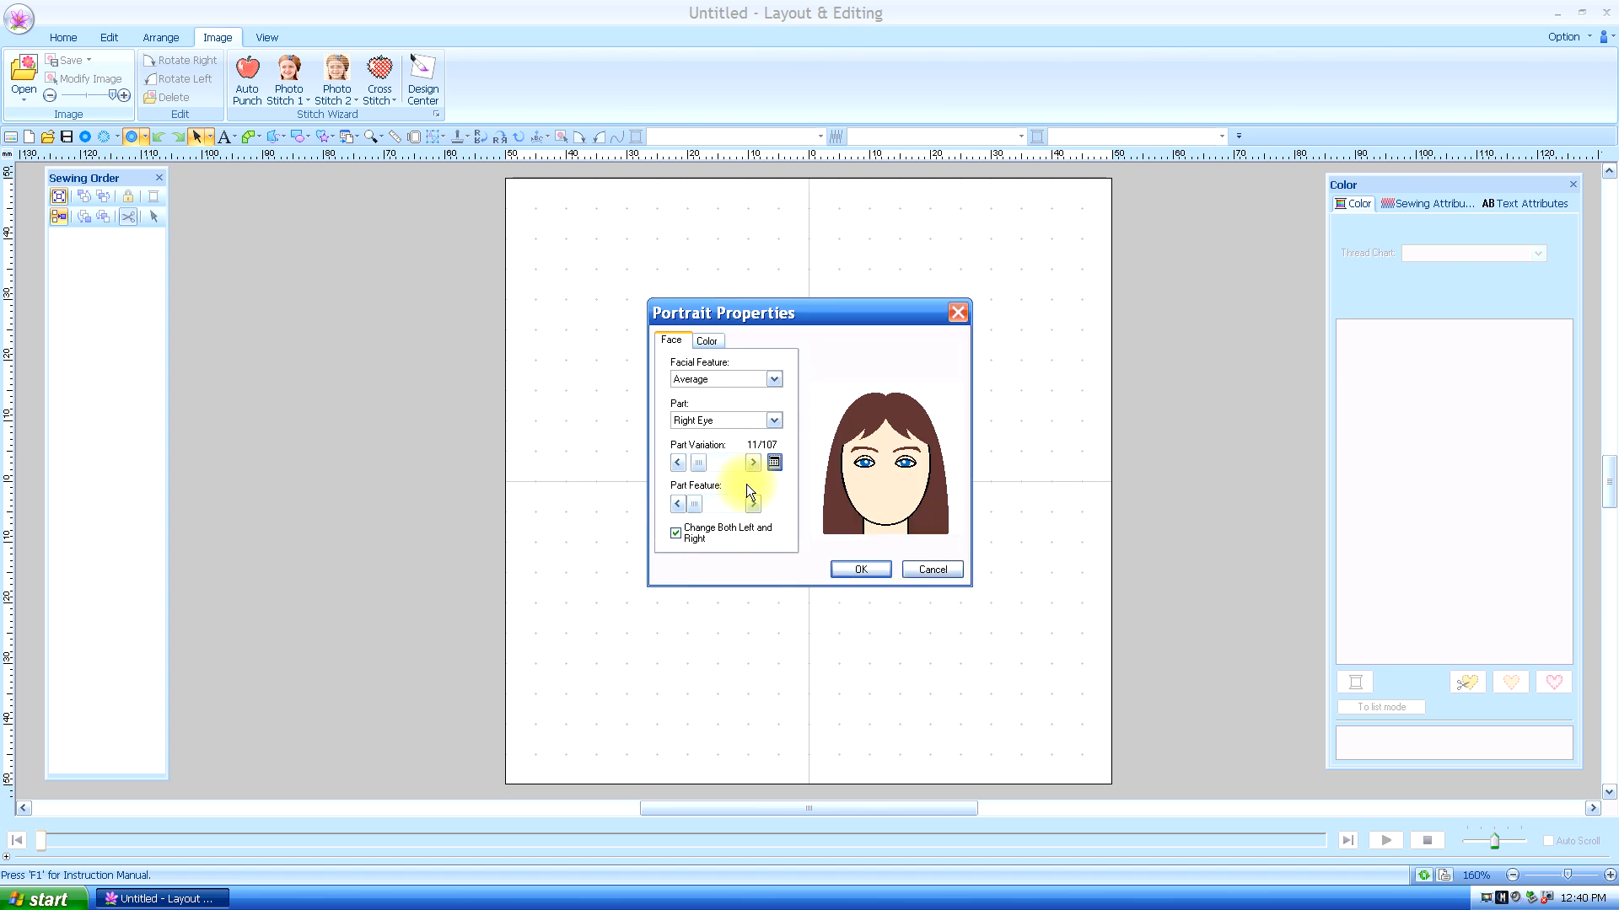
Choose Right Ear and confirm its first ear variation
click(774, 420)
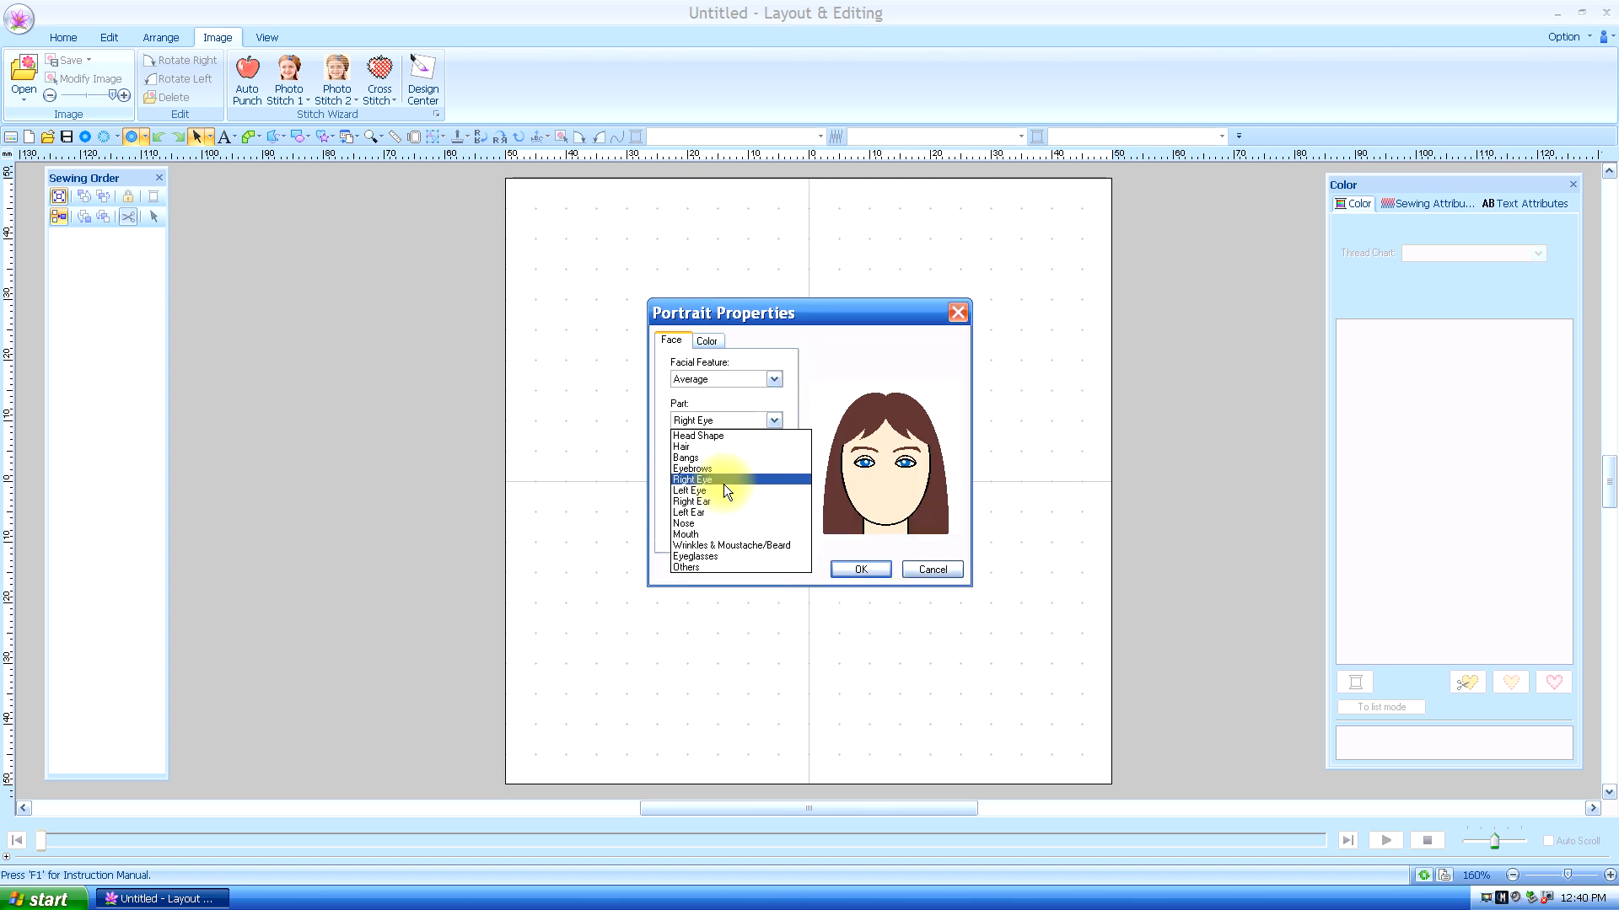
click(691, 502)
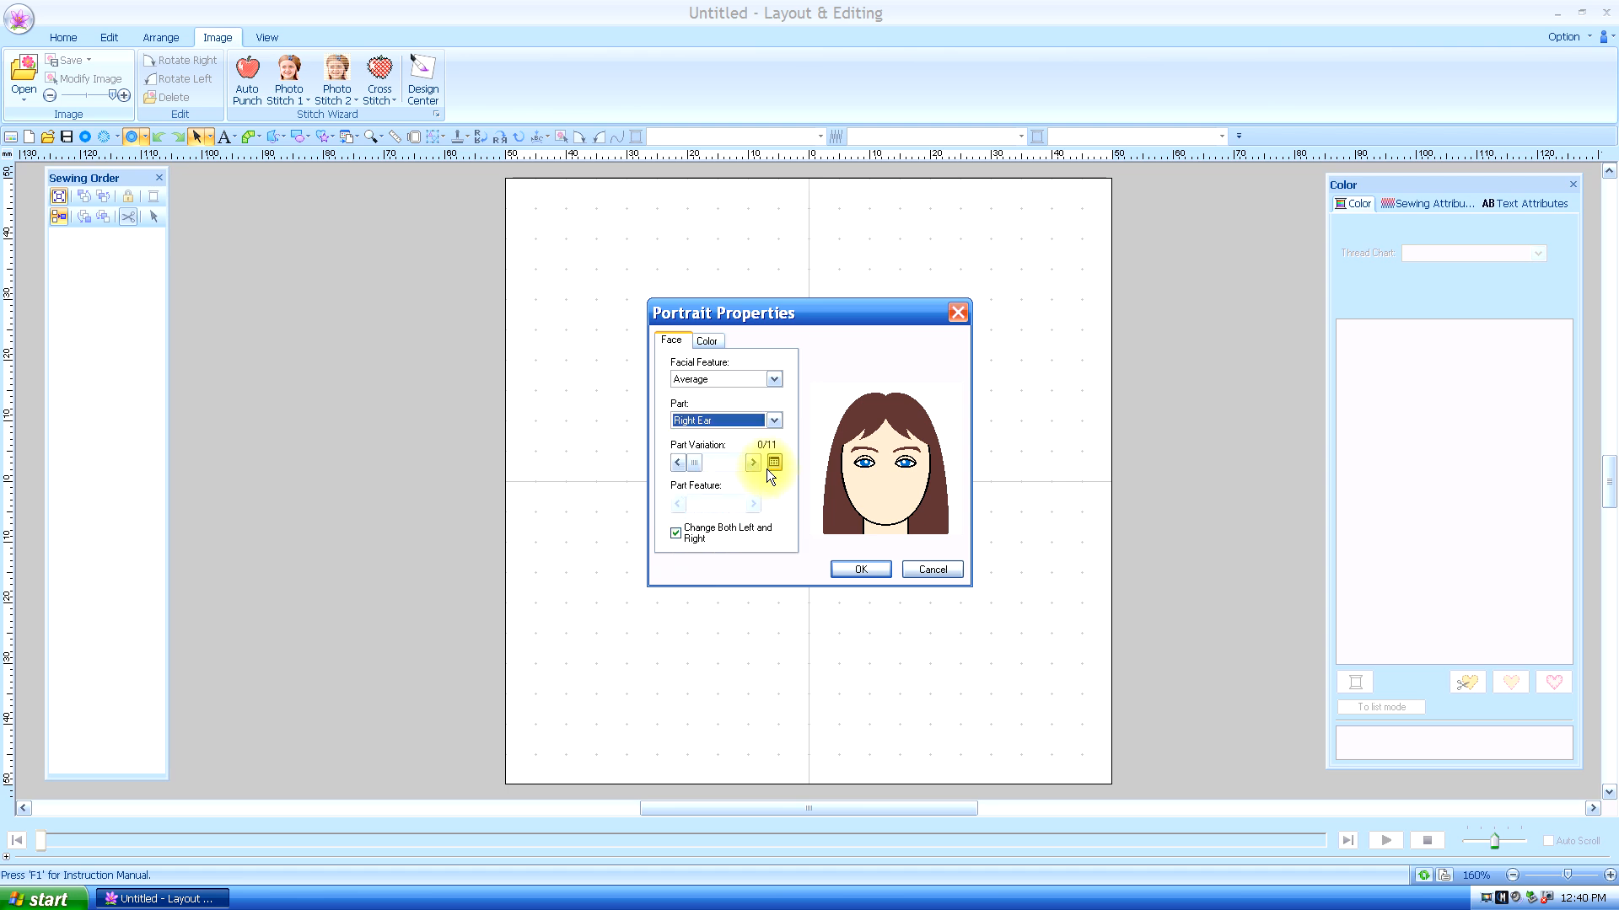
click(774, 462)
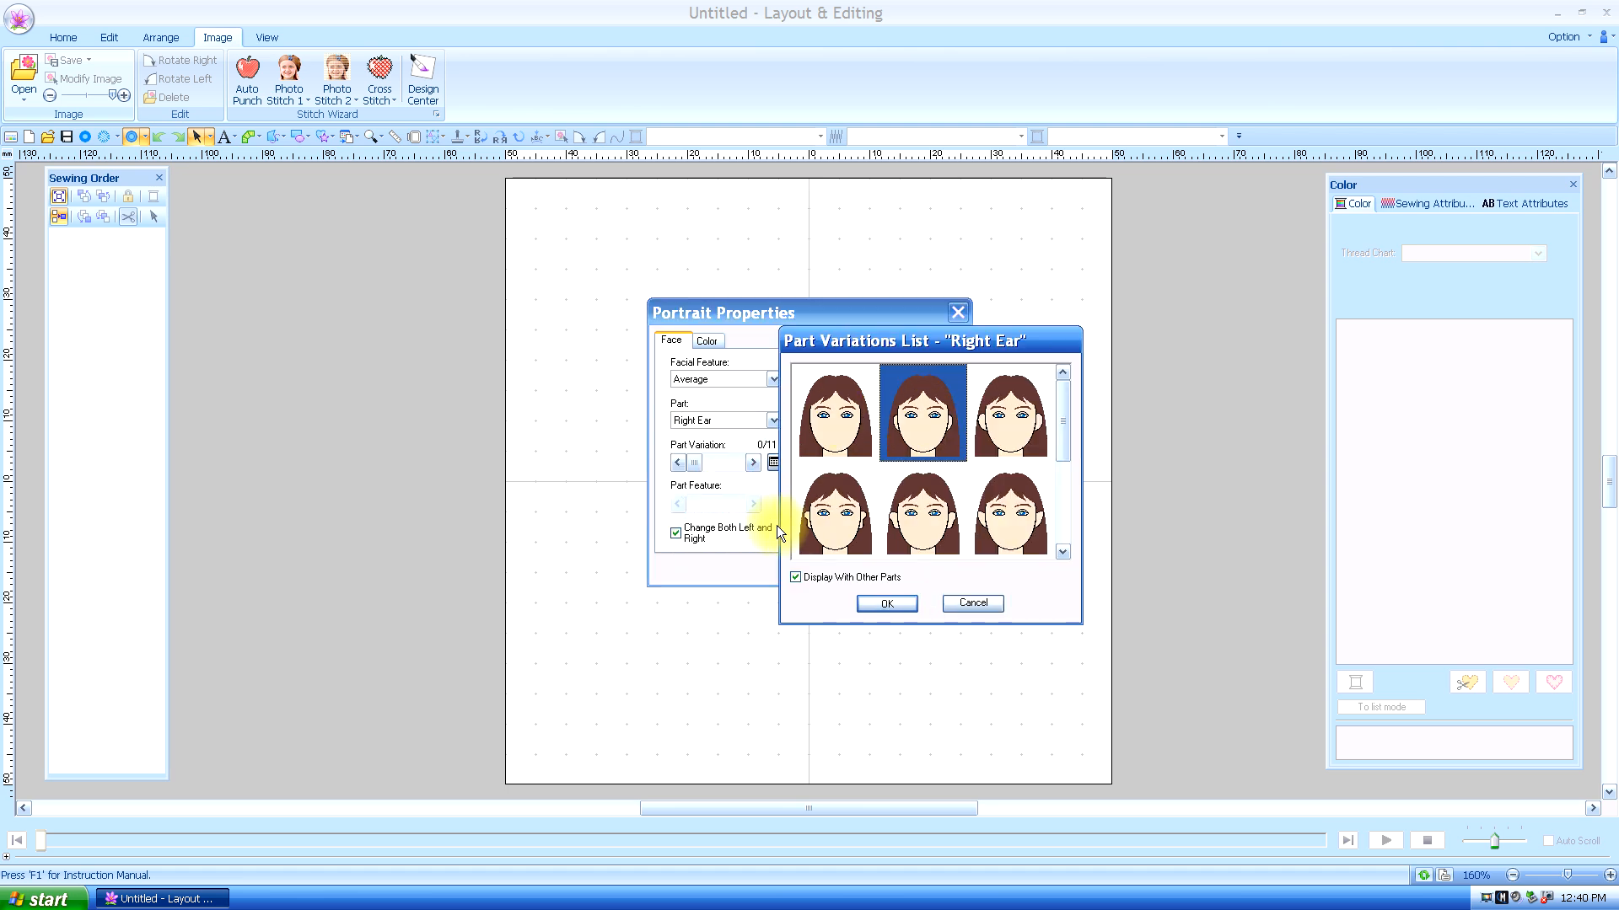
click(886, 604)
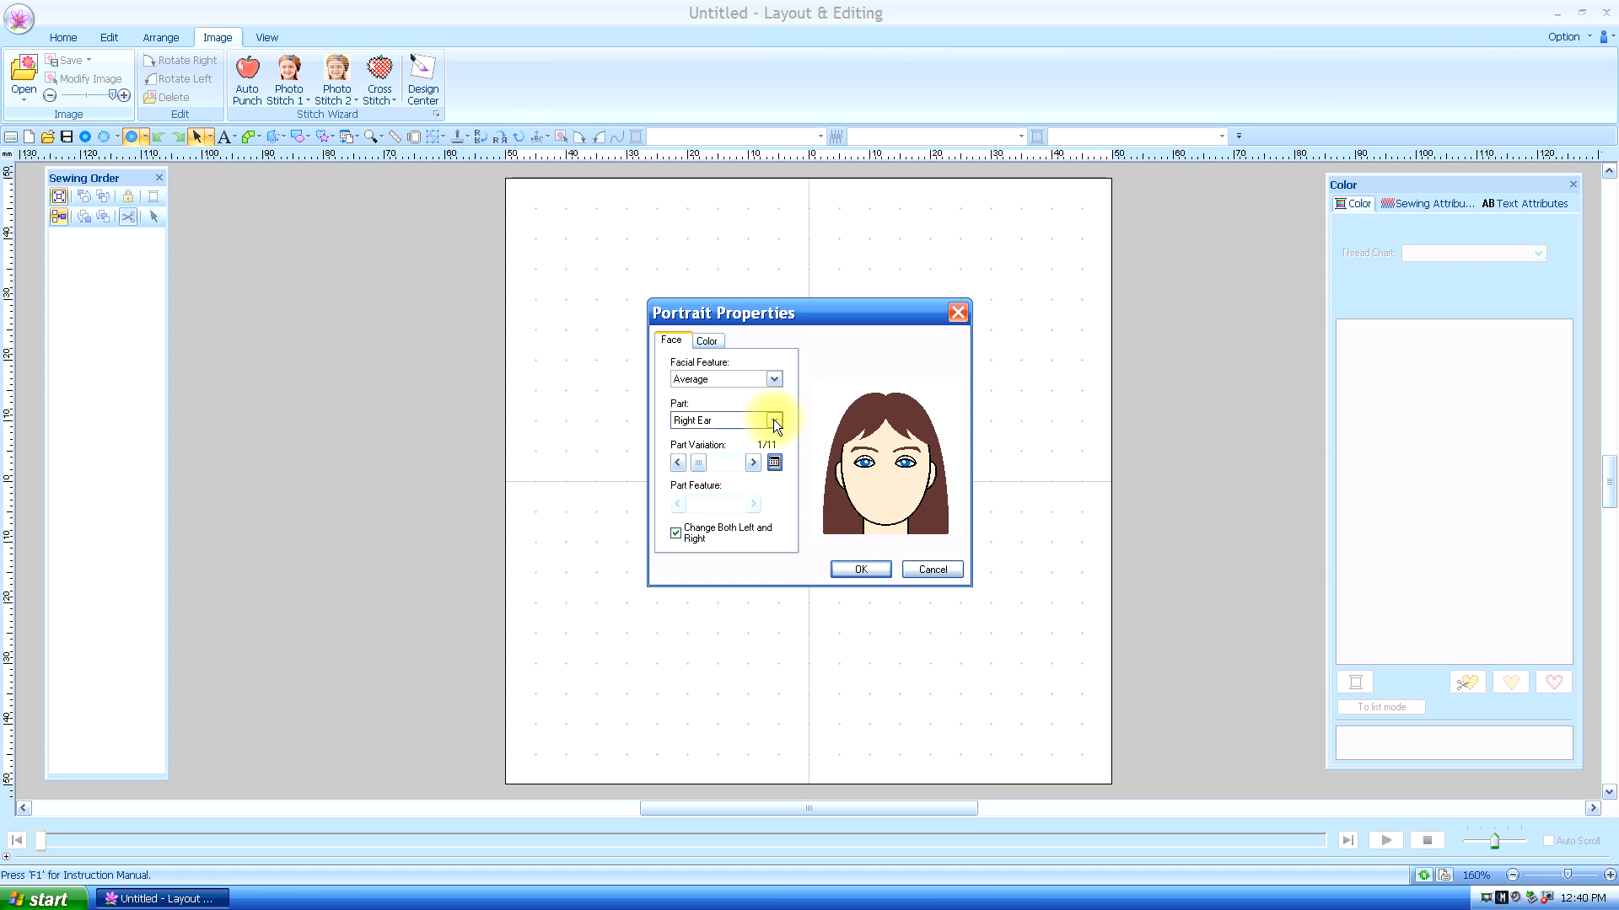
Give the portrait the second nose style
click(774, 420)
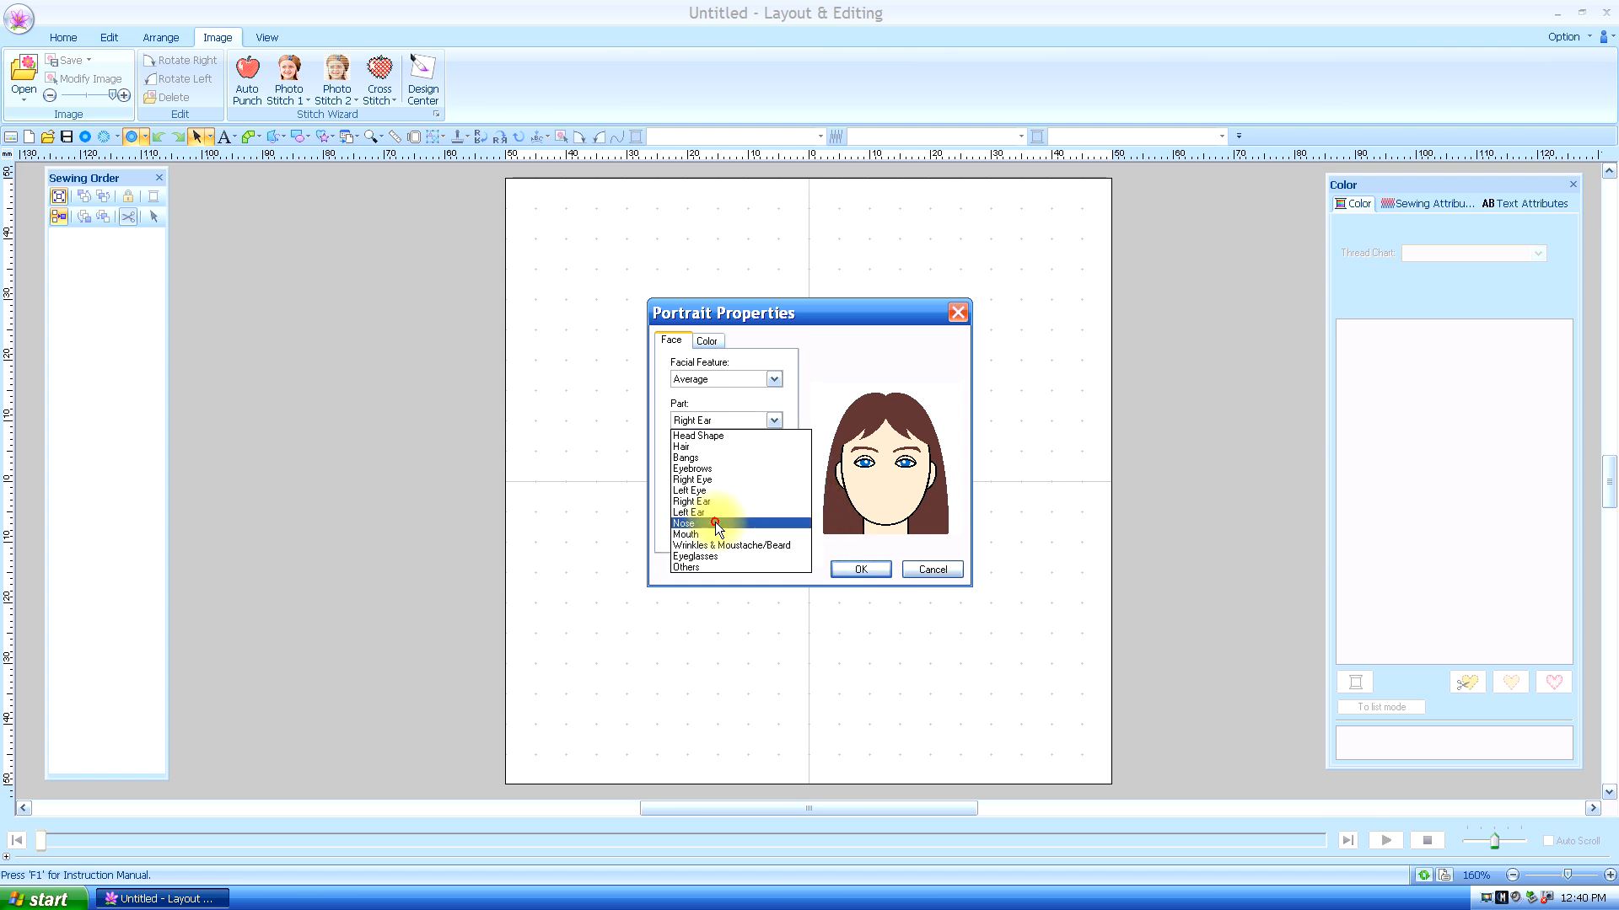
click(682, 522)
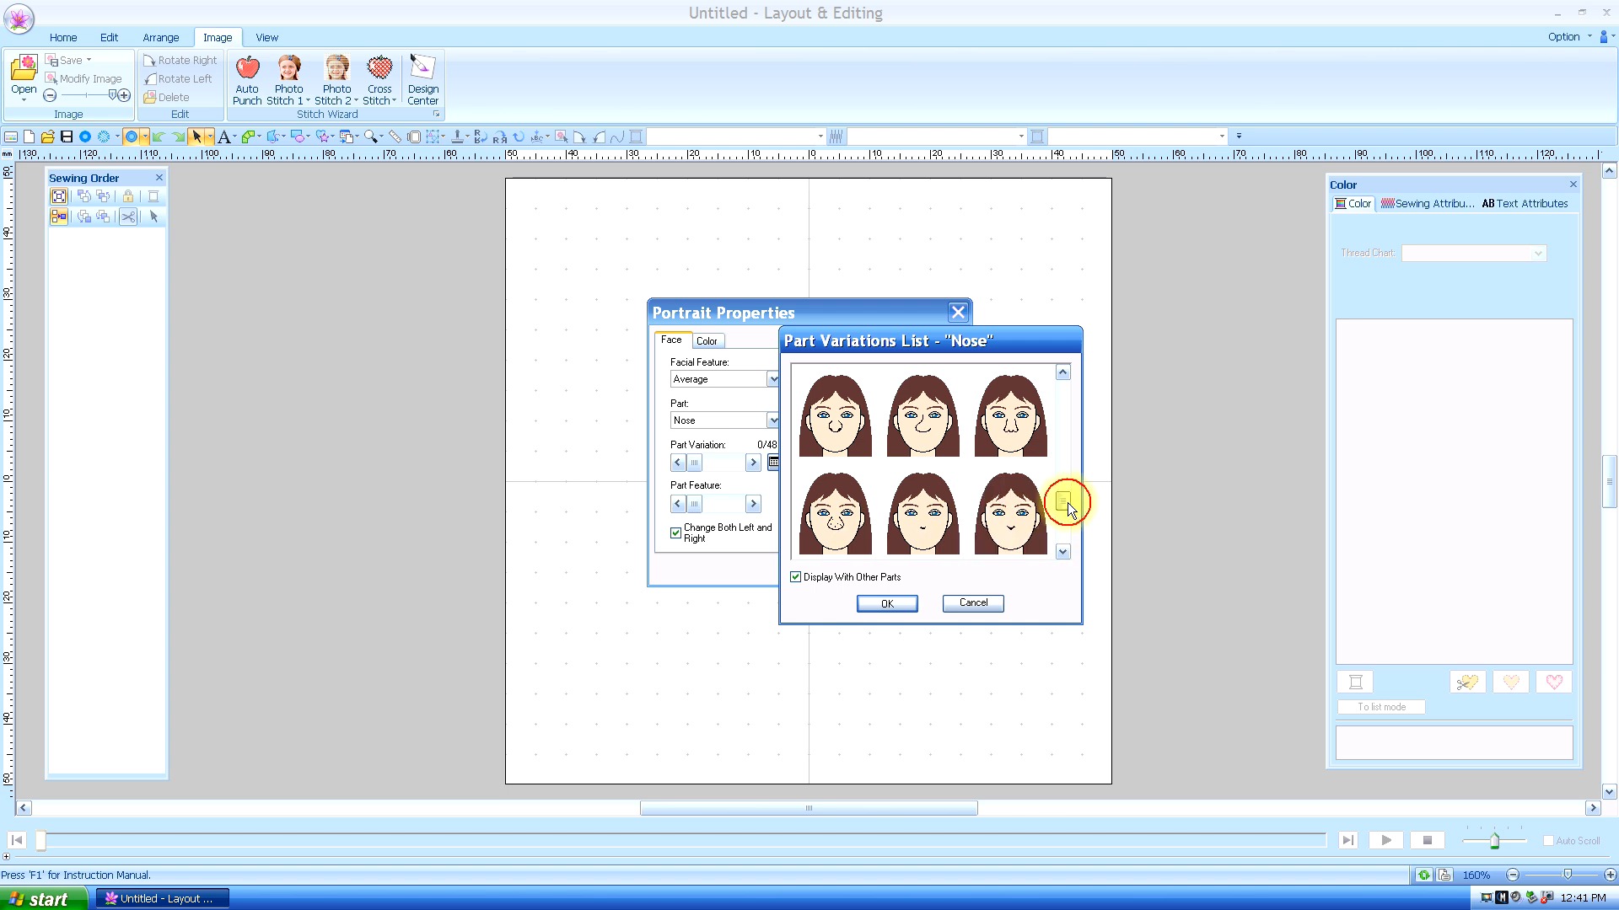
click(924, 413)
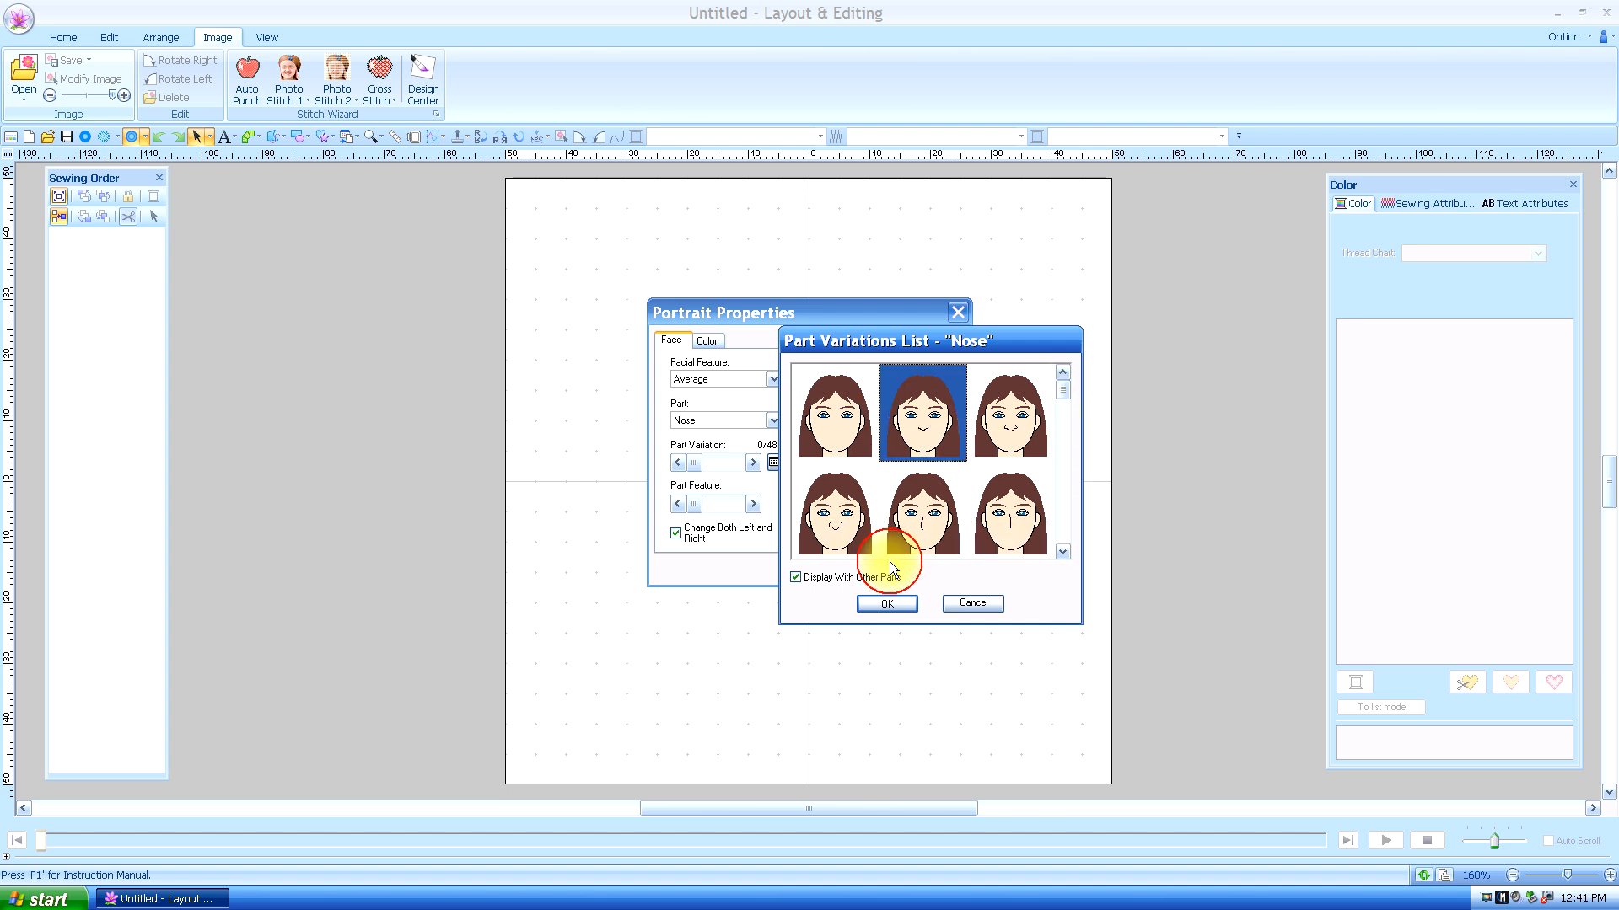
click(885, 603)
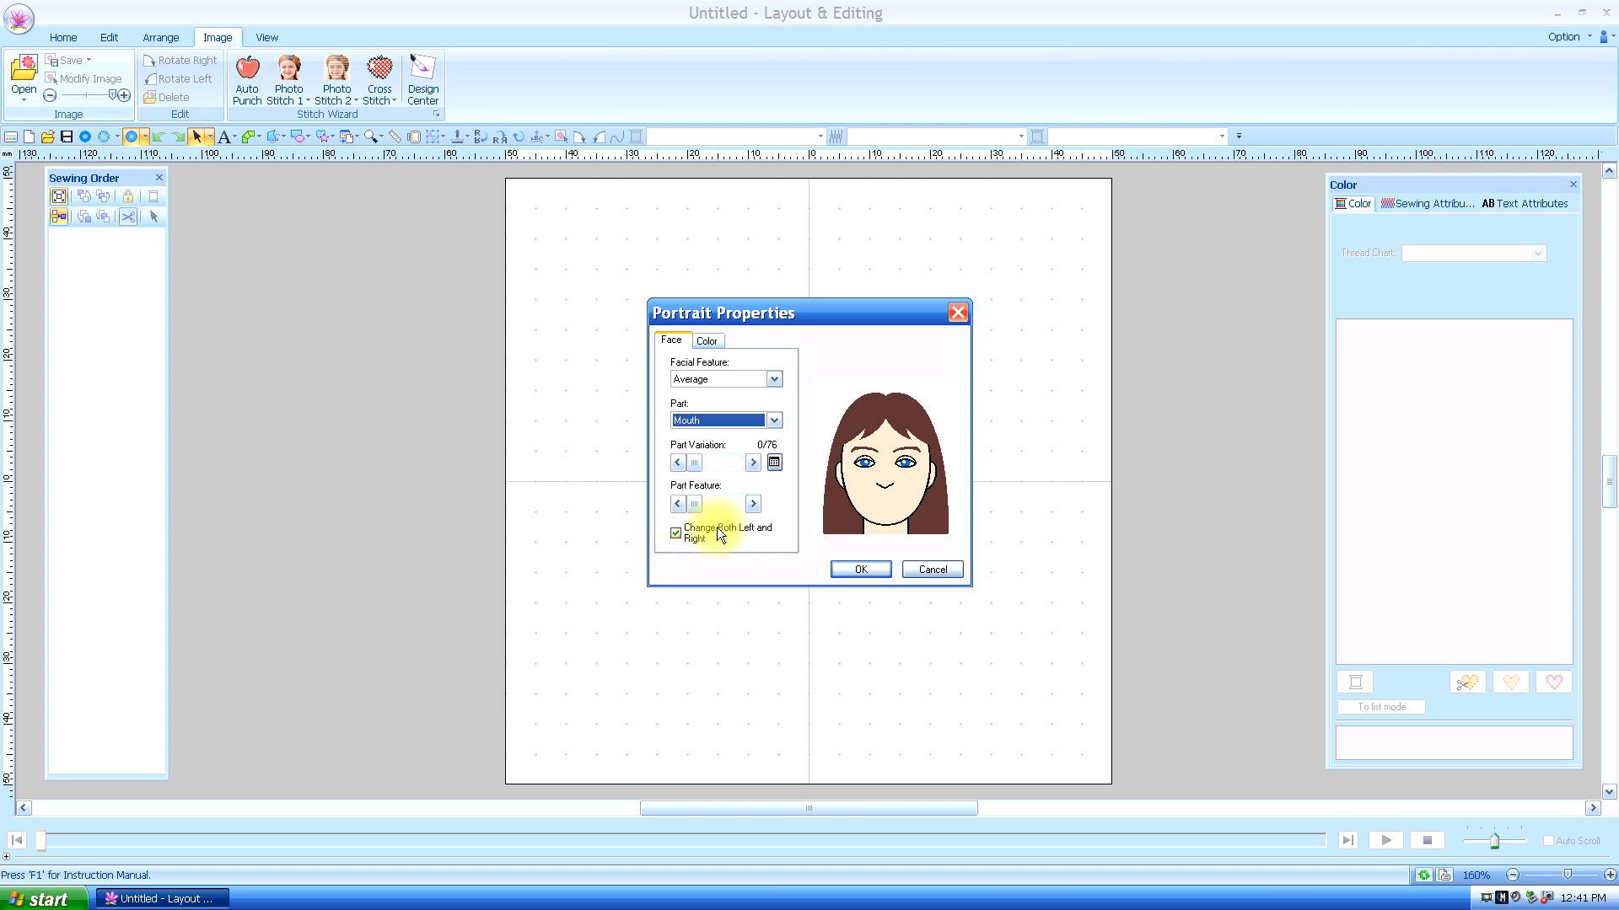
Choose a red-lipped smiling mouth from the mouth variations
click(774, 461)
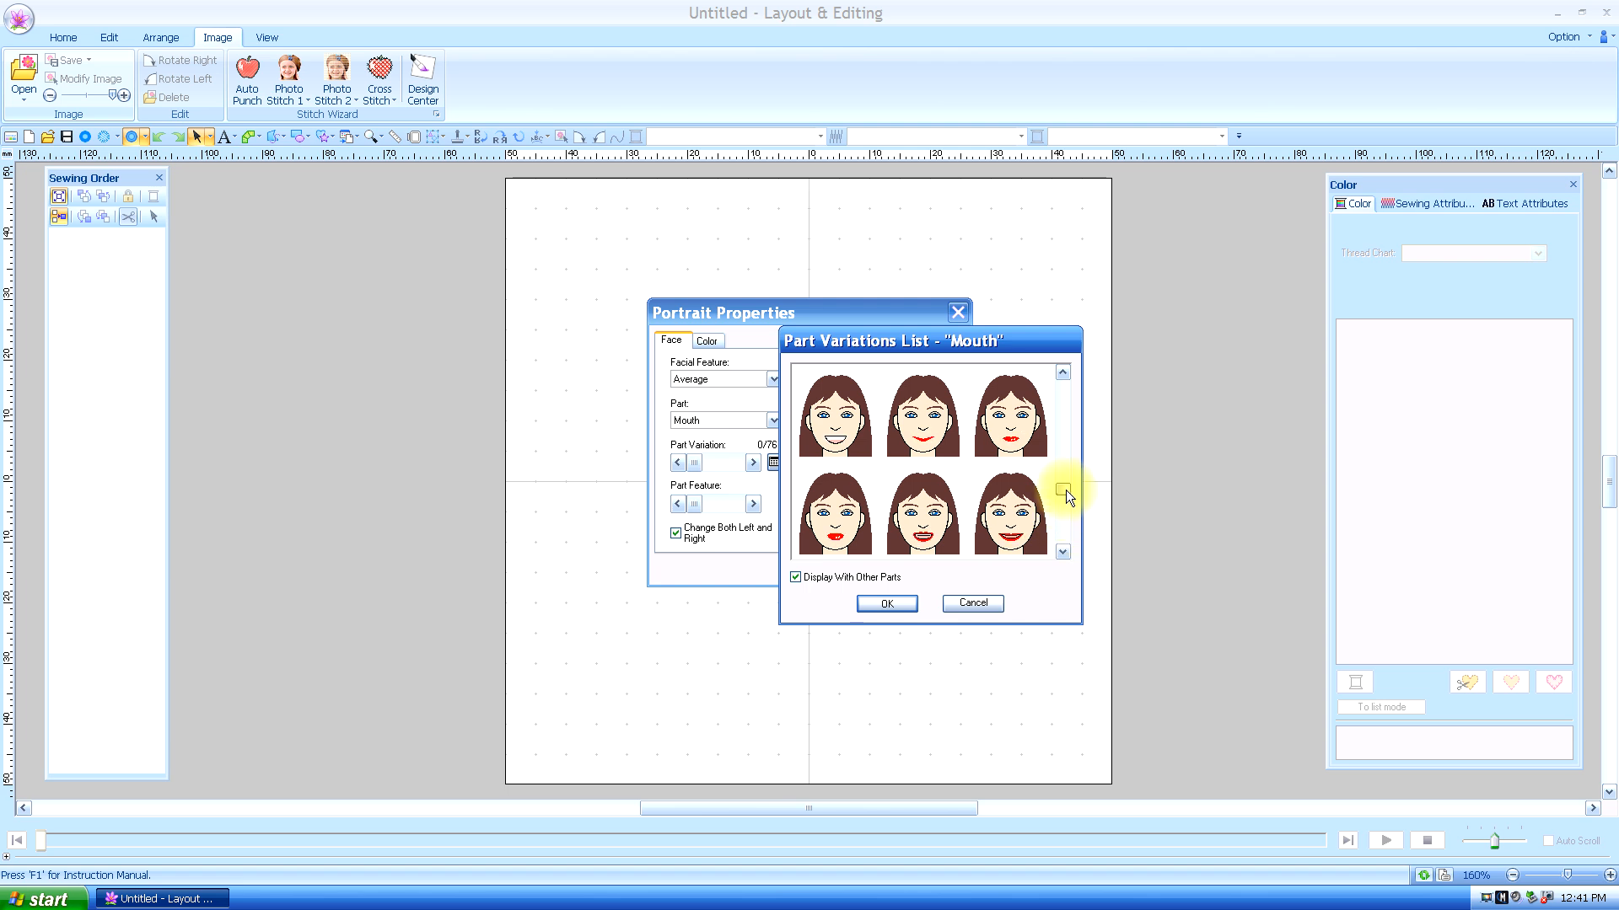
click(922, 413)
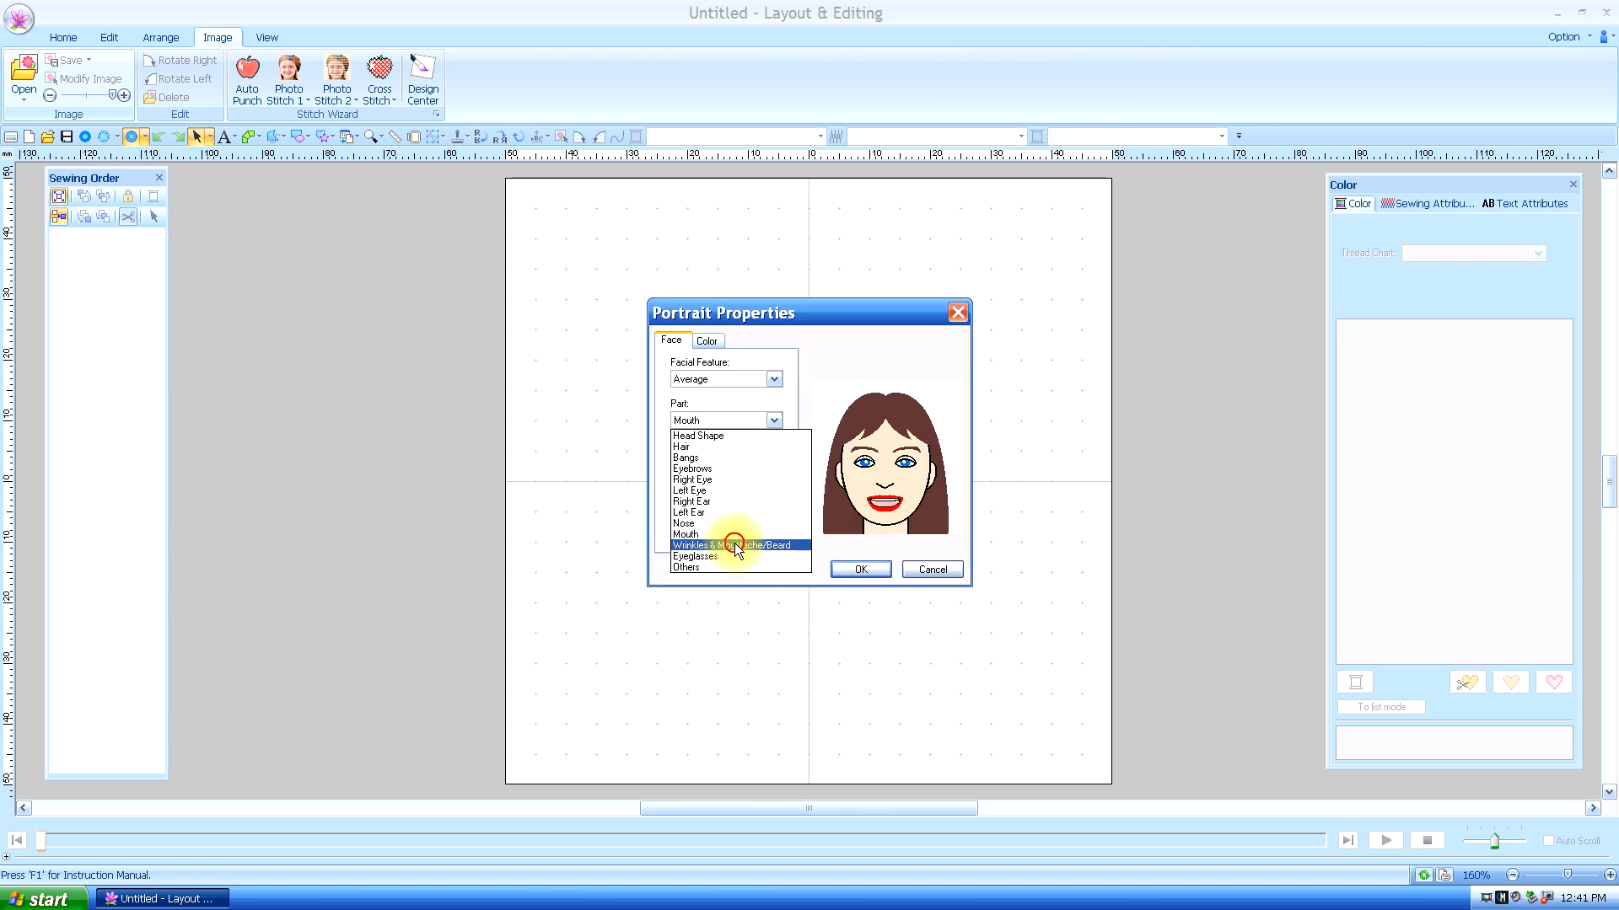
Preview eyeglasses on the face, leave it without glasses, and move on to the Others part
click(736, 545)
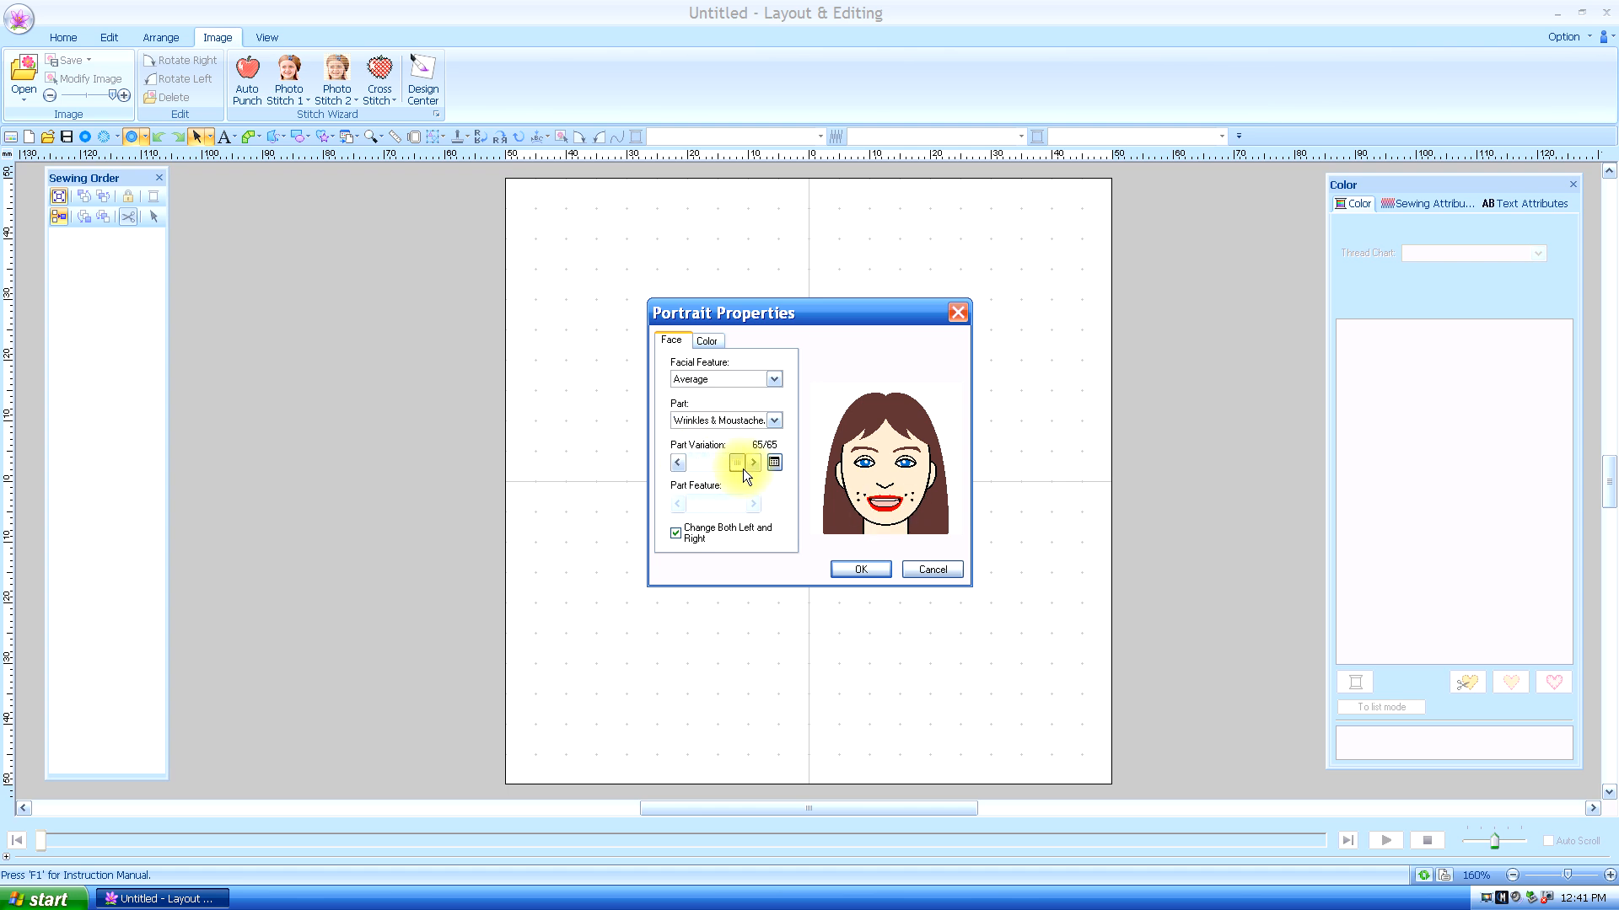
click(774, 420)
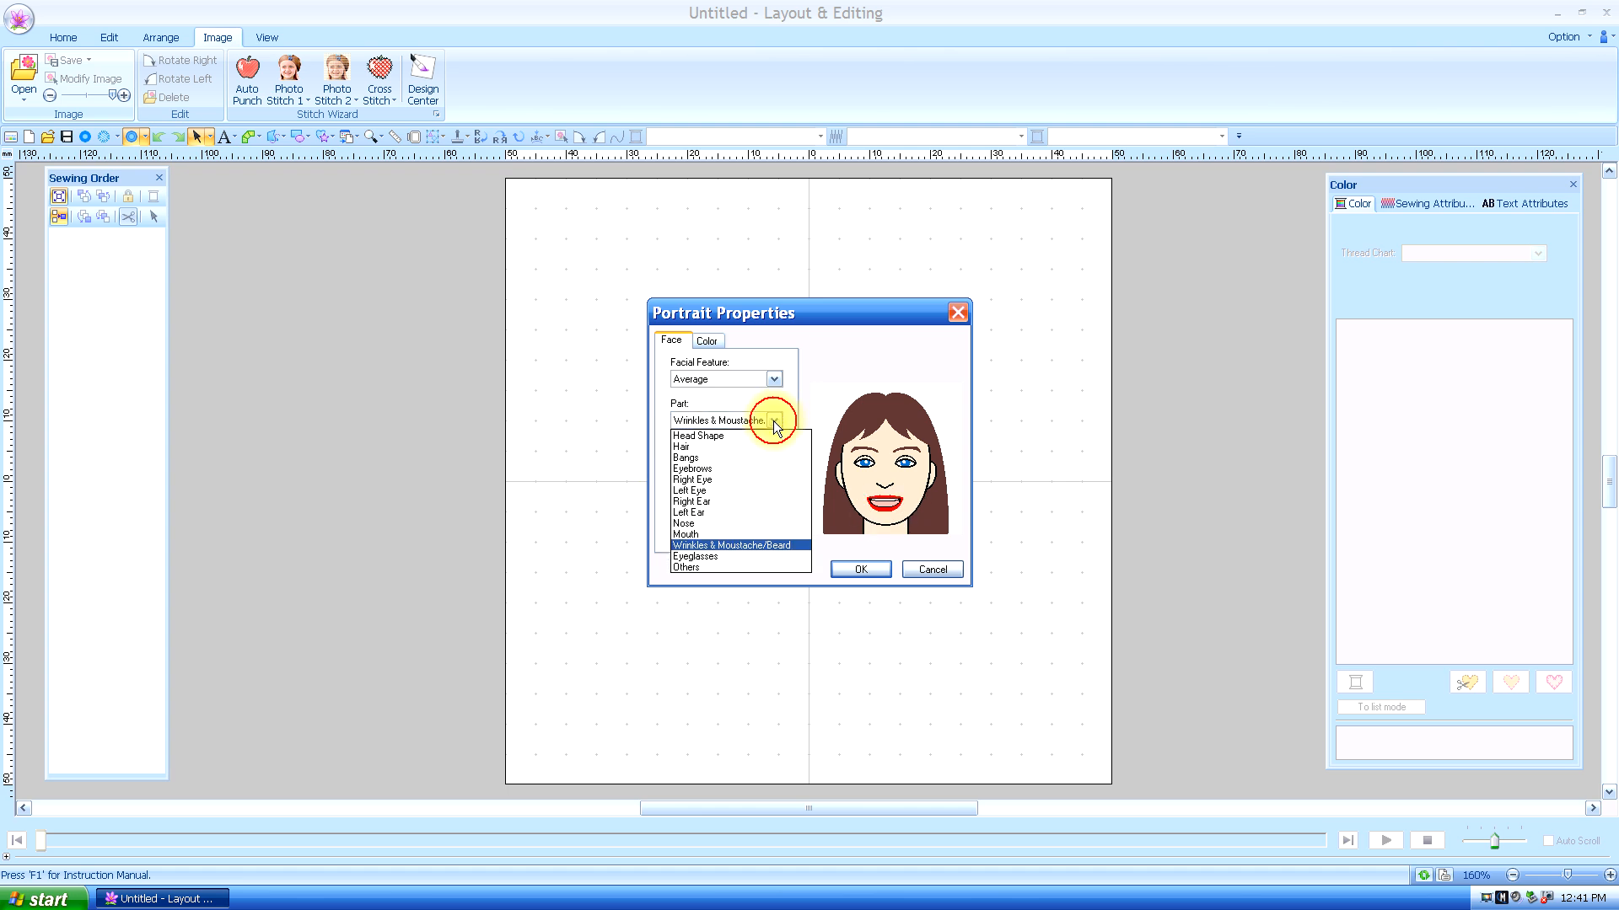
click(694, 557)
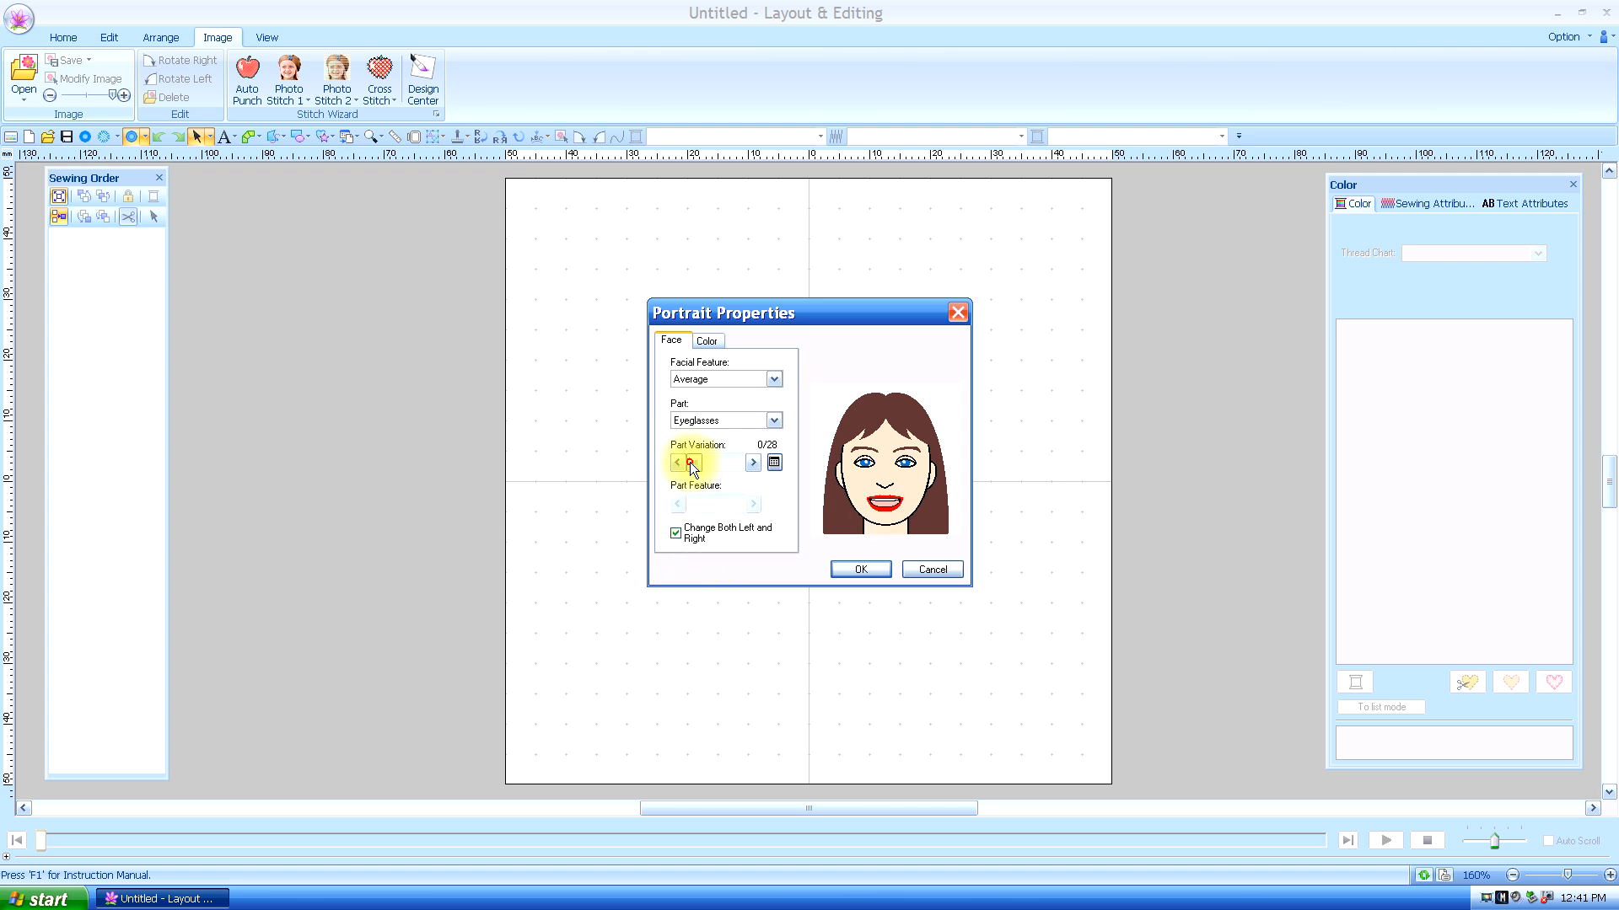
click(752, 462)
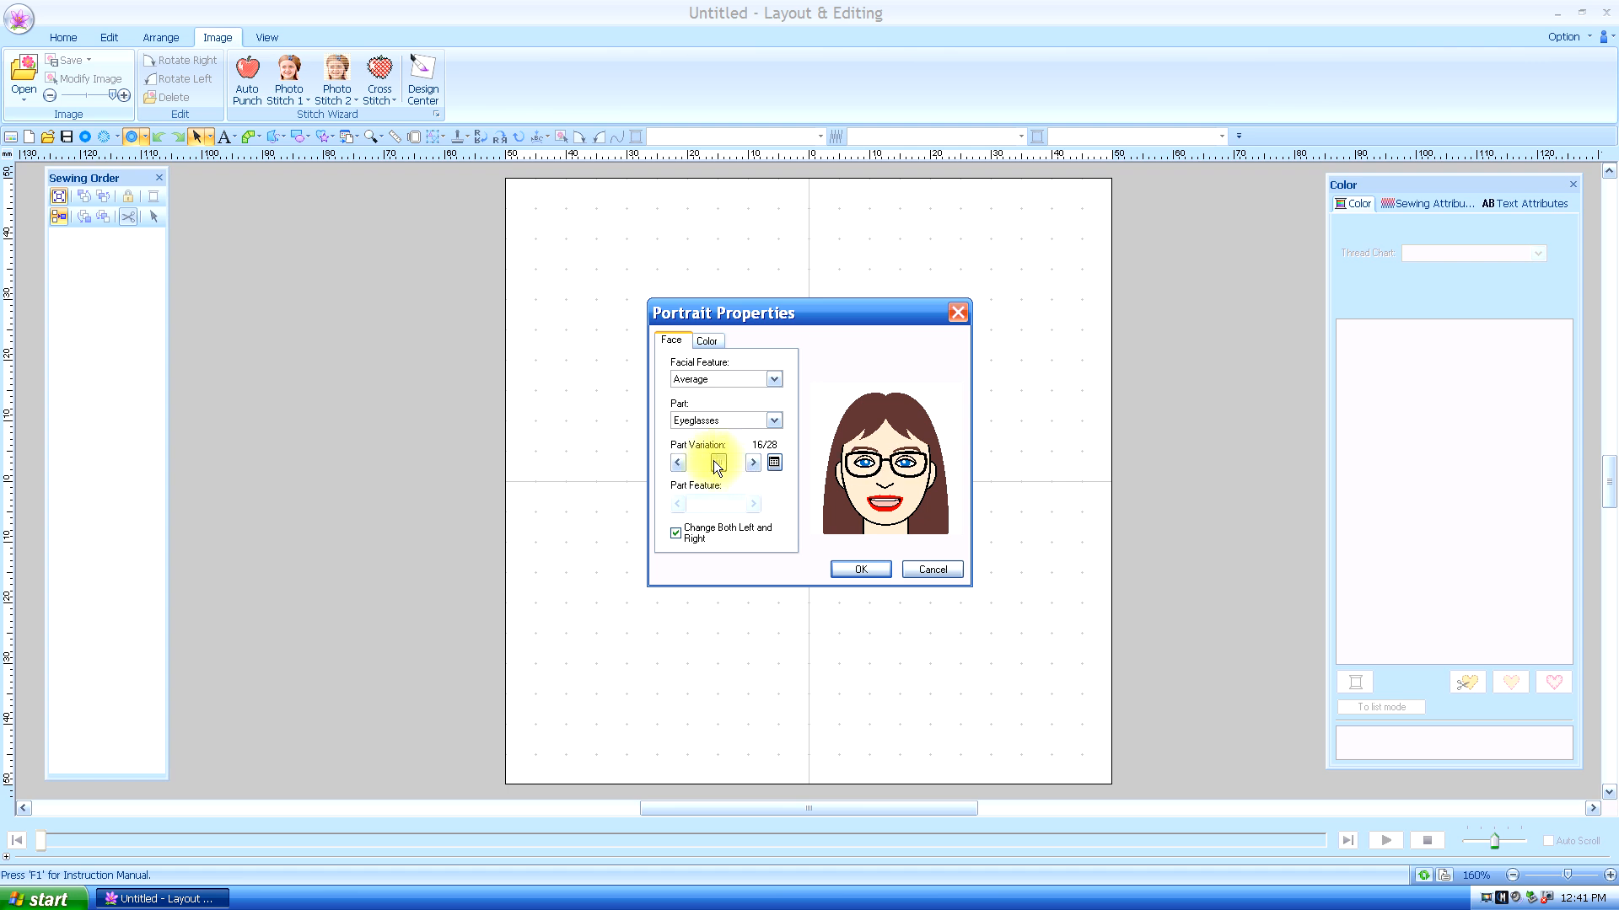
click(774, 420)
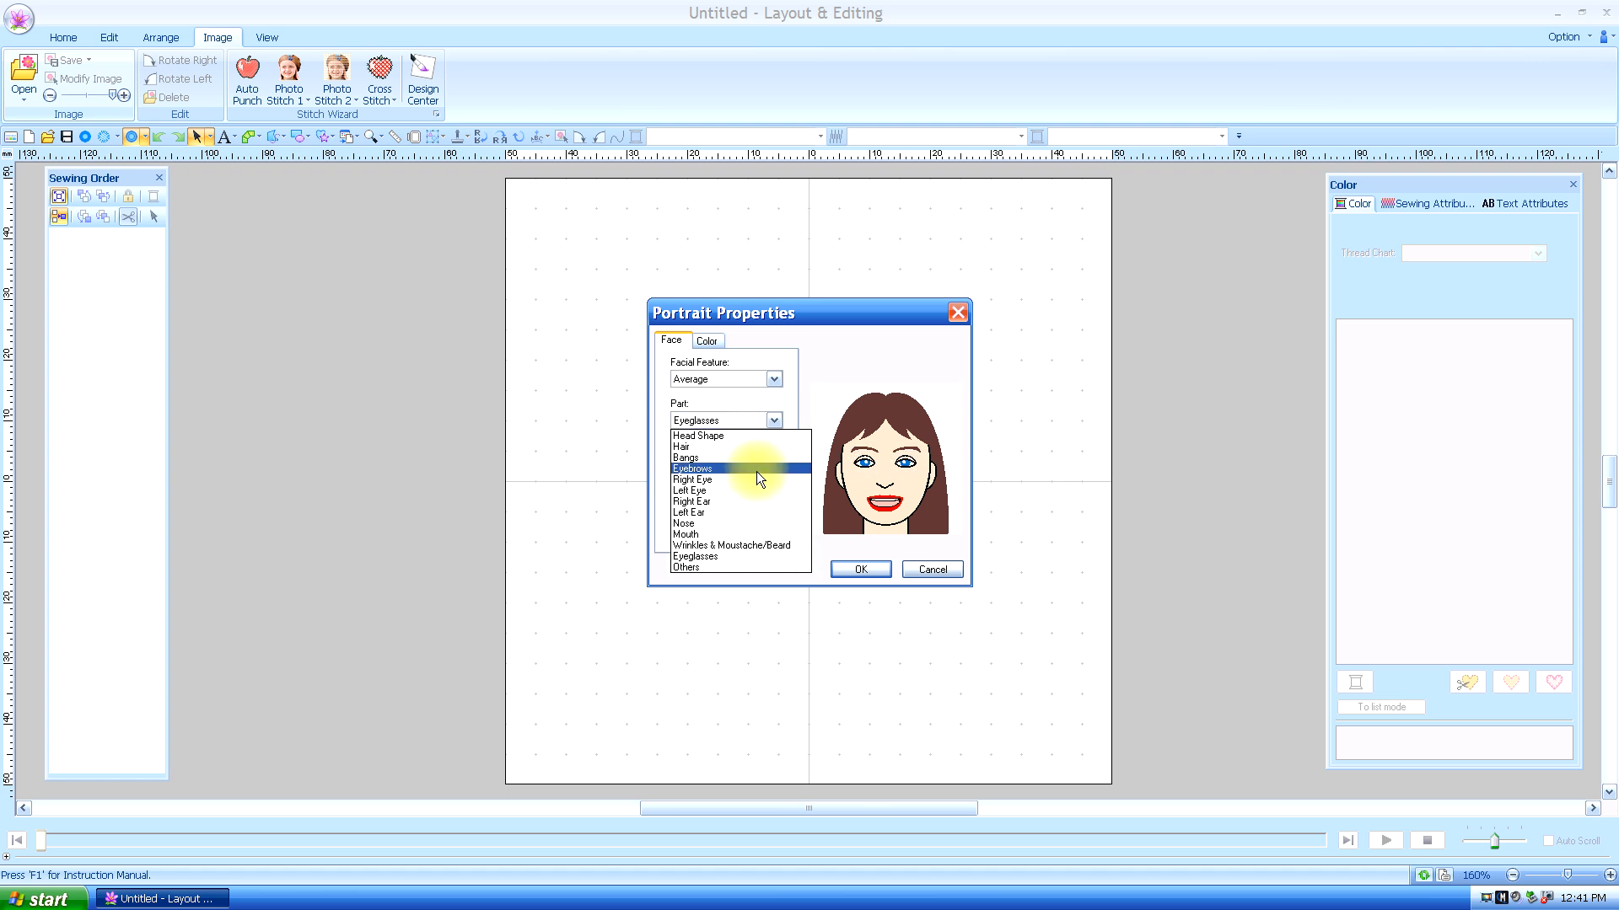
click(687, 567)
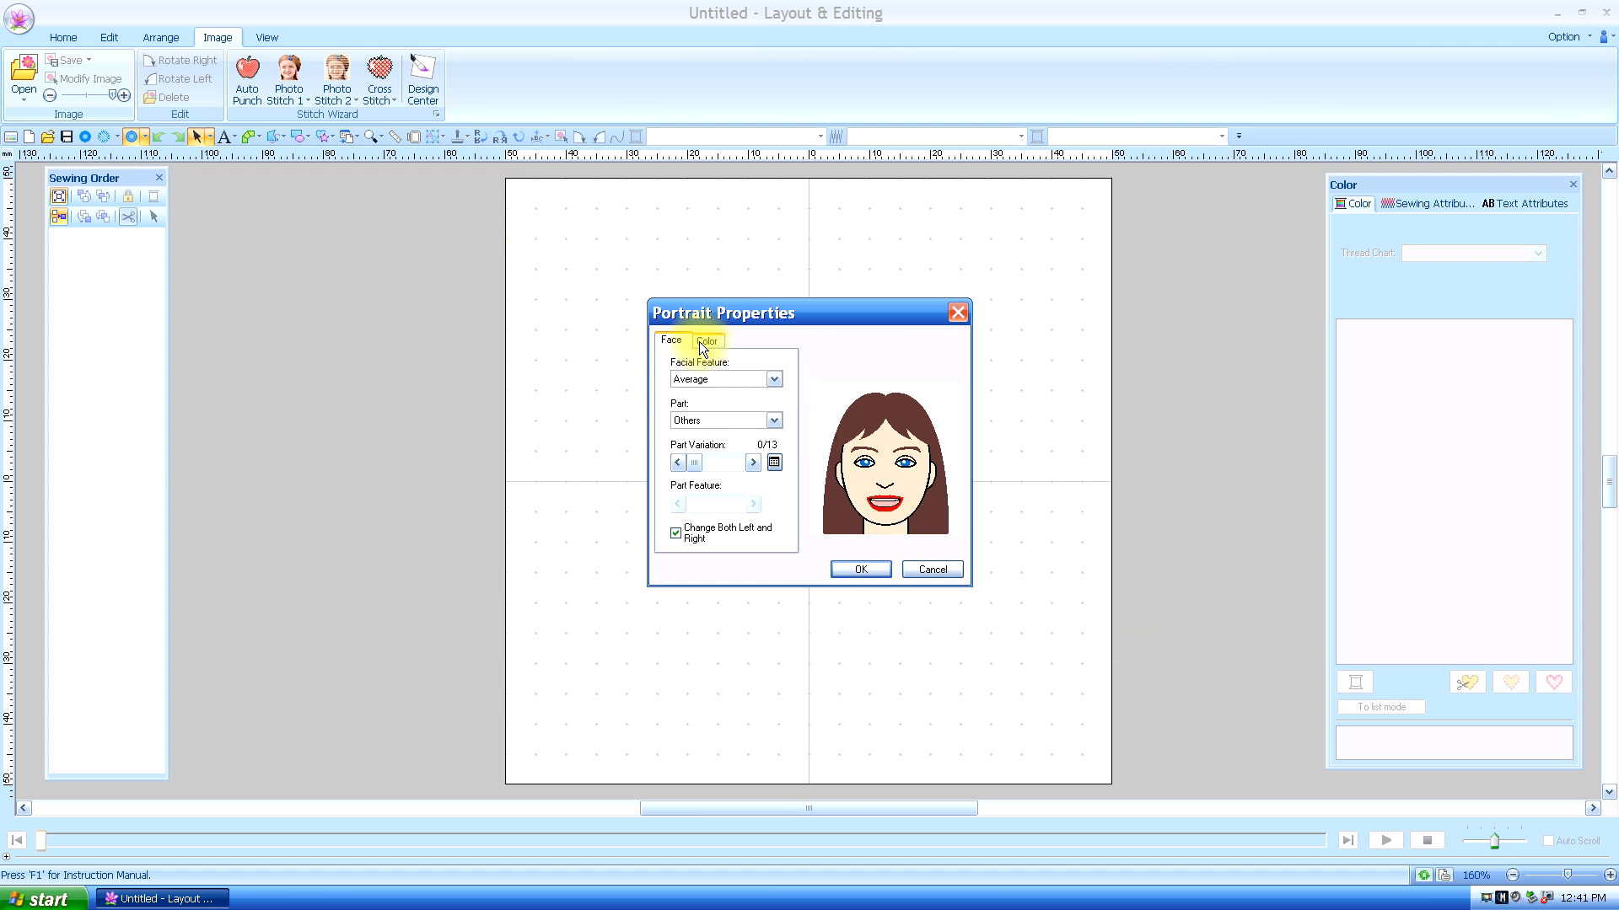
Recolour hair and eyebrows orange-red, skin tan and lips crimson, then place the portrait on the page
click(707, 340)
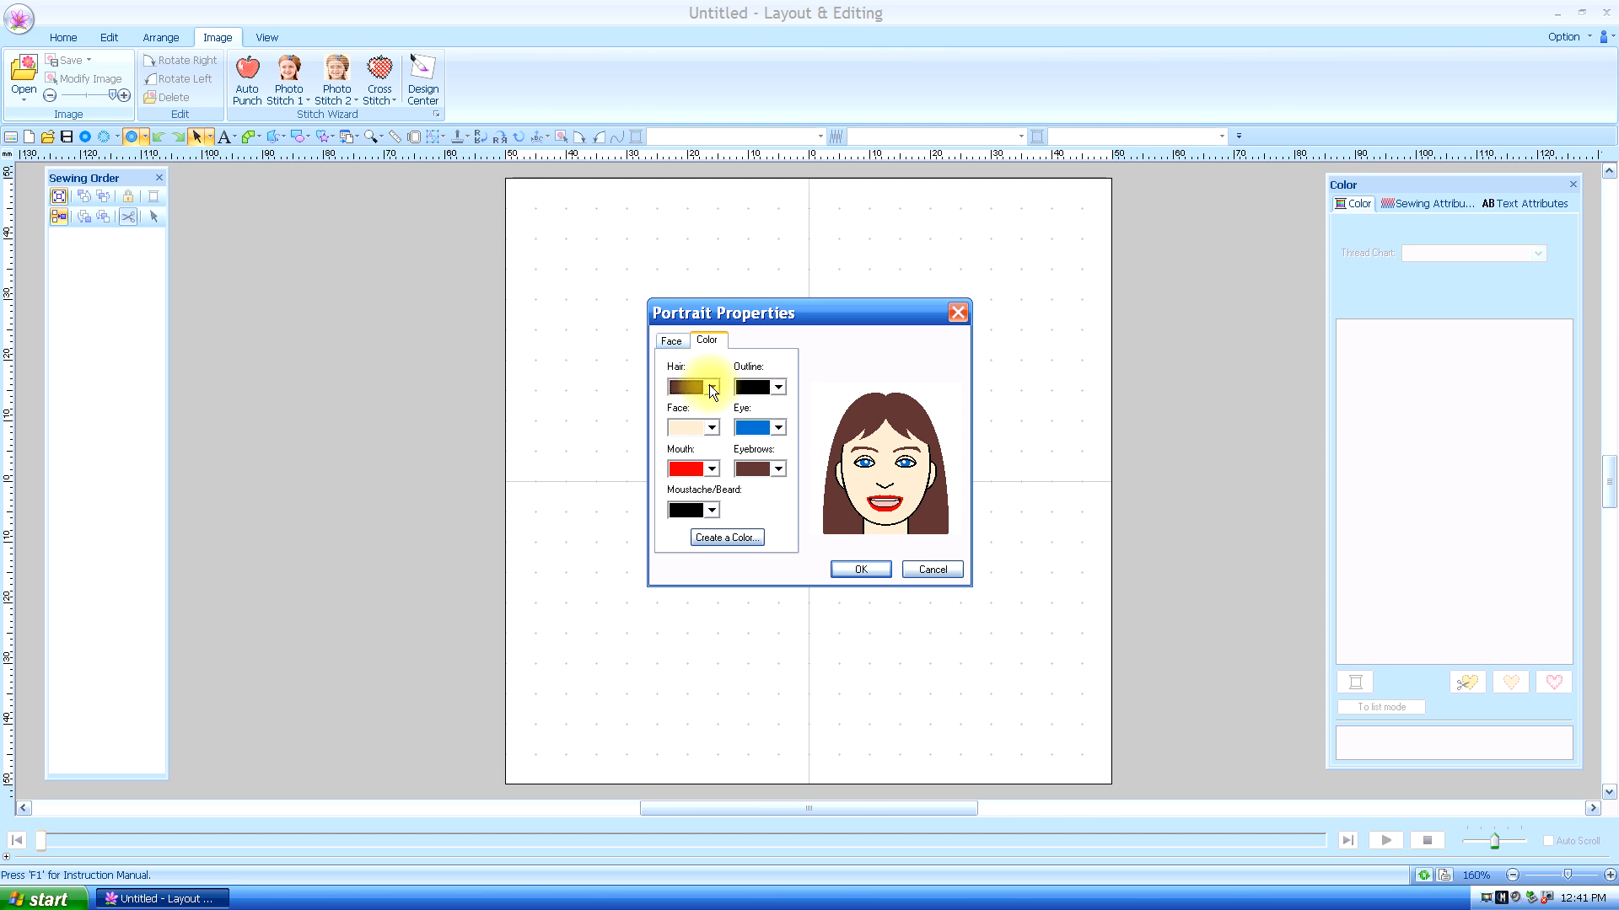
click(712, 388)
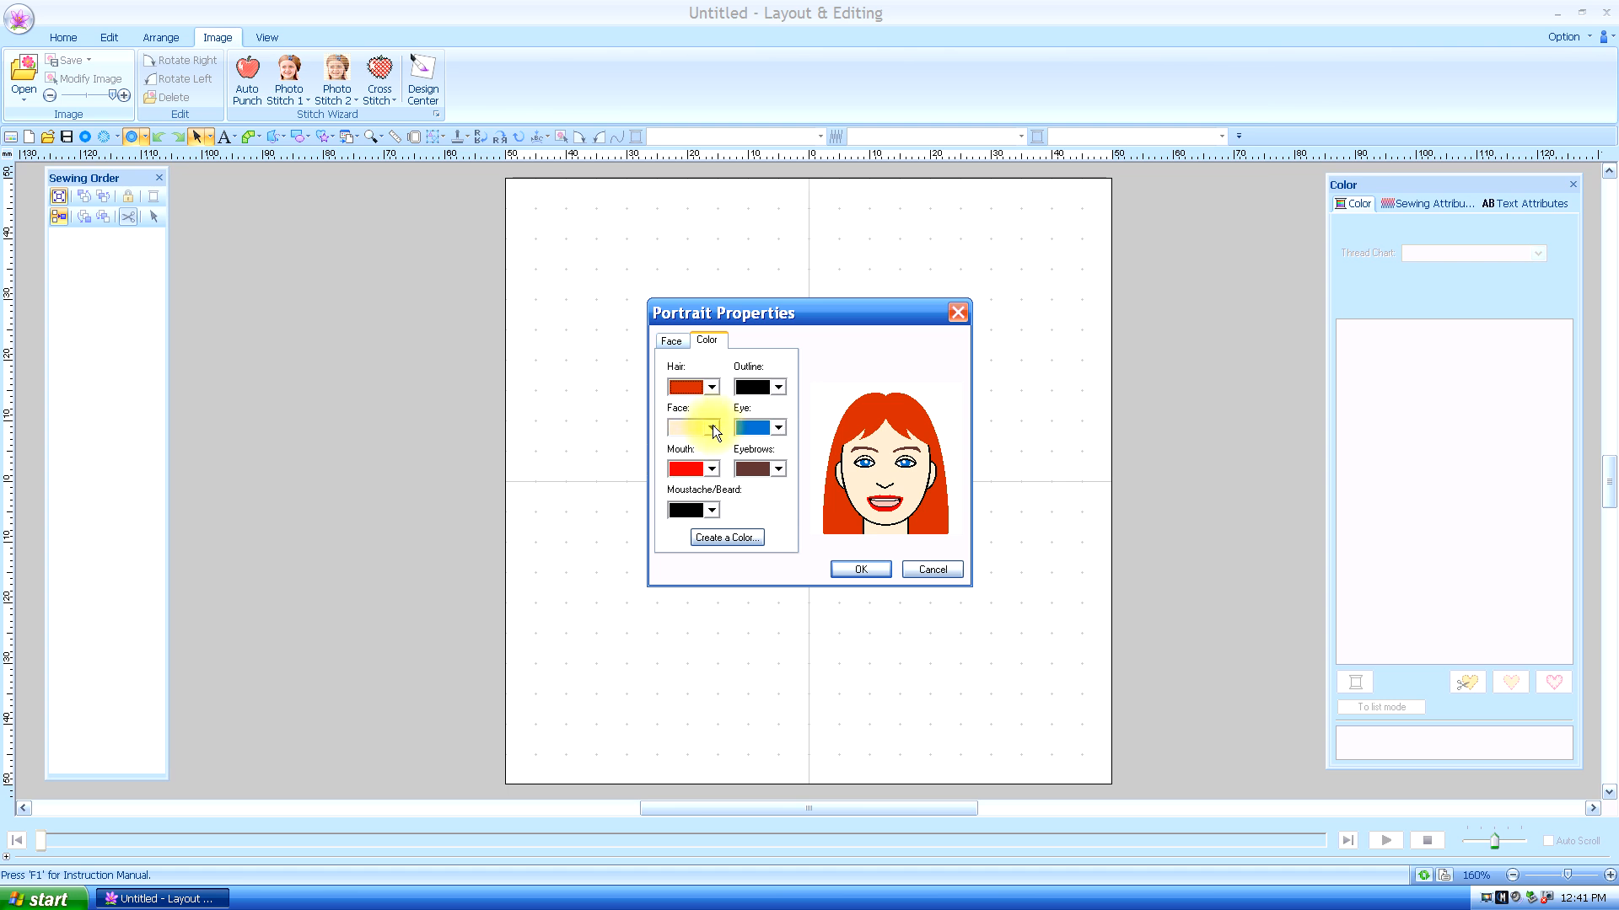
click(777, 426)
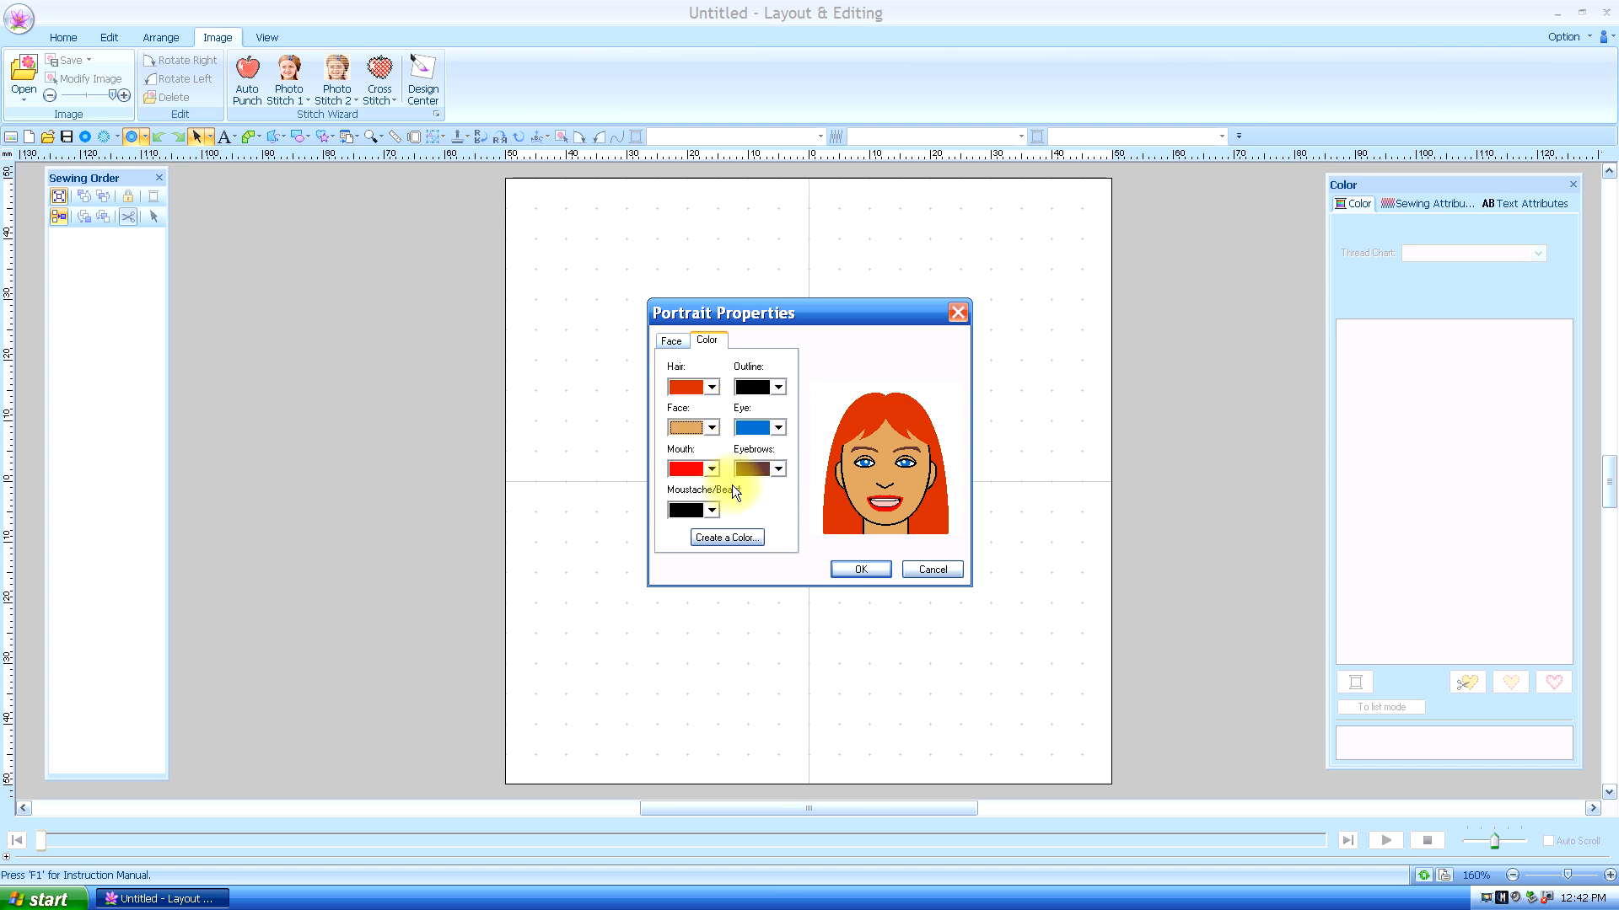
click(773, 469)
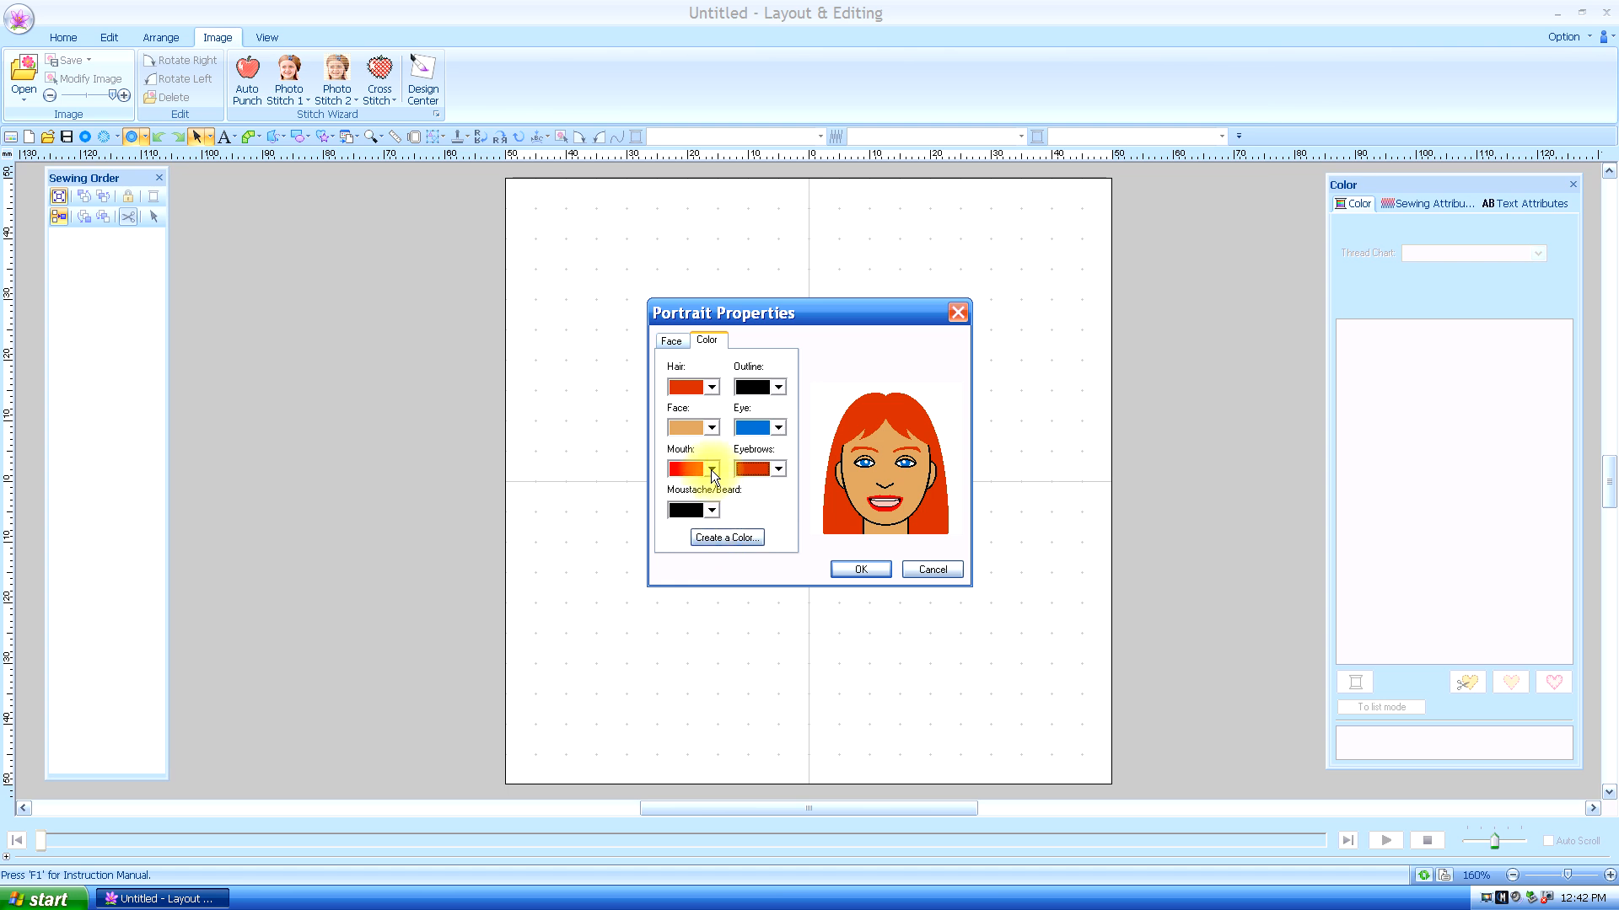
click(712, 469)
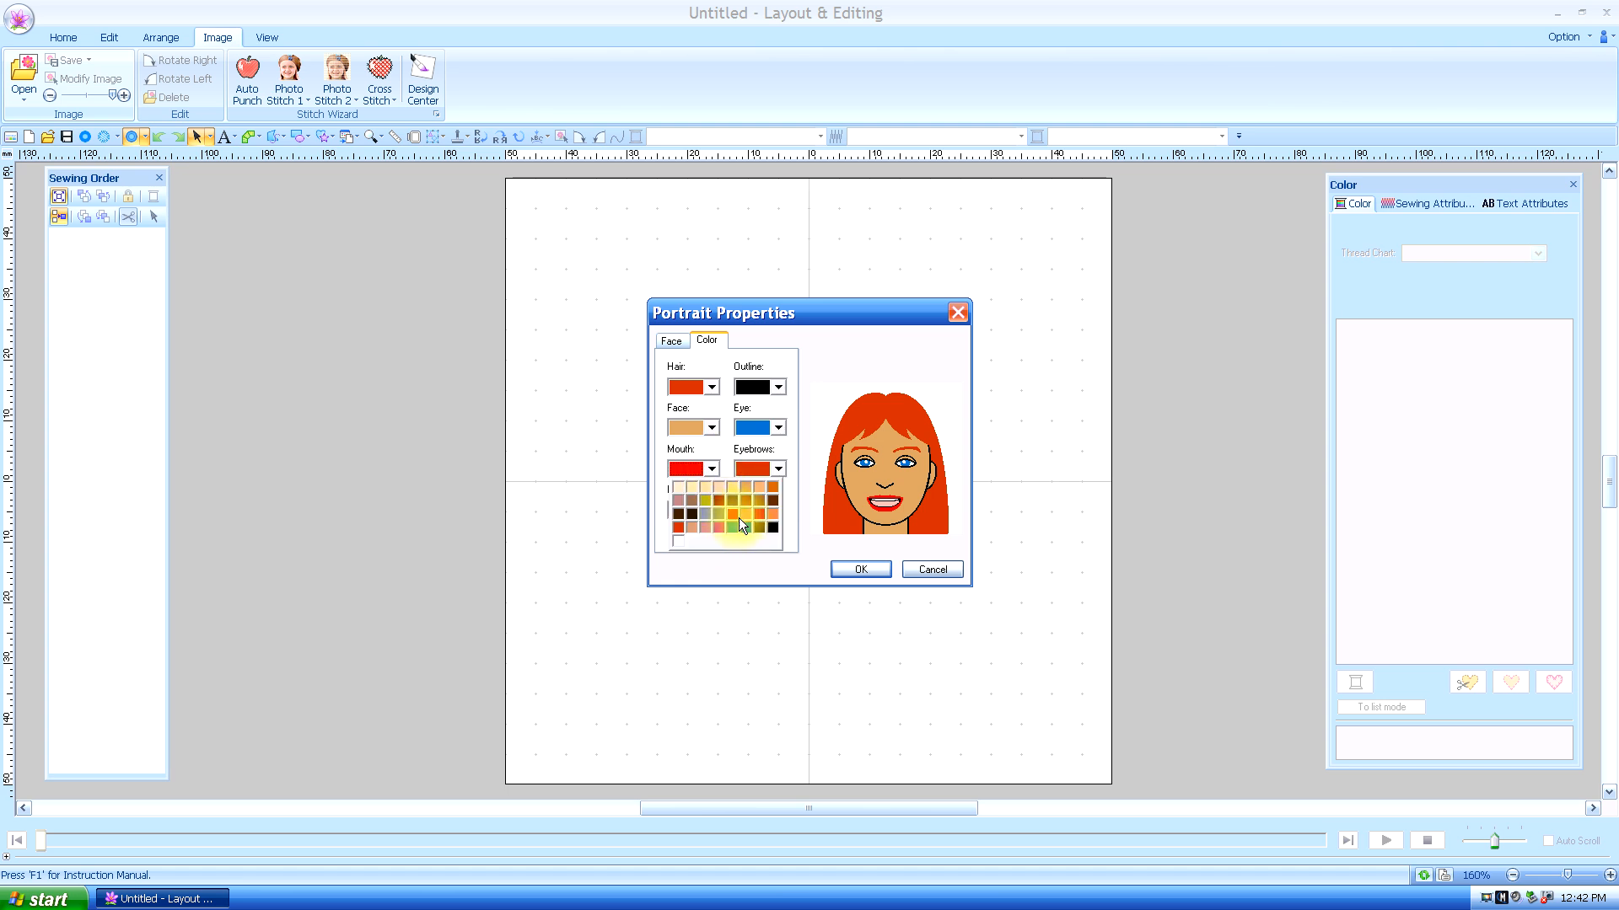
click(738, 525)
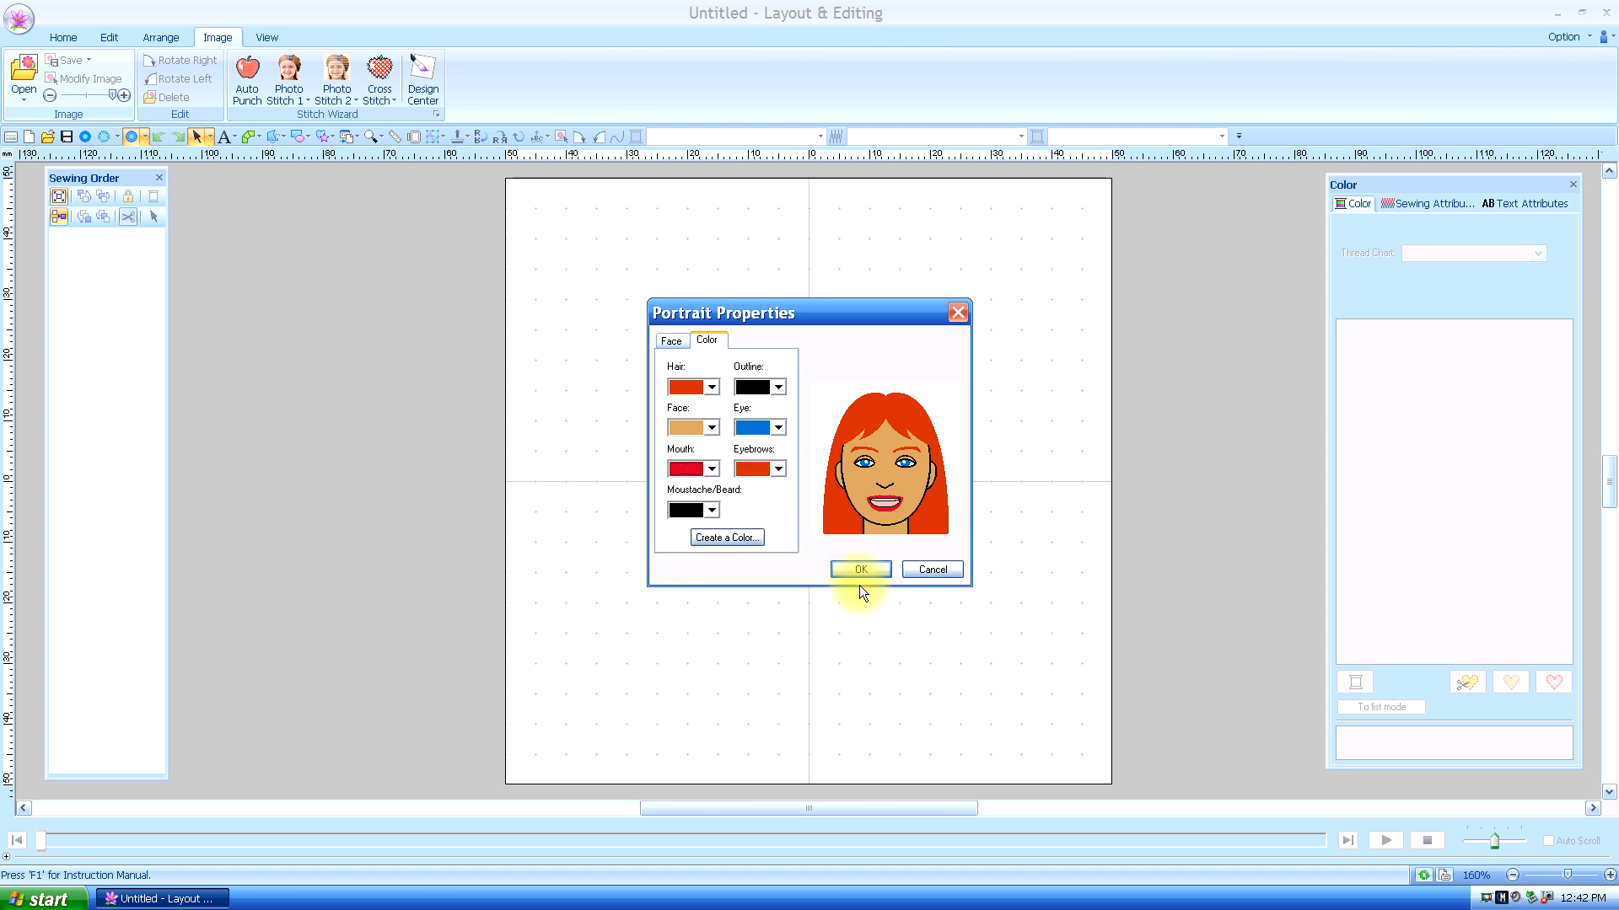
click(858, 568)
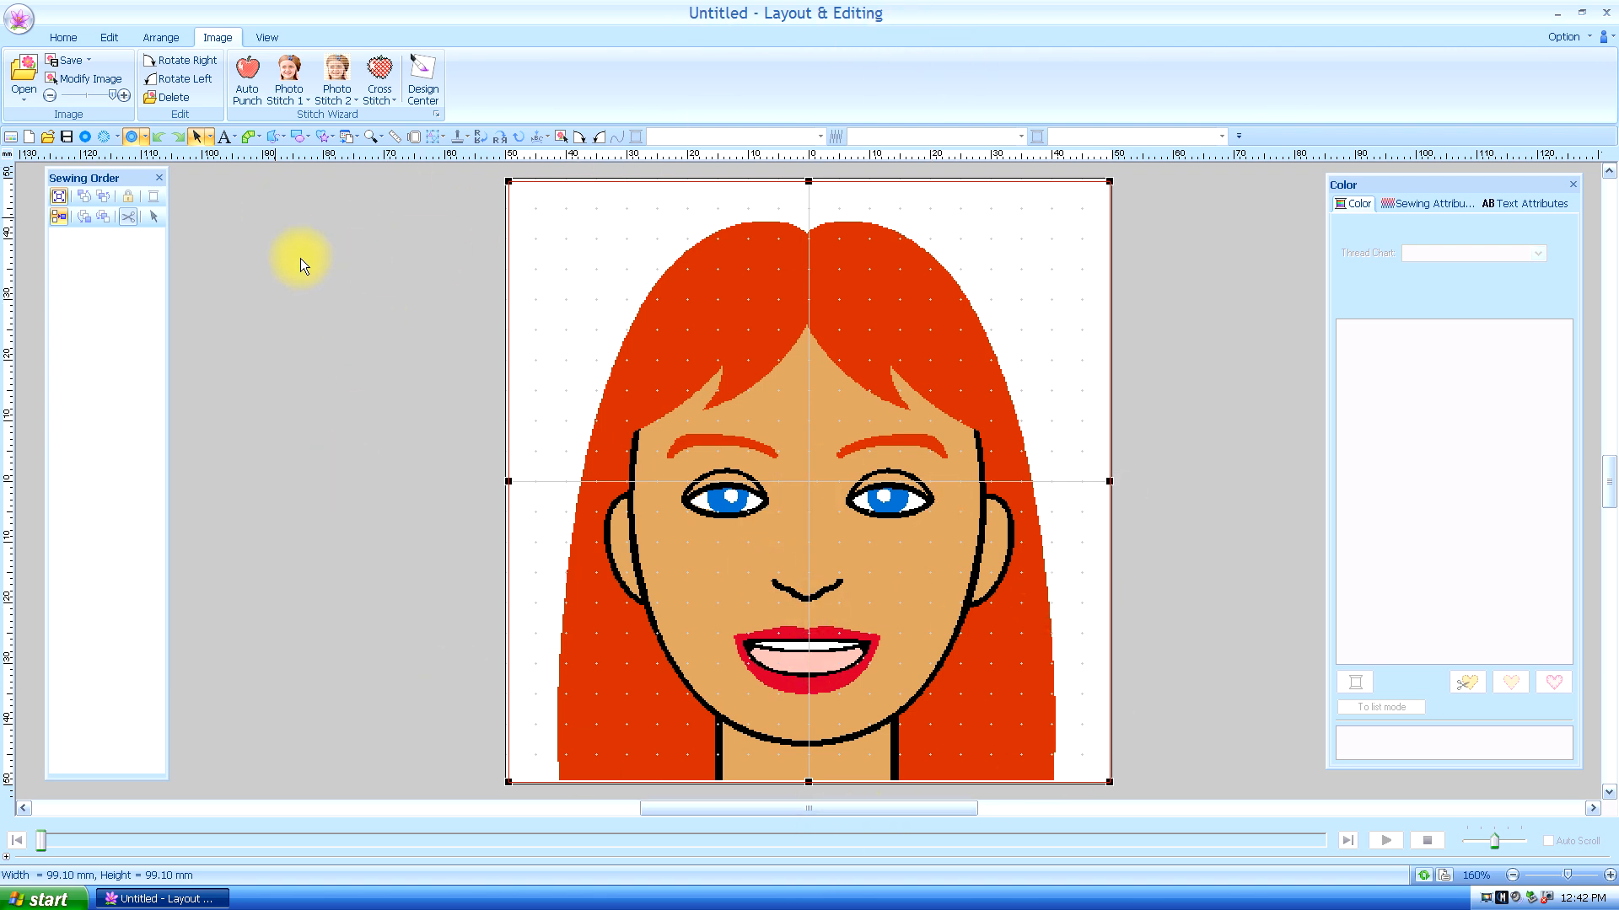
mouse_move(481, 371)
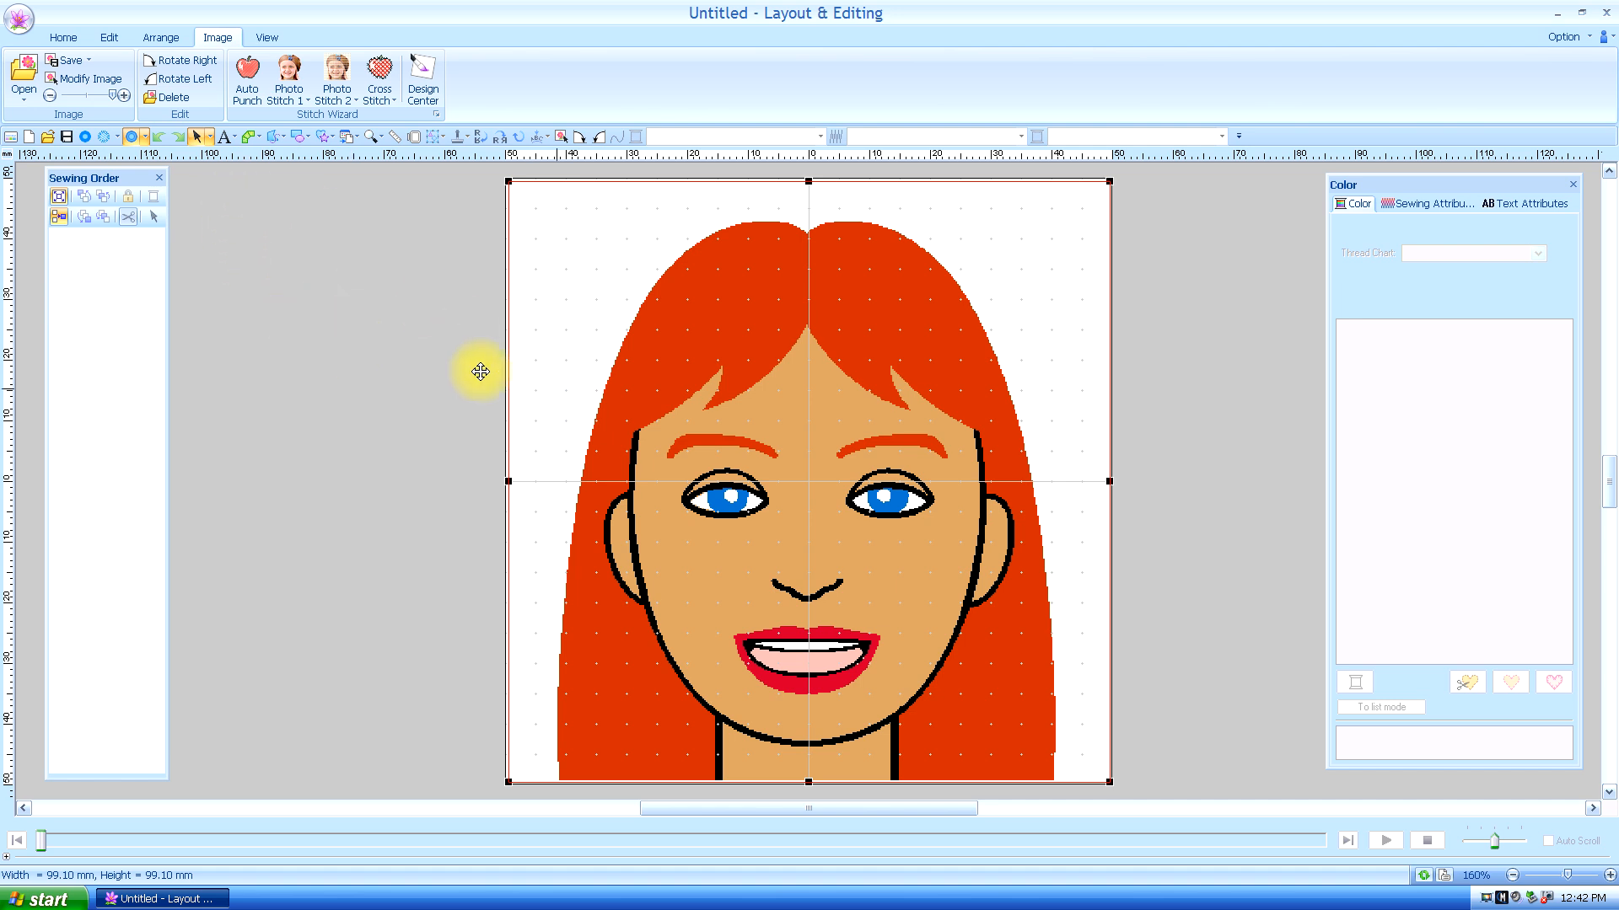
mouse_move(442, 379)
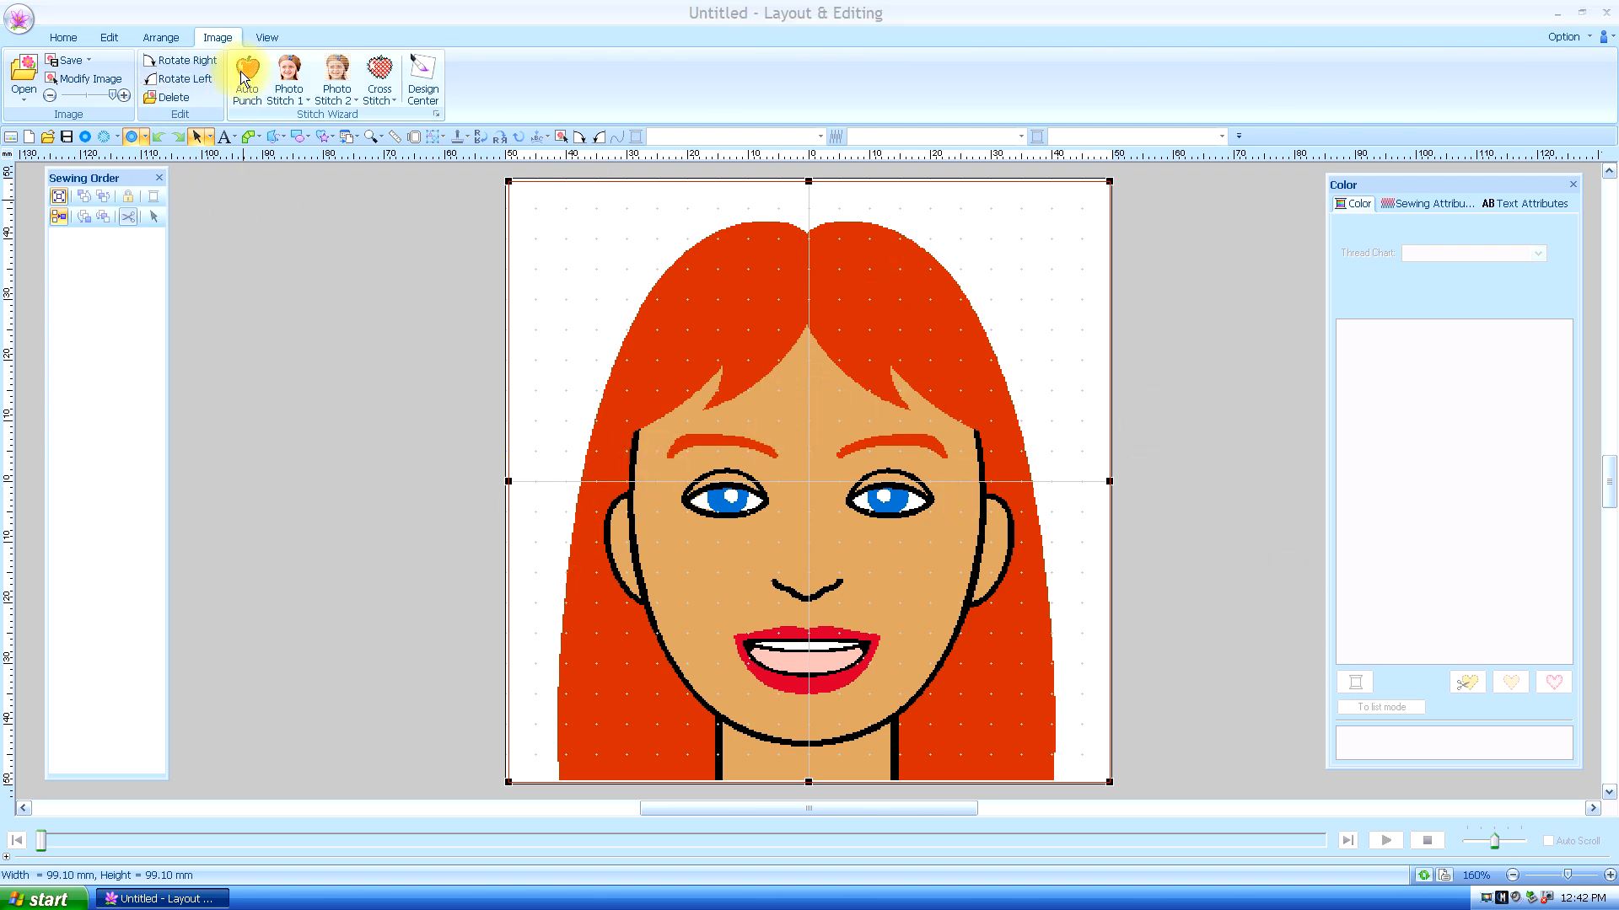
Auto Punch the portrait into stitches with the default square mask and parameters
click(288, 80)
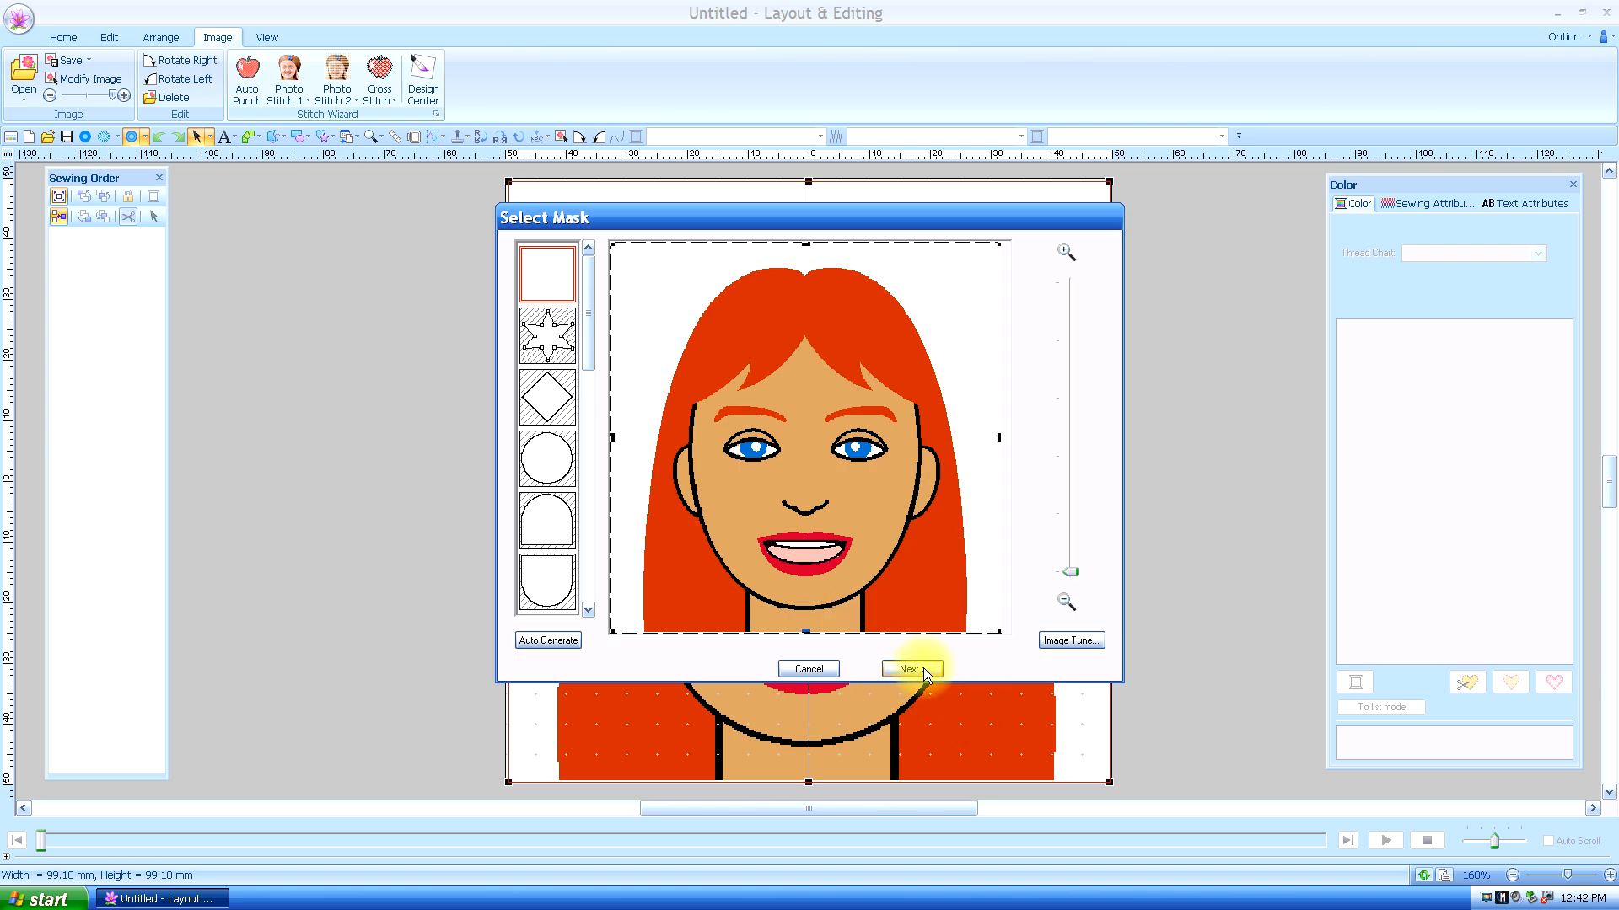
click(910, 669)
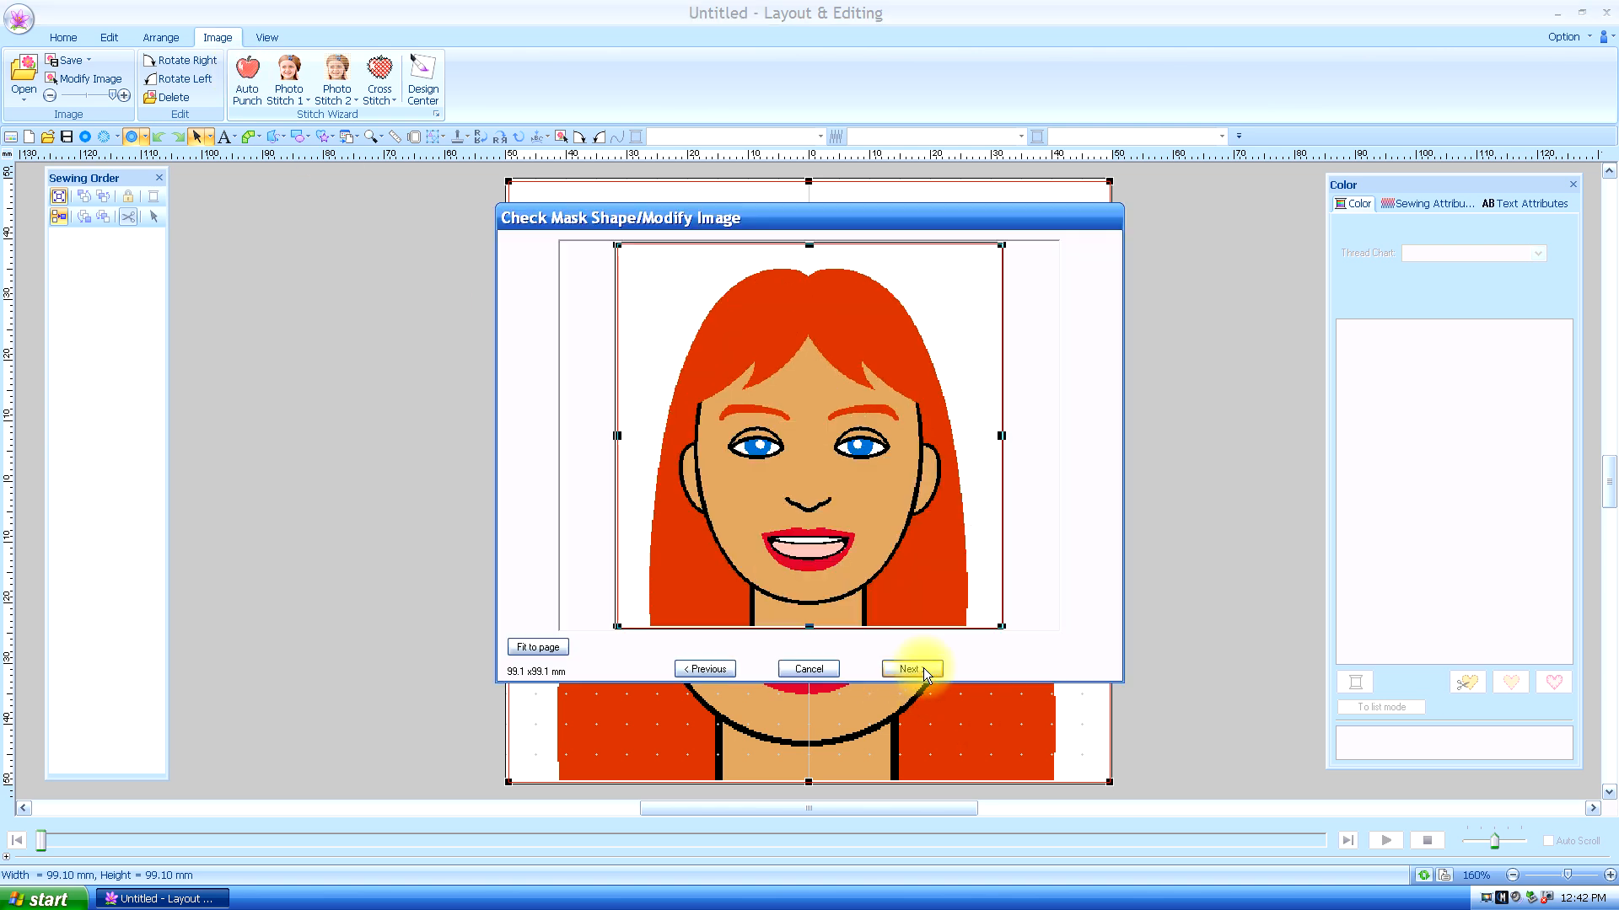
click(910, 669)
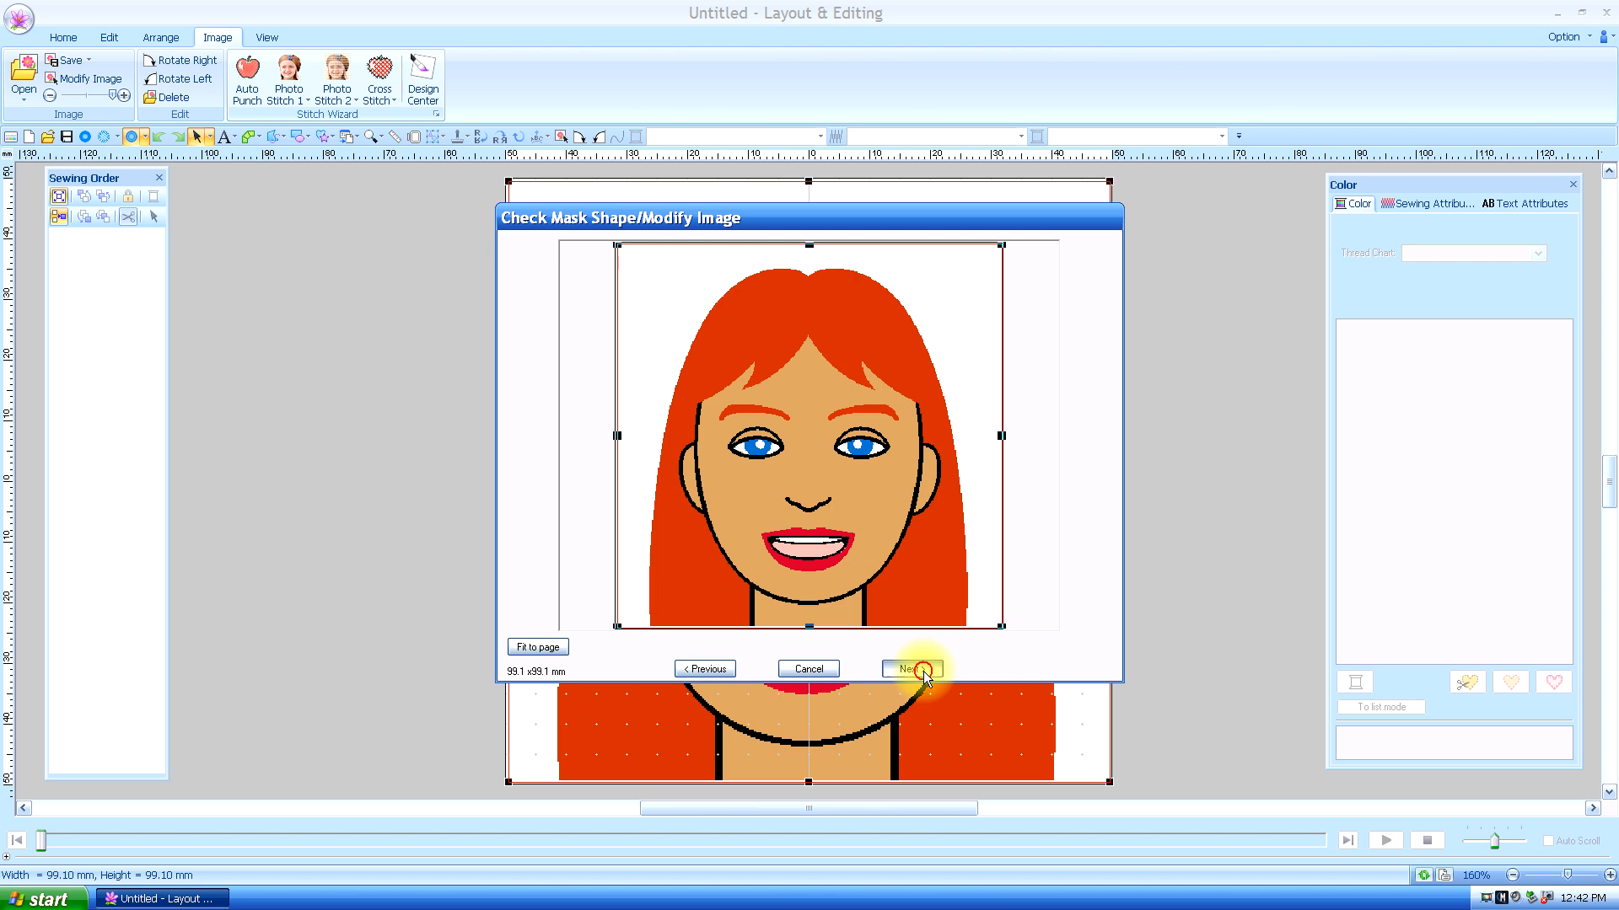
click(912, 670)
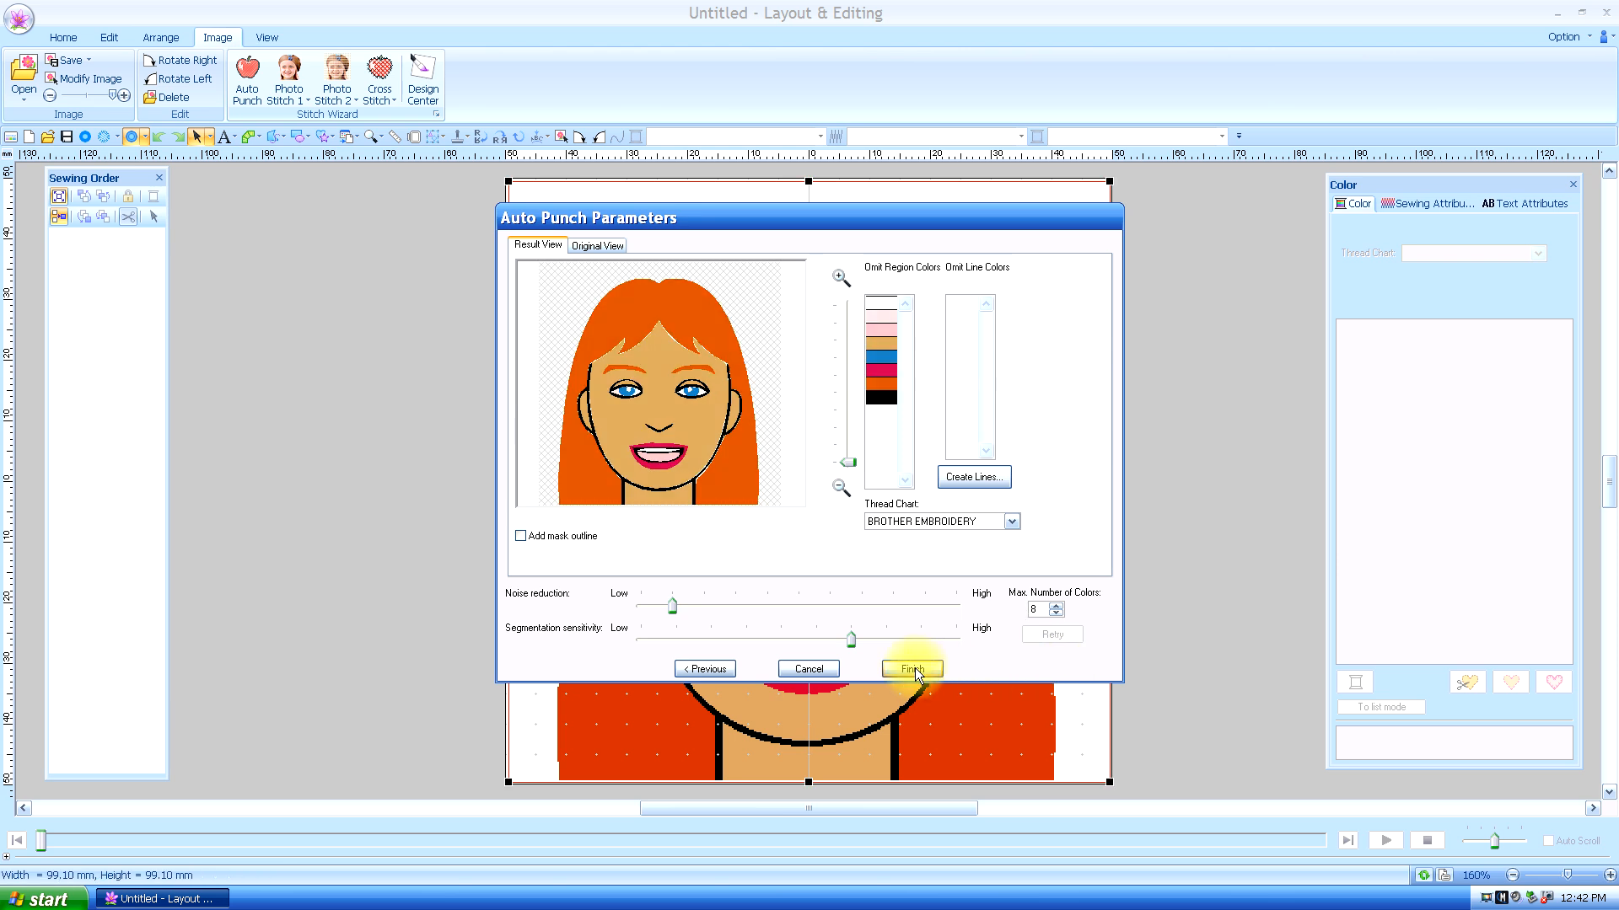
click(911, 668)
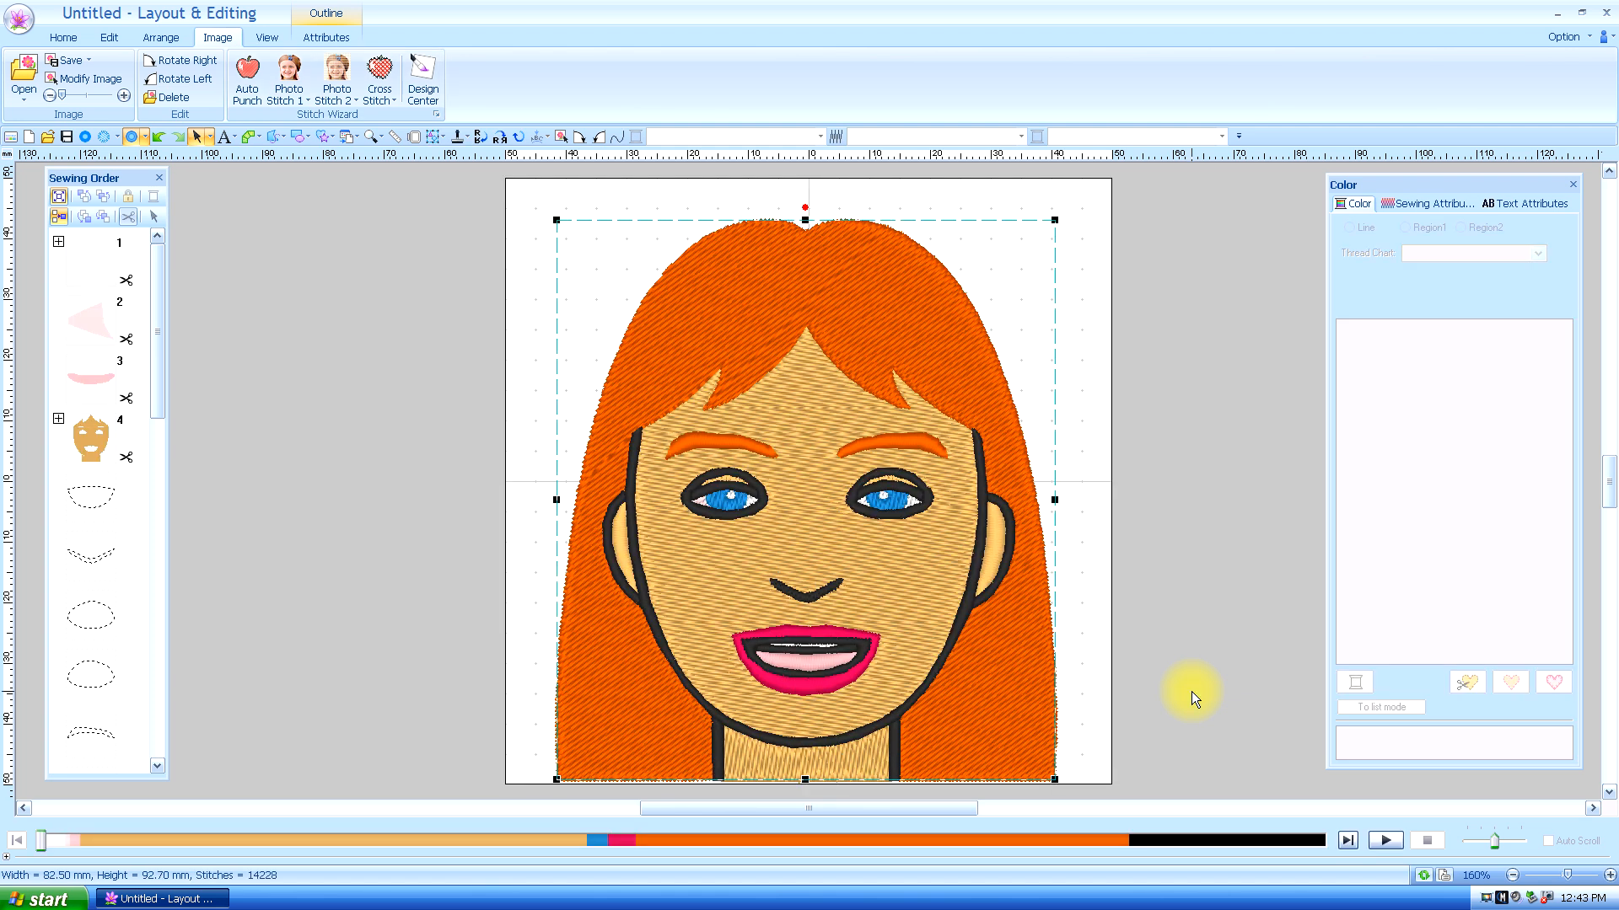
mouse_move(936, 752)
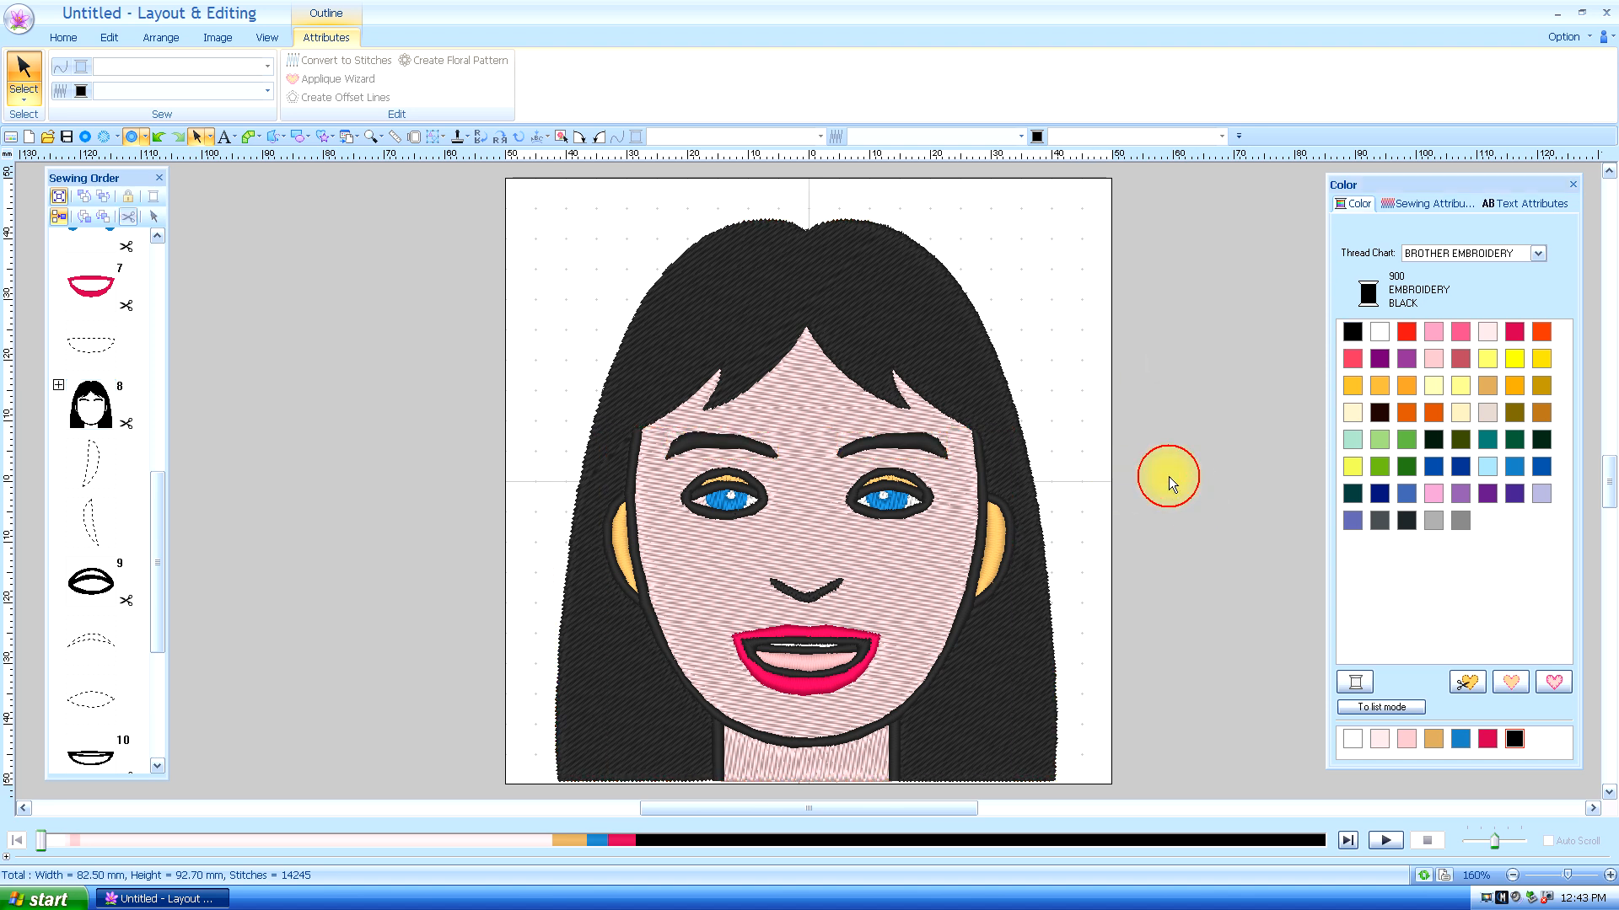
click(63, 37)
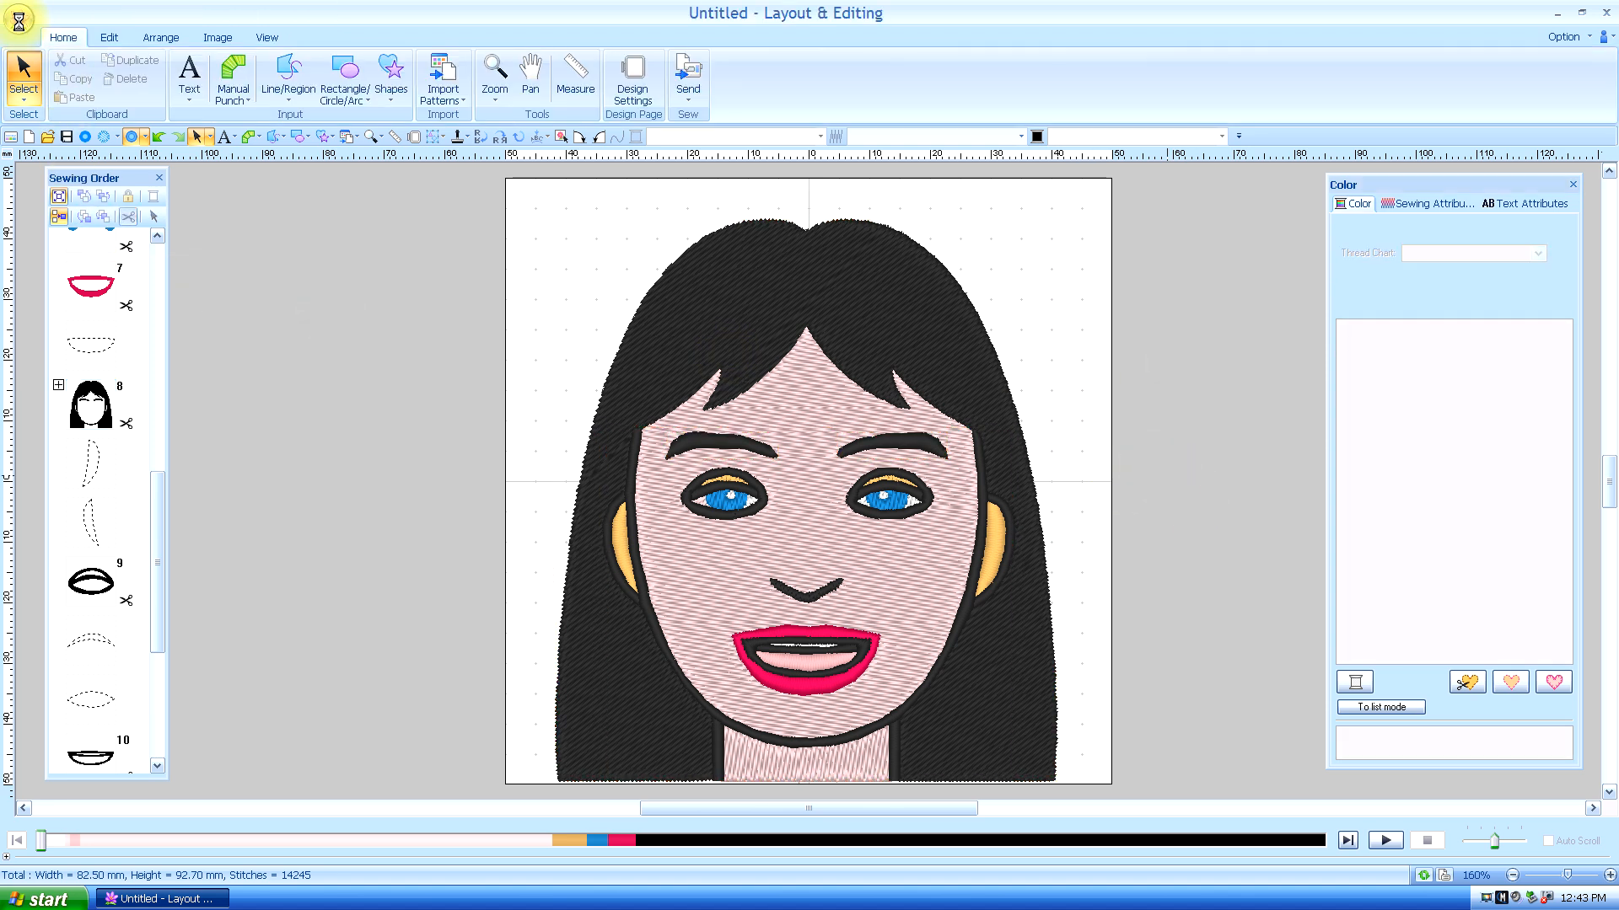
click(18, 17)
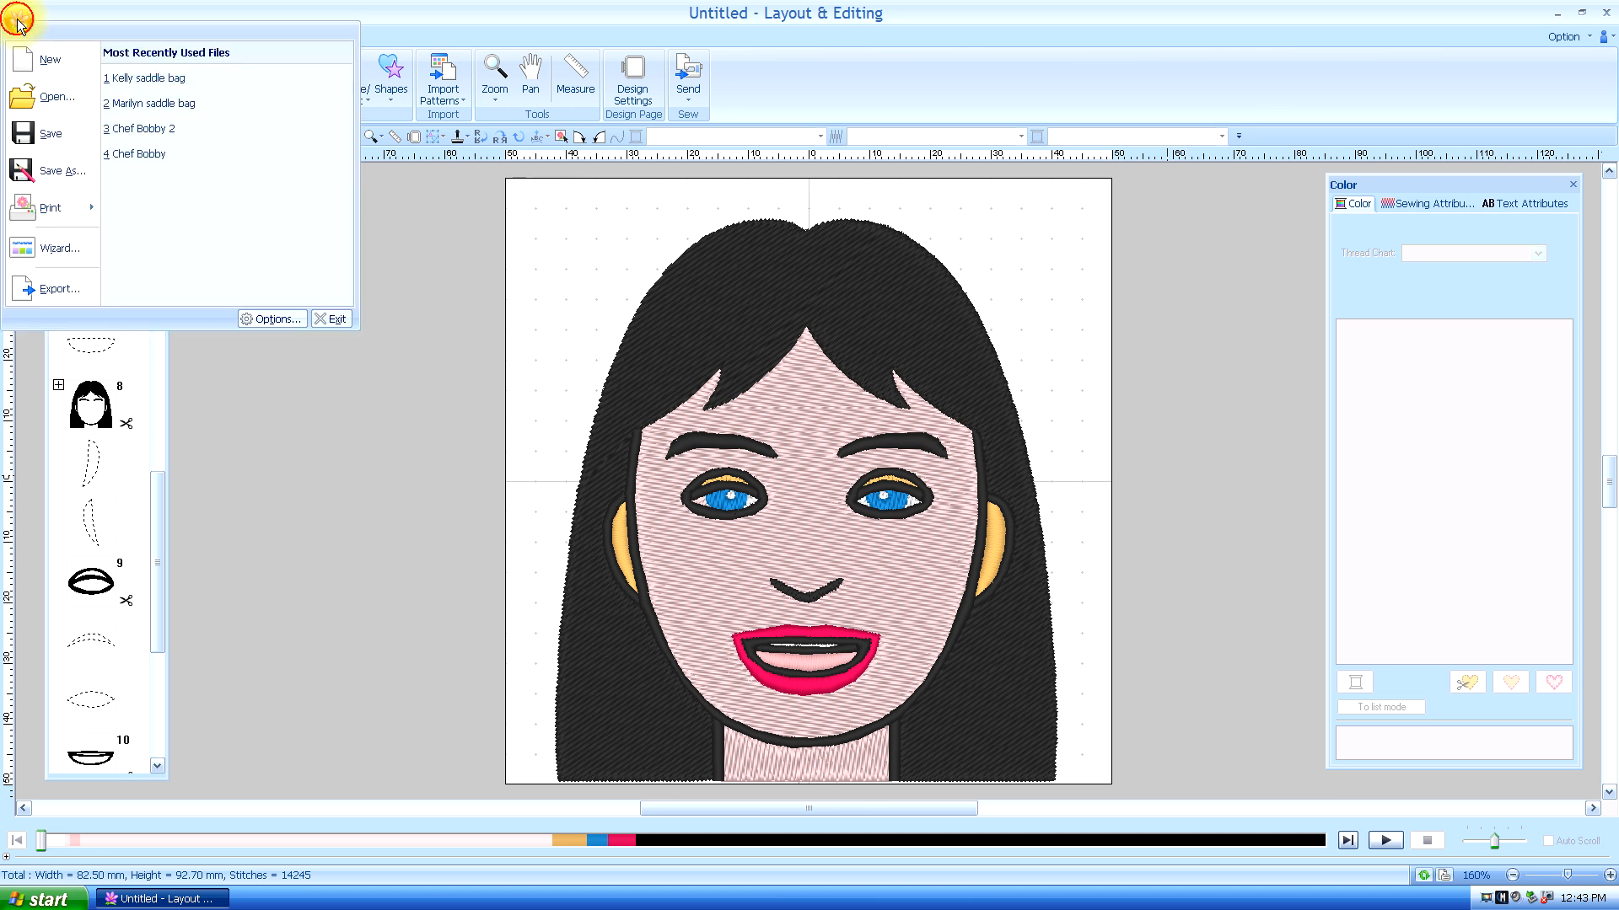
mouse_move(59, 169)
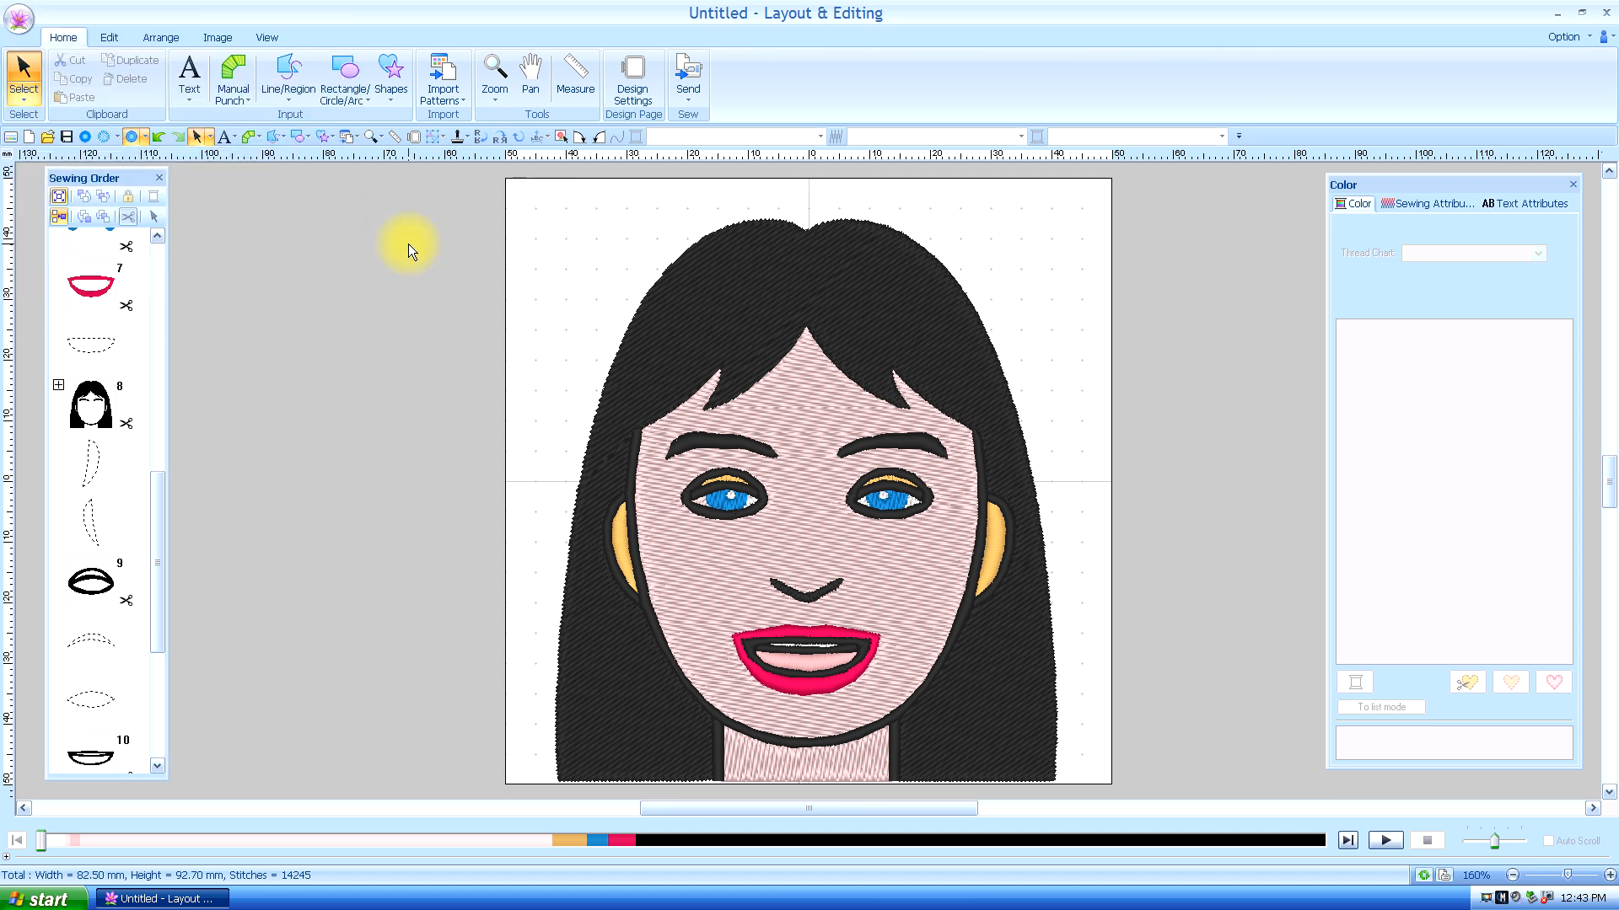
mouse_move(1153, 583)
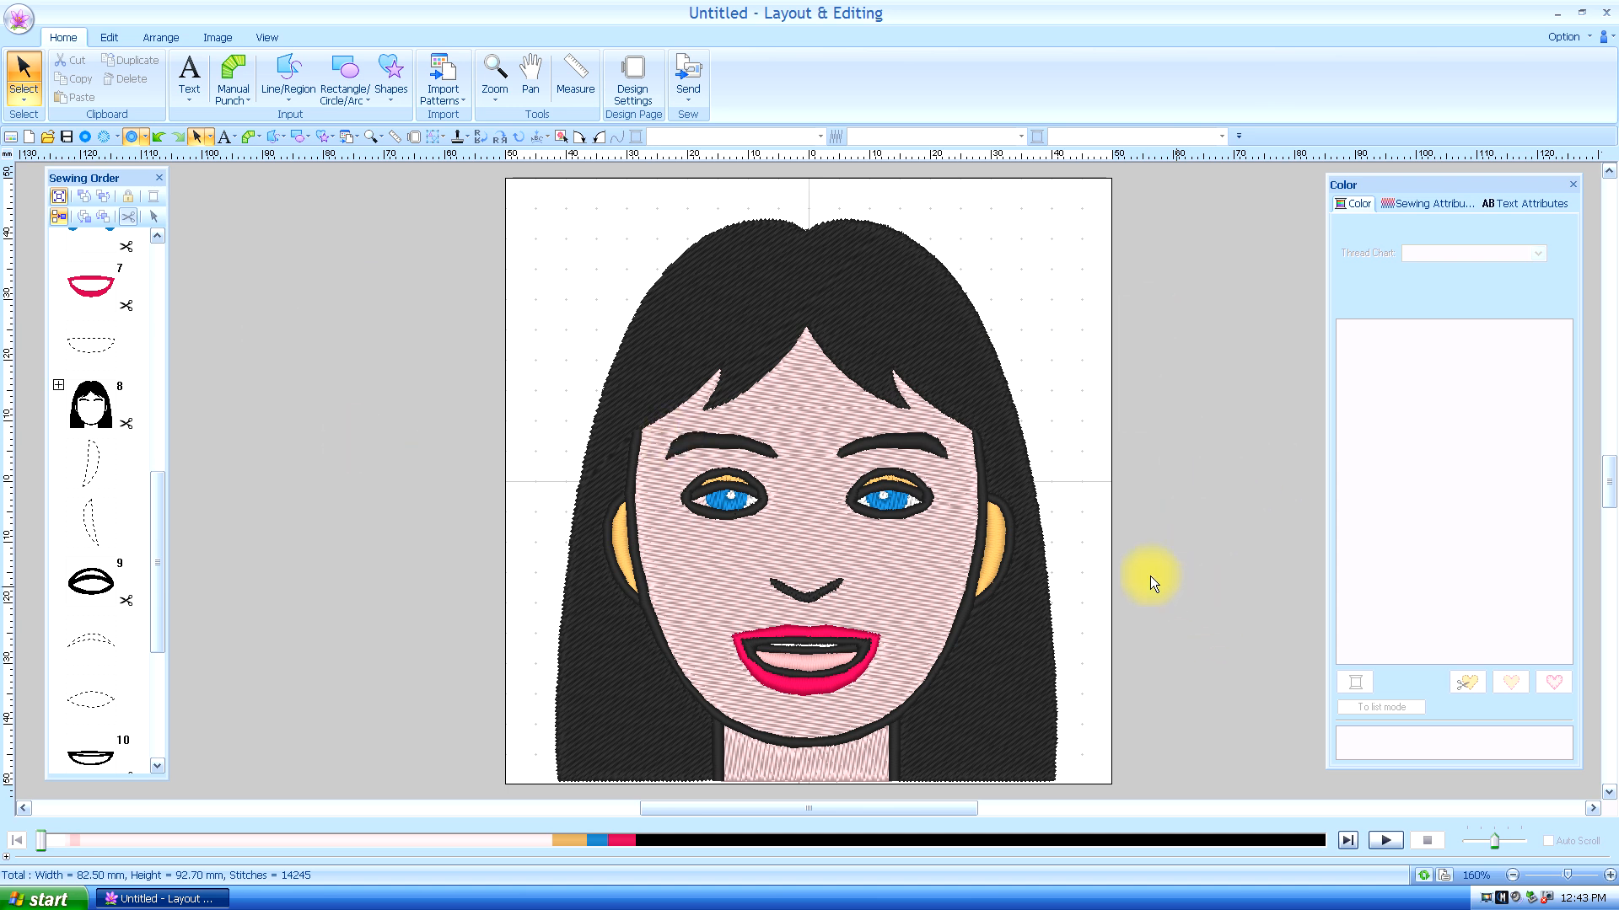
mouse_move(1197, 589)
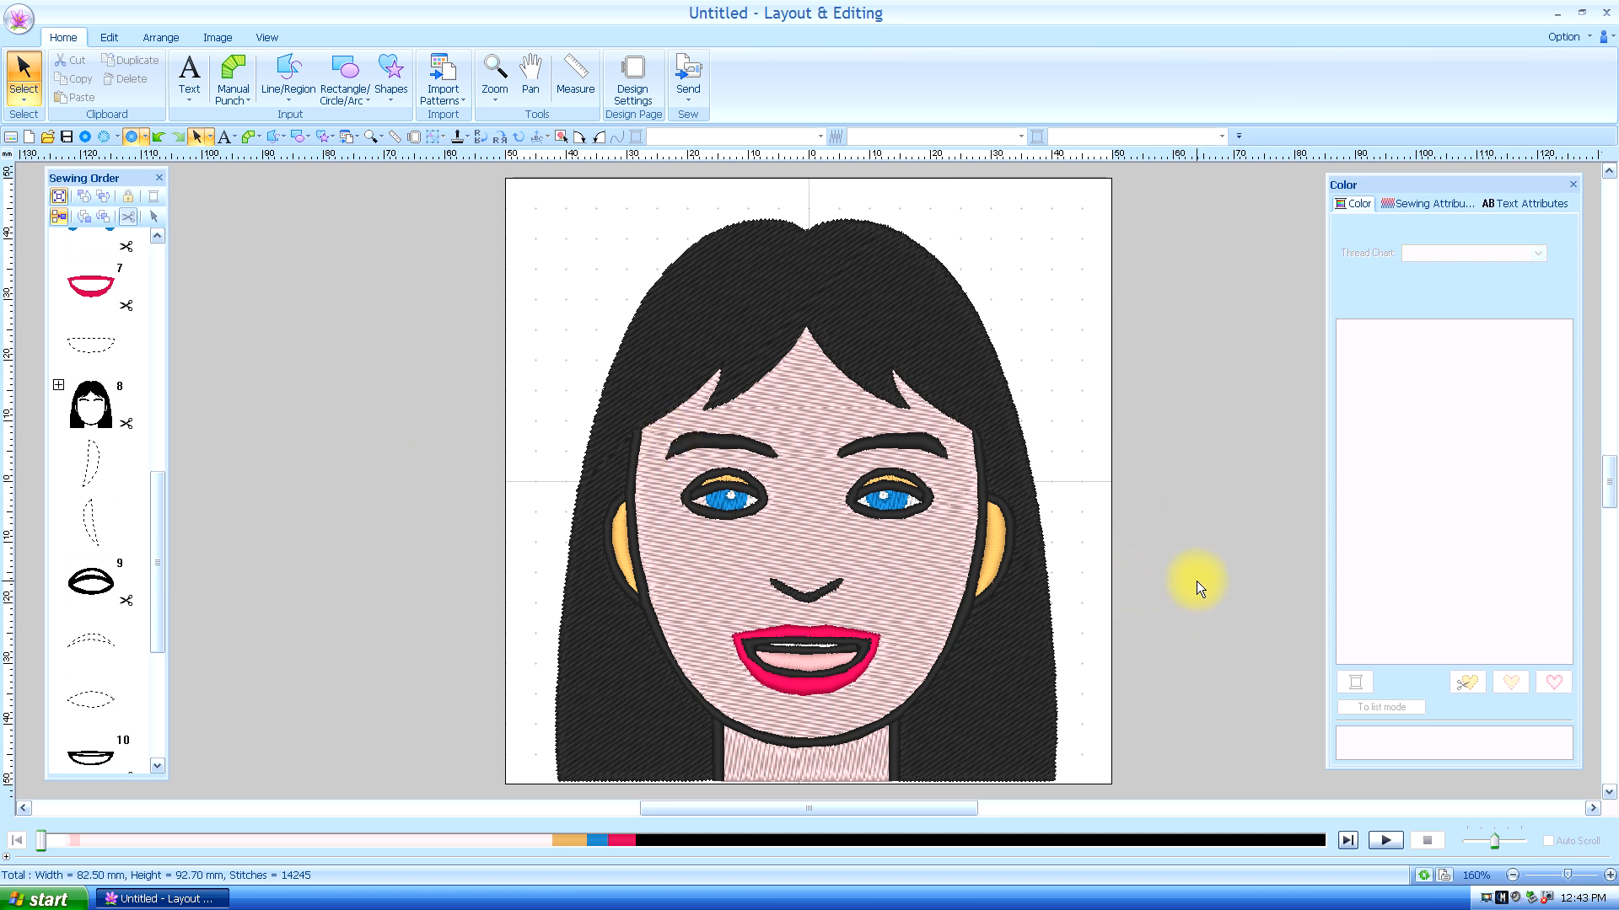
mouse_move(1201, 564)
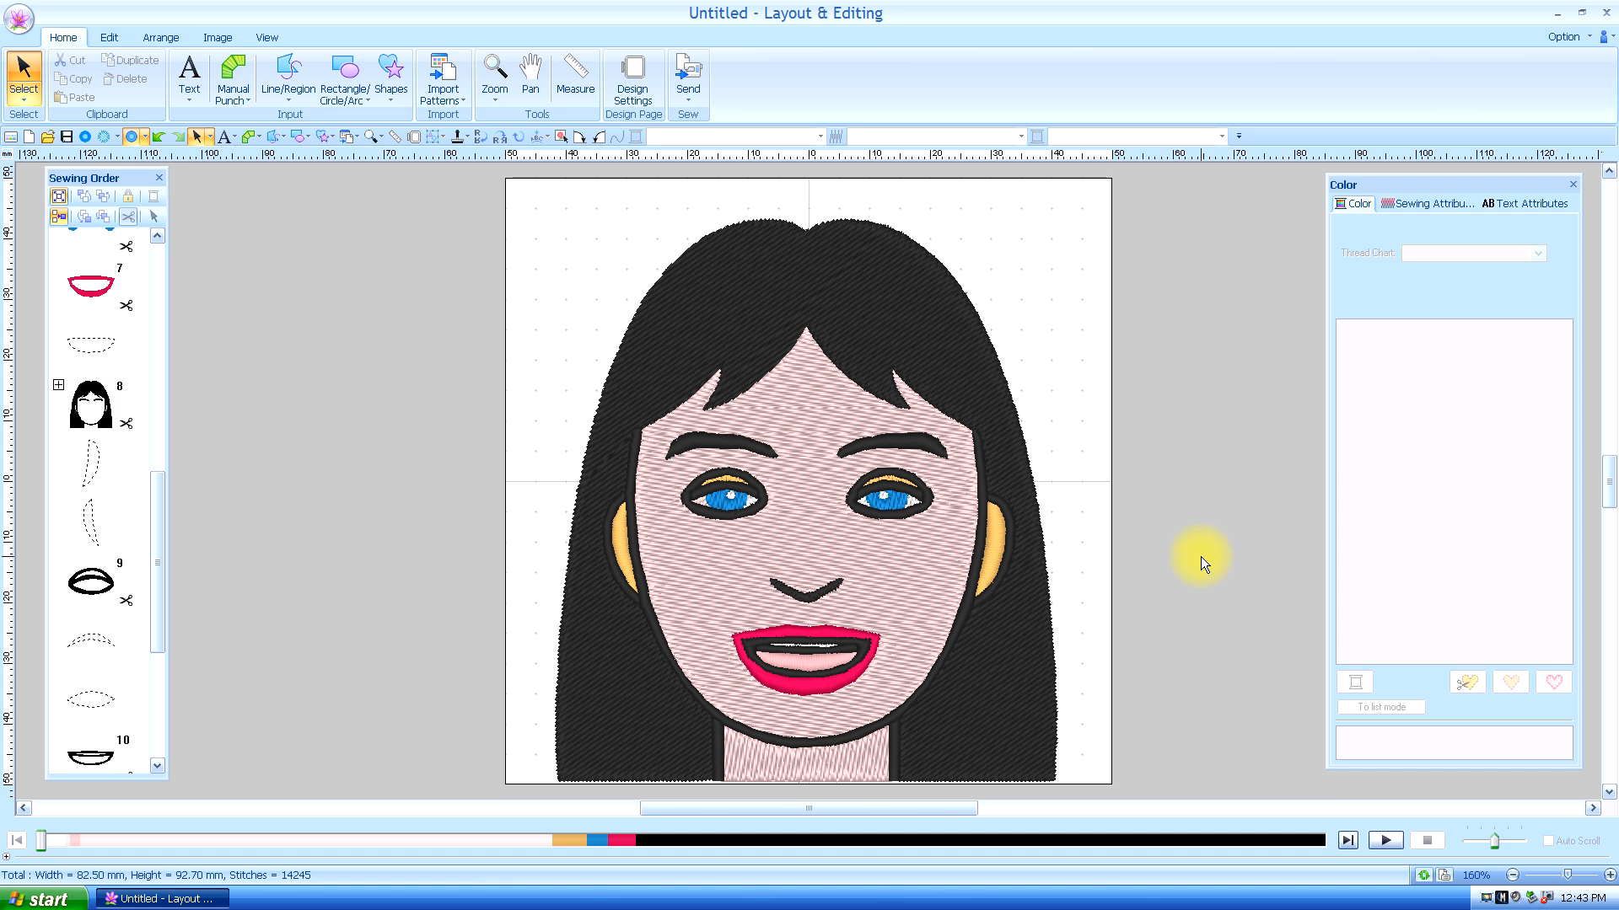